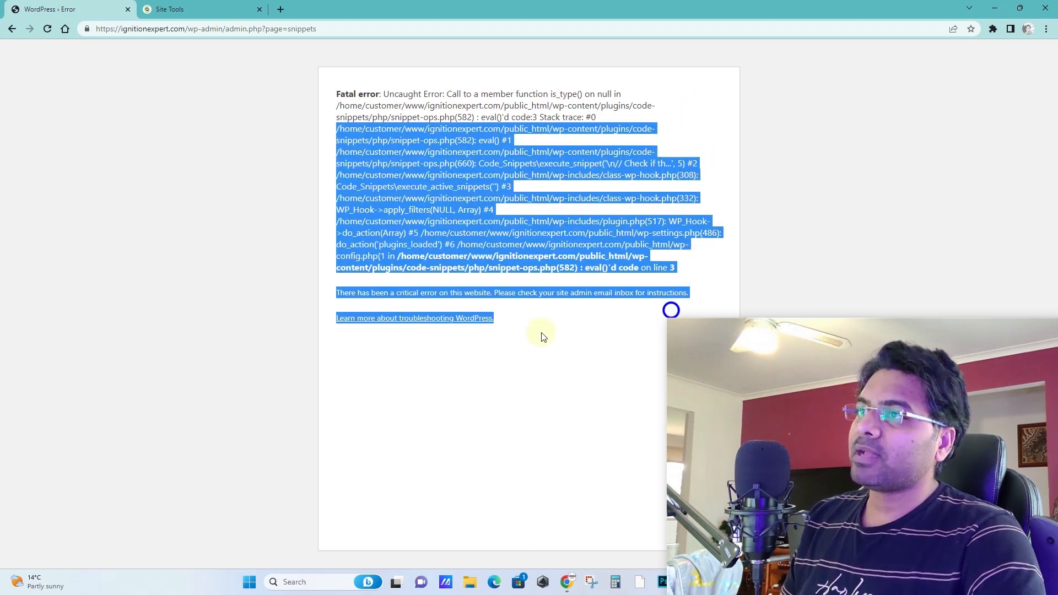
# Step: Review the WordPress fatal error and snippets admin address, then switch to the SiteGround Site Tools dashboard
pyautogui.click(295, 262)
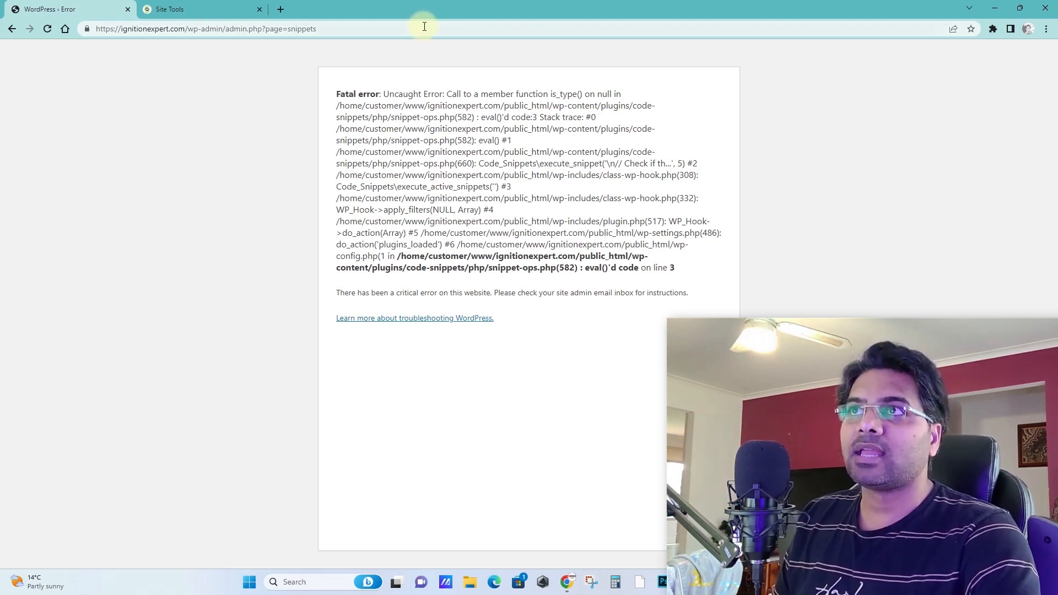
pyautogui.click(155, 29)
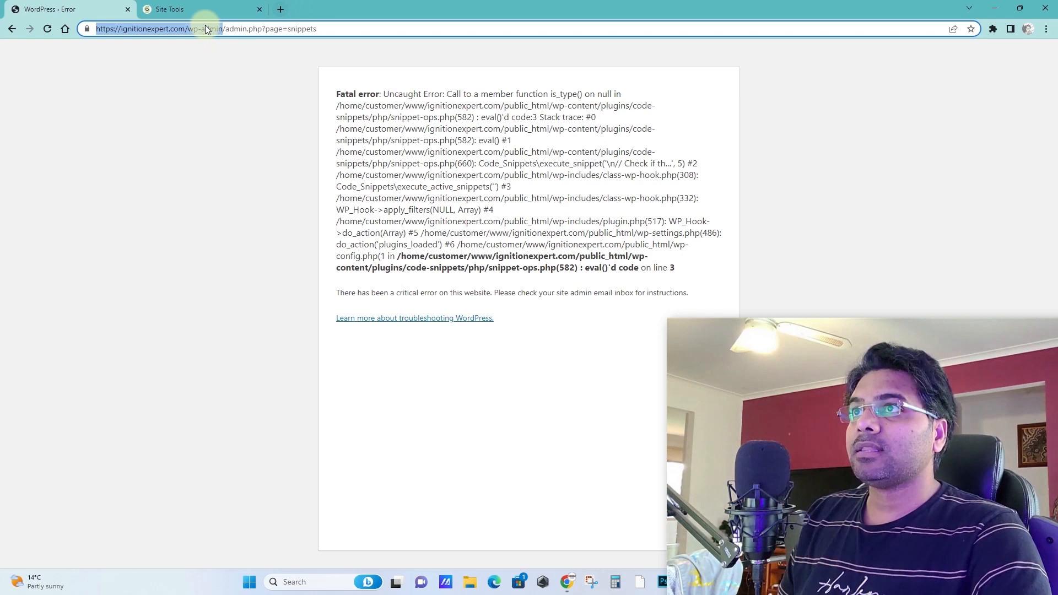
pyautogui.click(280, 9)
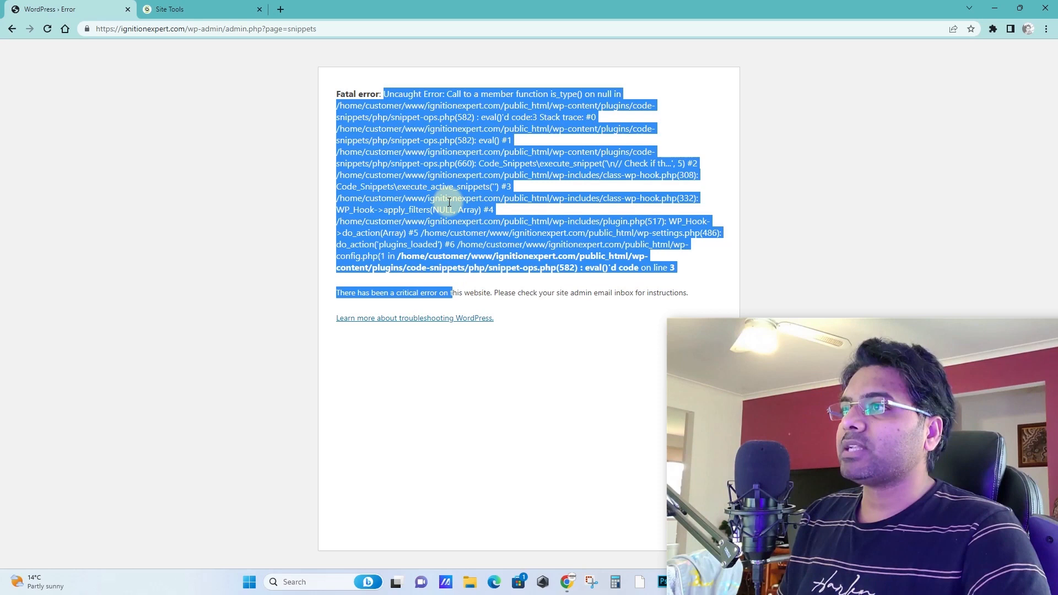
pyautogui.click(490, 287)
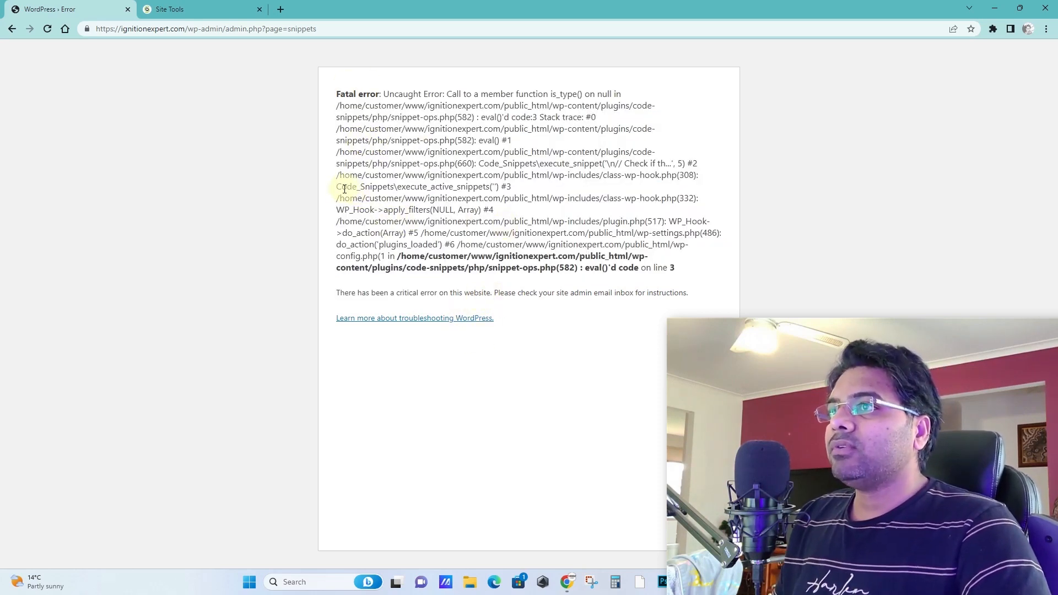
pyautogui.doubleClick(365, 186)
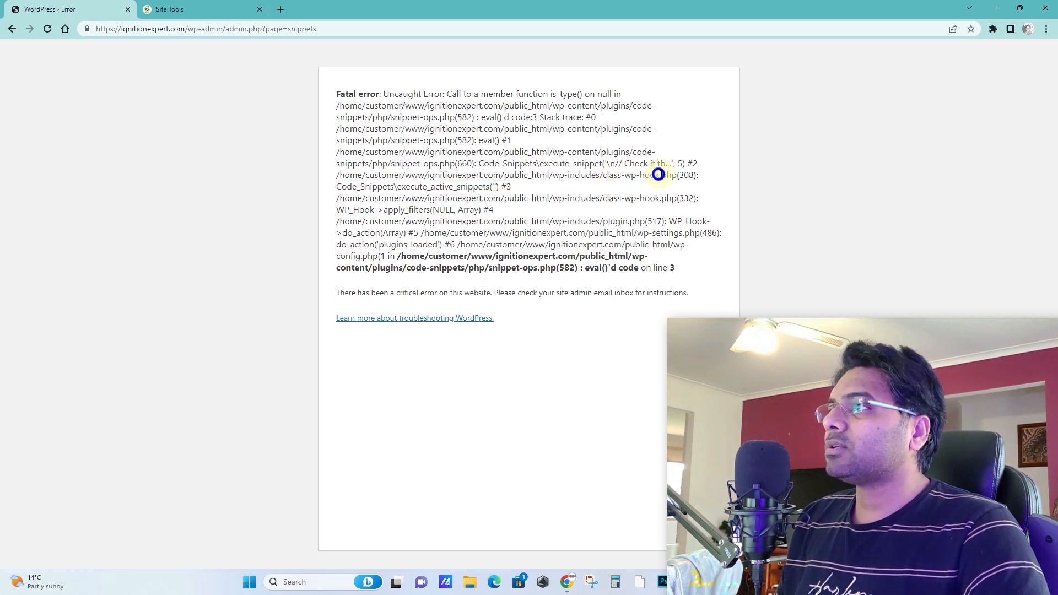
pyautogui.doubleClick(363, 187)
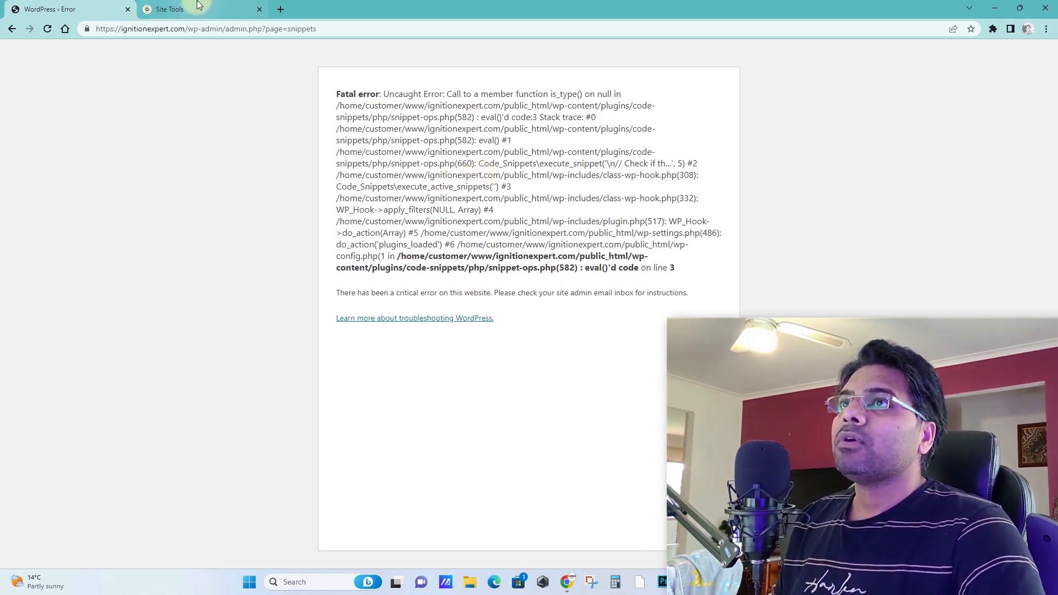
pyautogui.click(167, 8)
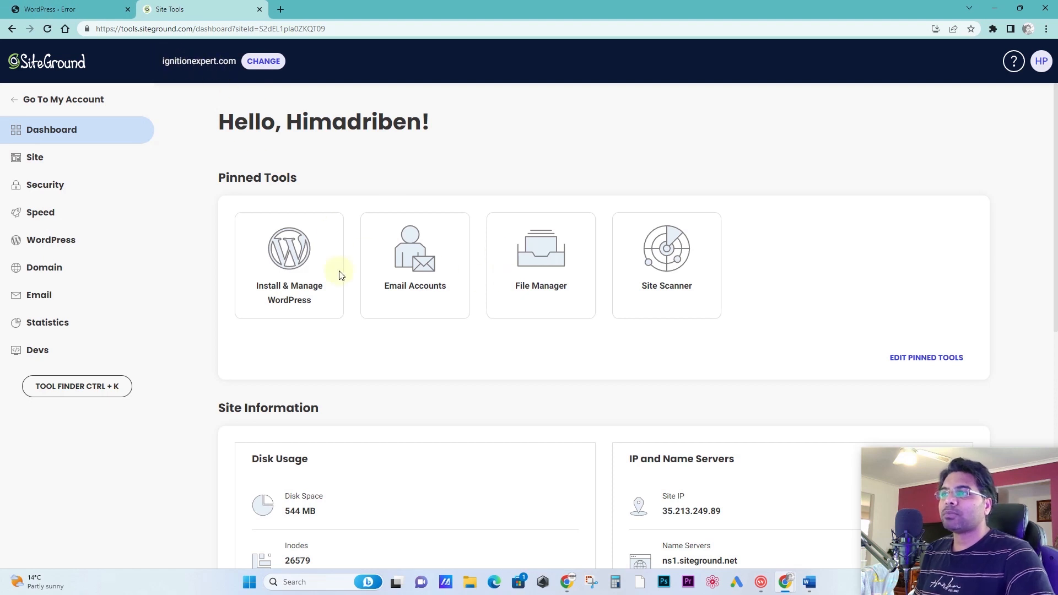
pyautogui.moveTo(116, 148)
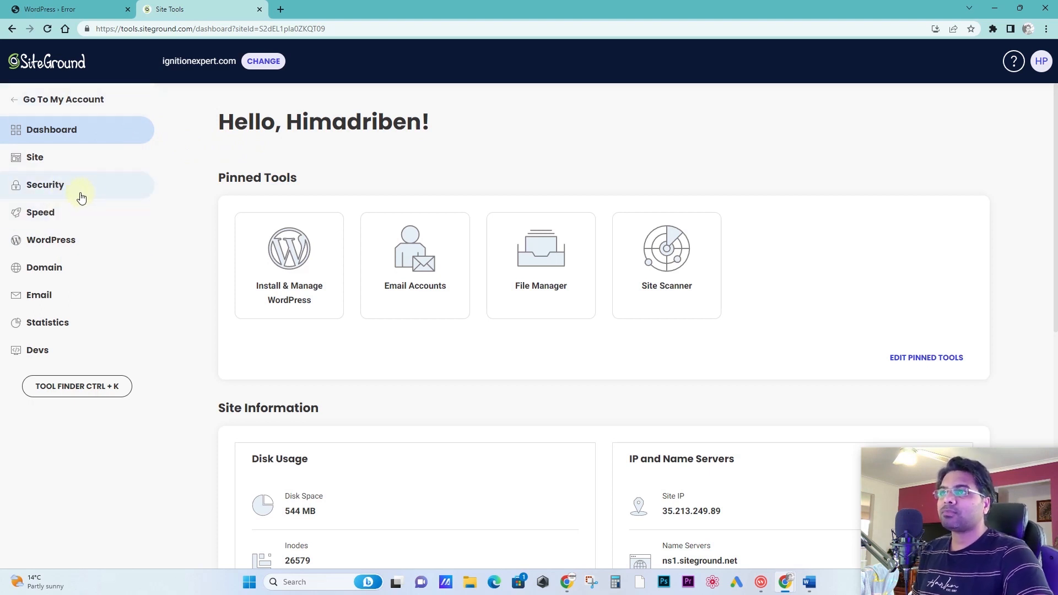
pyautogui.moveTo(74, 188)
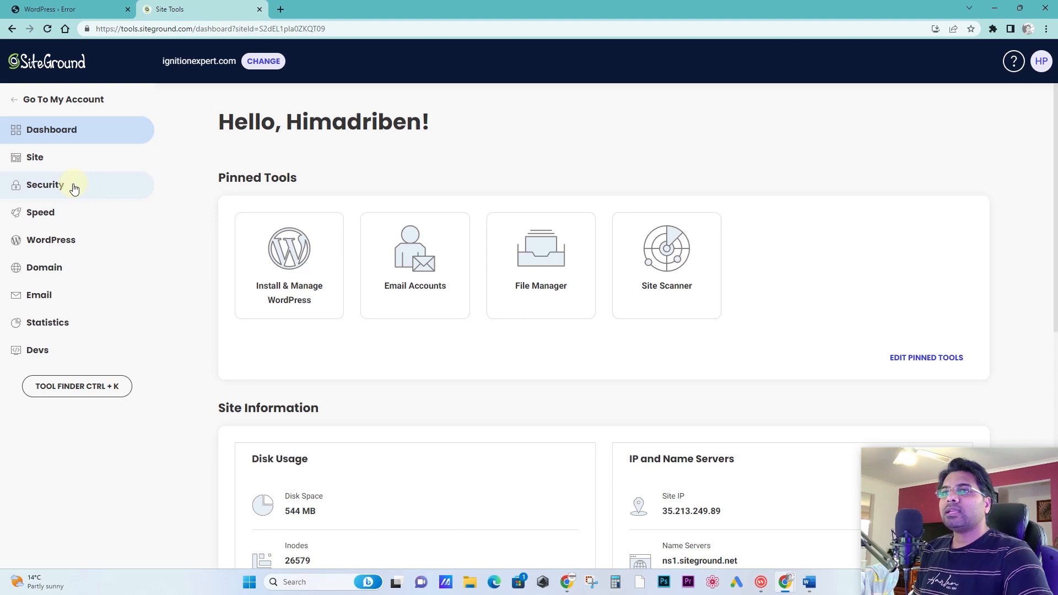
# Step: Review the daily system backups, check restore options for the 15/06/2023 backup without restoring, and return to the error page
pyautogui.click(45, 185)
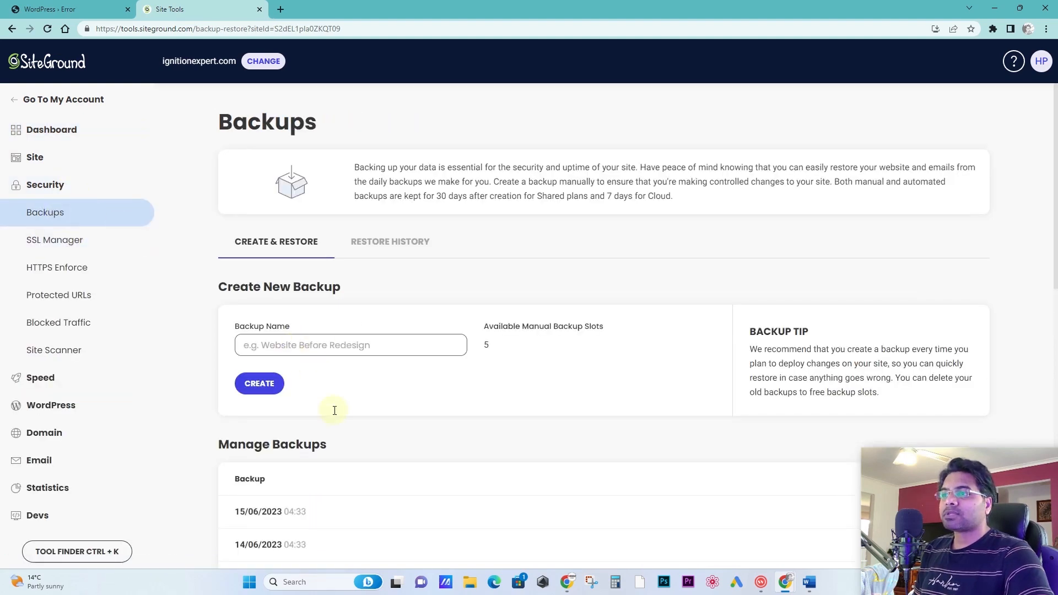
pyautogui.scroll(-3)
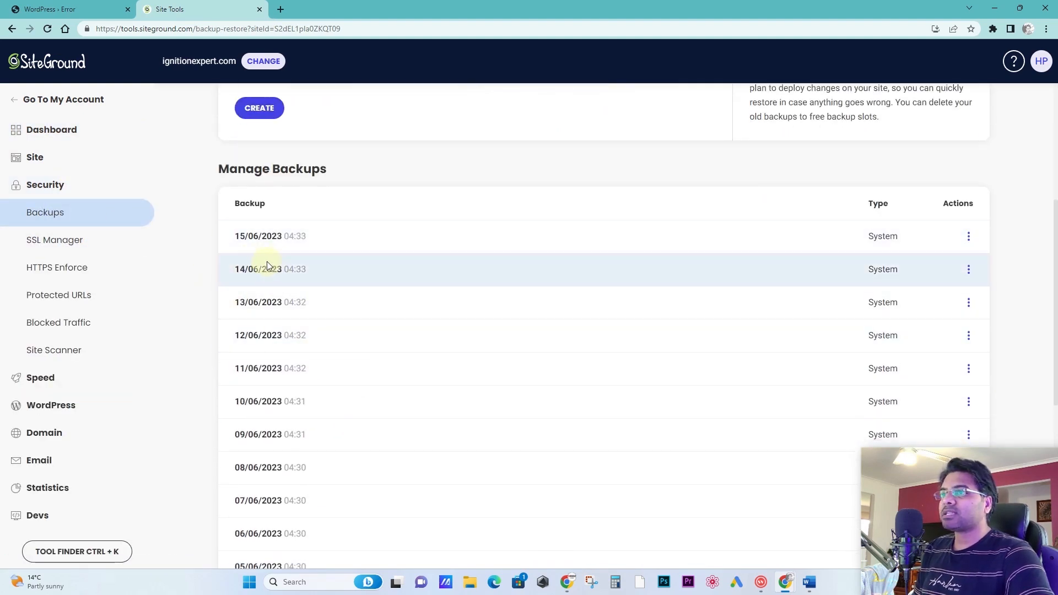
pyautogui.moveTo(229, 241)
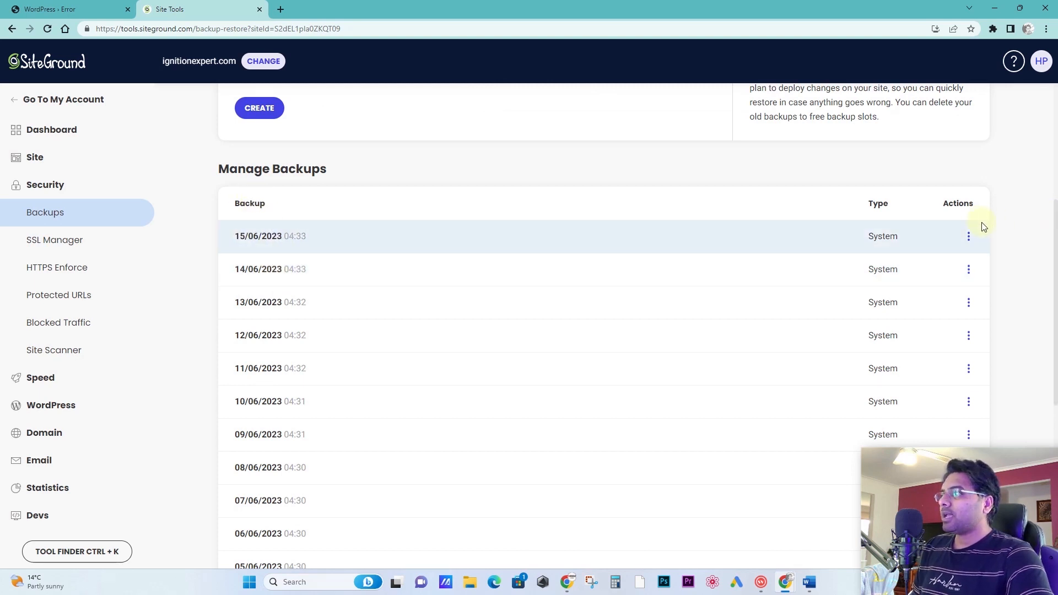
pyautogui.click(969, 236)
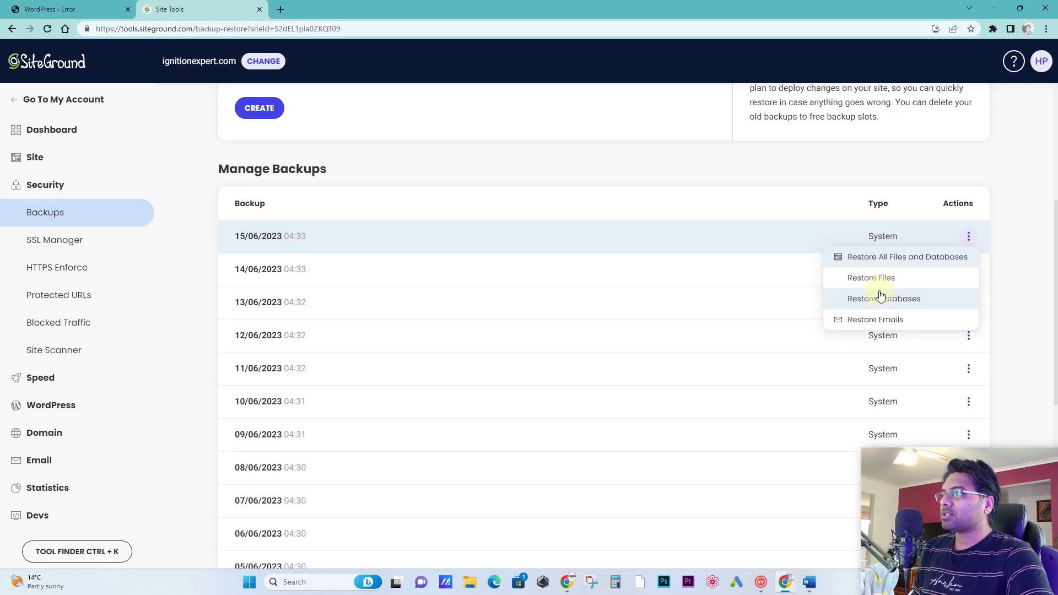
pyautogui.moveTo(872, 278)
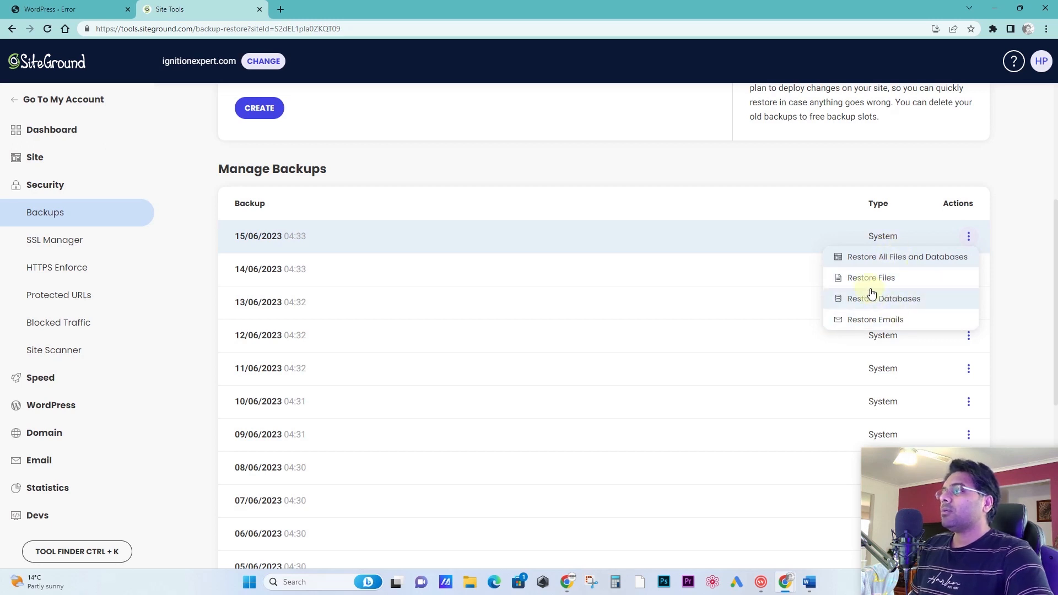
pyautogui.click(1017, 289)
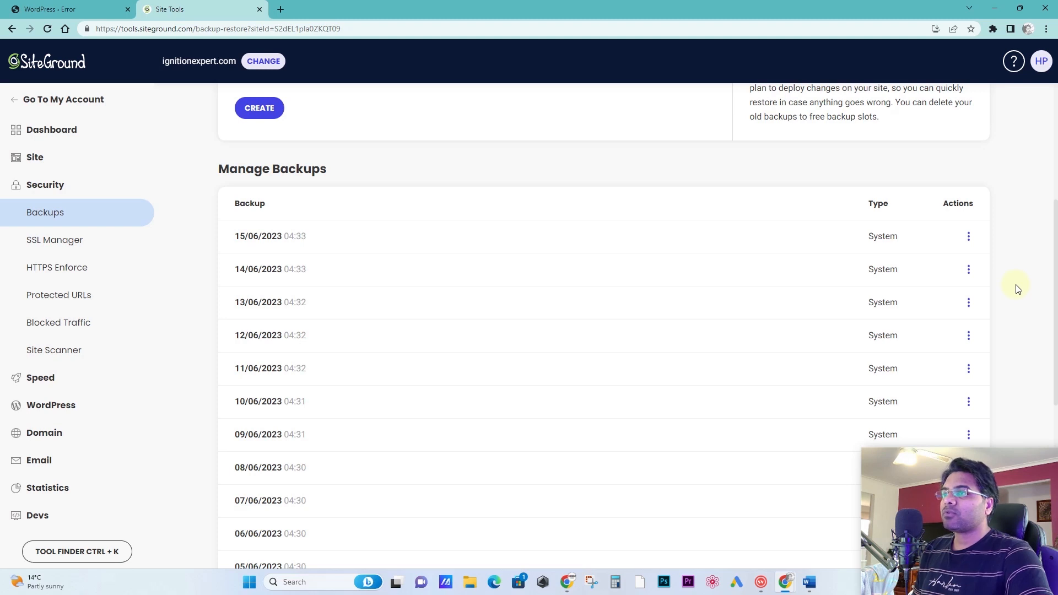
pyautogui.moveTo(653, 335)
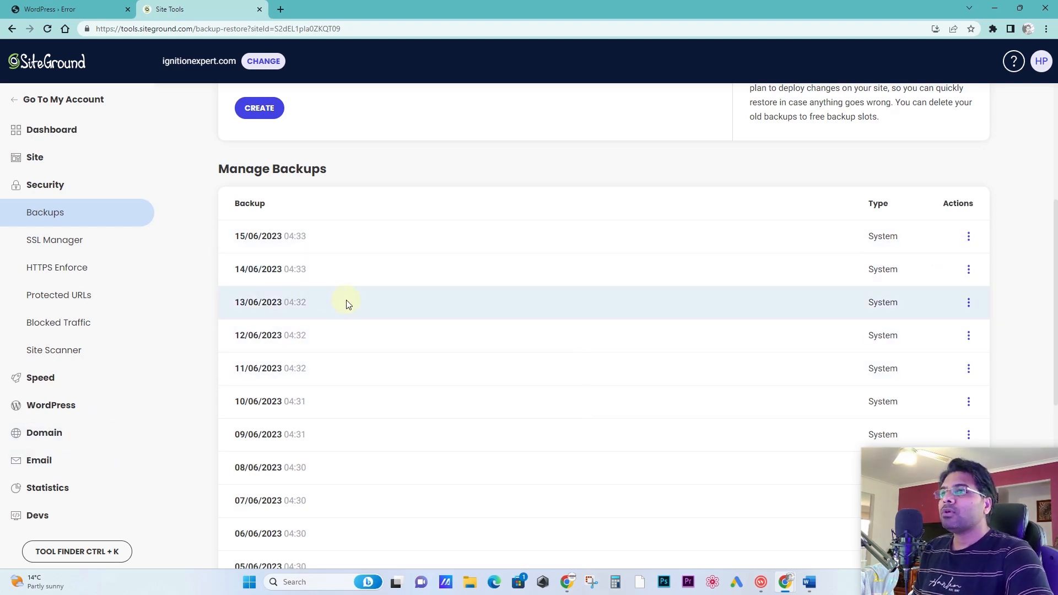
pyautogui.click(61, 9)
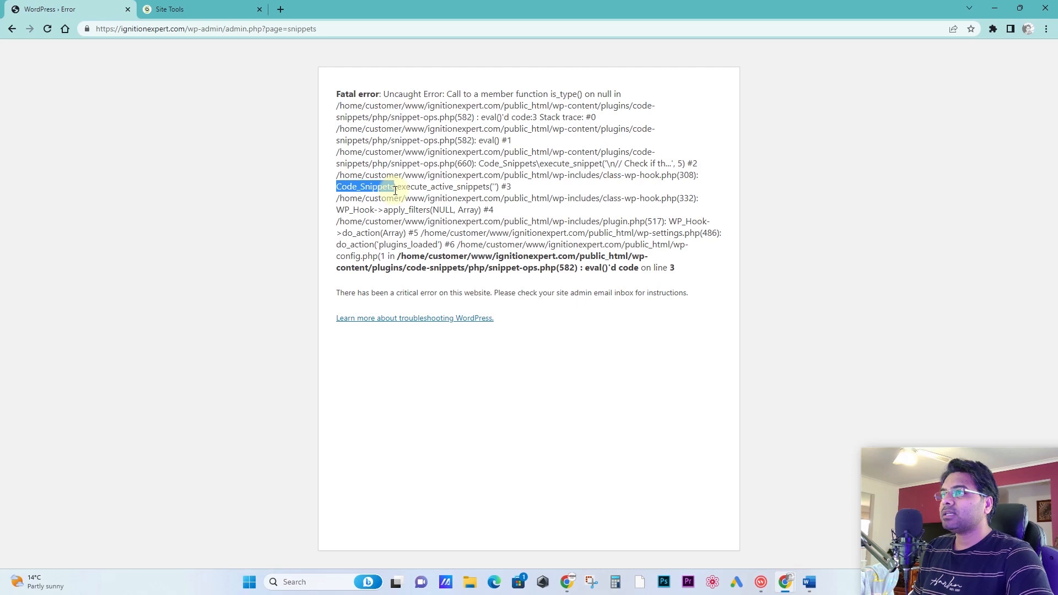
# Step: In File Manager, browse into public_html > wp-content toward the plugins folder
pyautogui.click(196, 9)
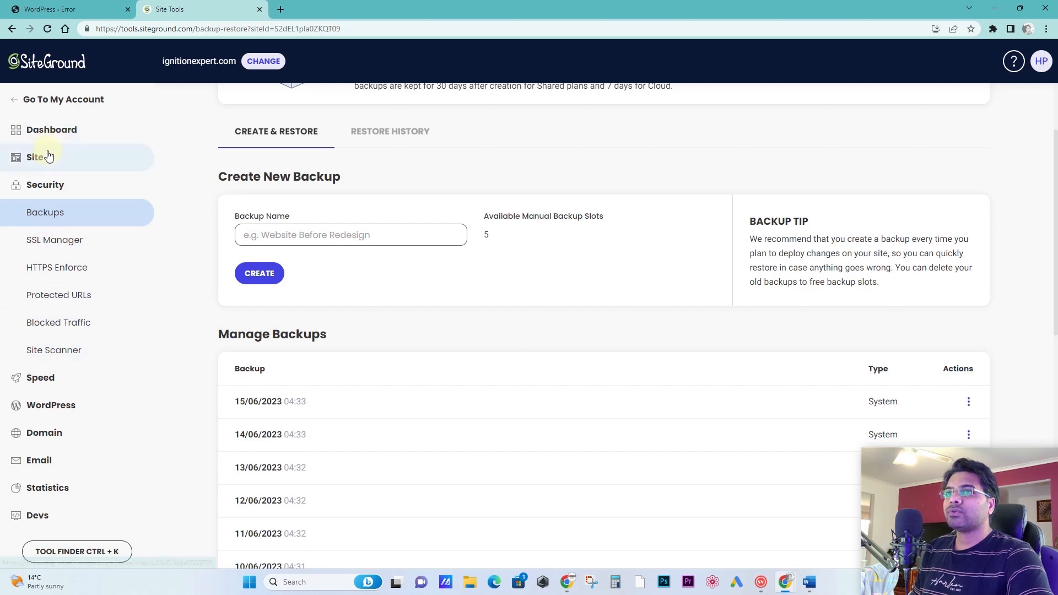
pyautogui.click(36, 157)
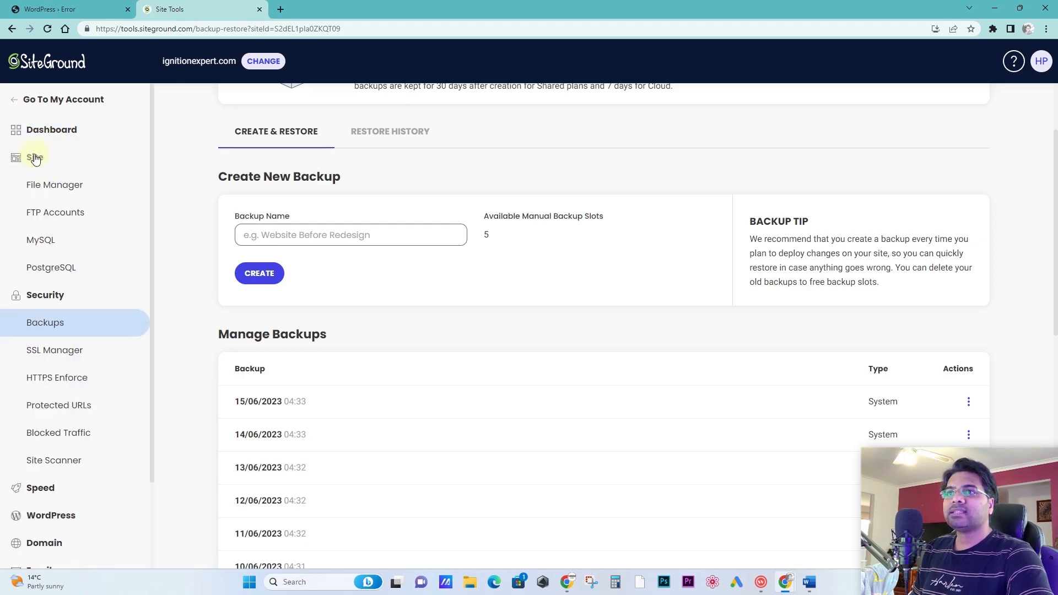
pyautogui.click(55, 184)
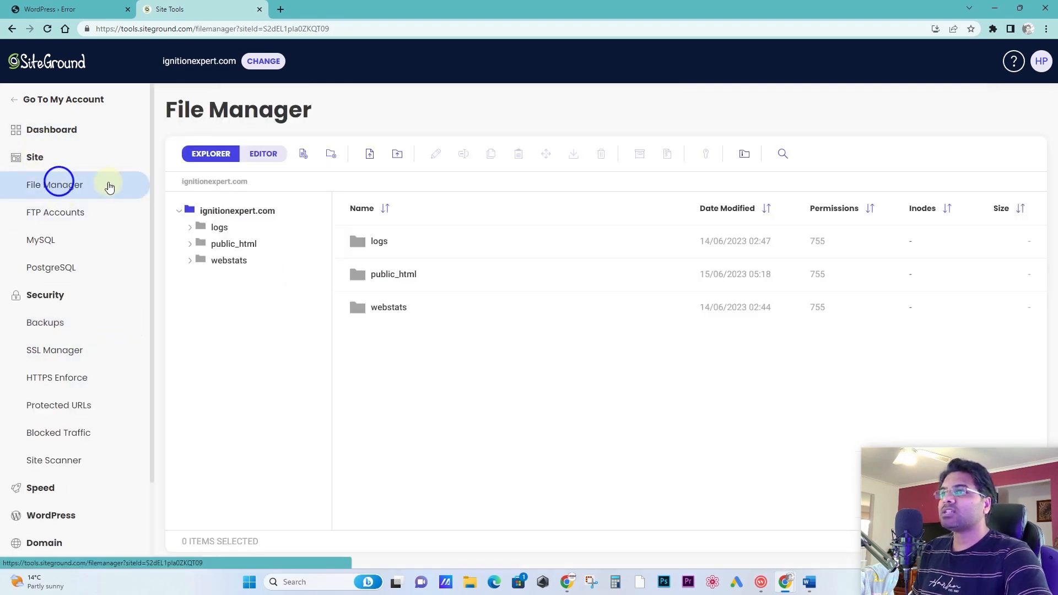
pyautogui.moveTo(336, 273)
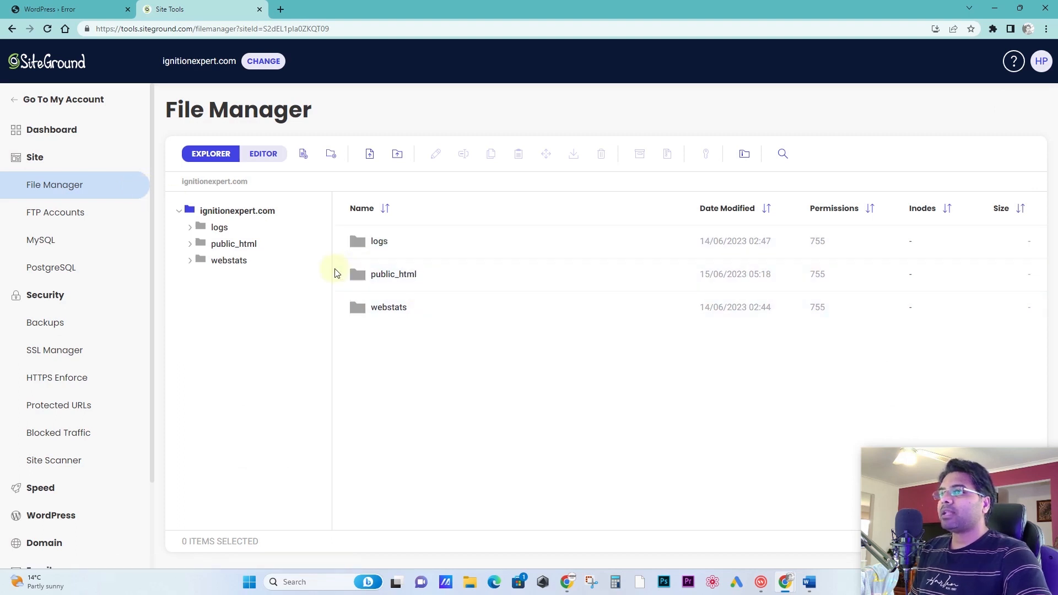
pyautogui.click(233, 244)
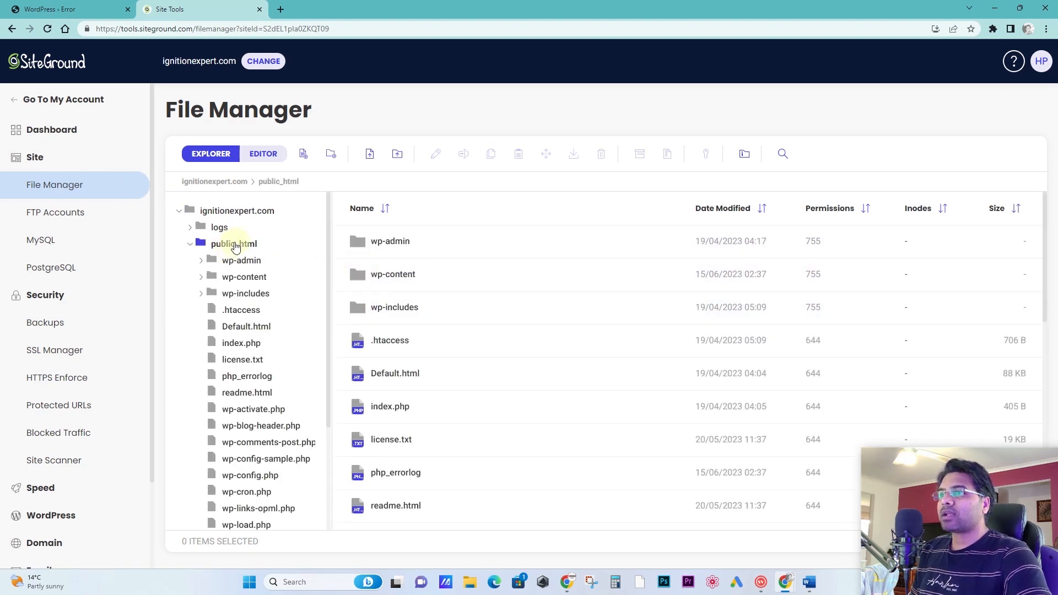
pyautogui.moveTo(244, 277)
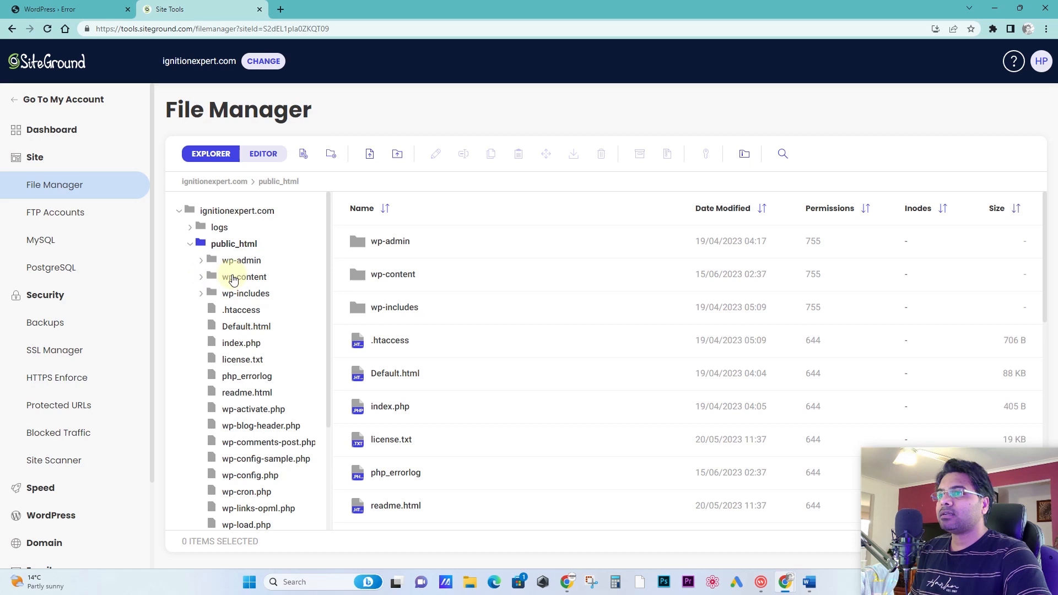
pyautogui.click(244, 277)
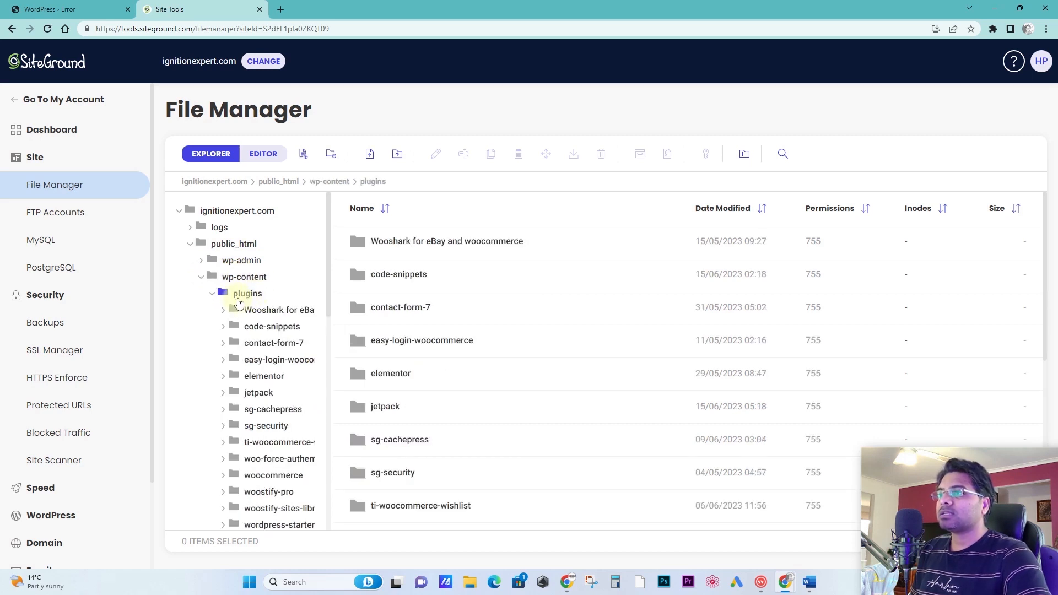
pyautogui.scroll(-3)
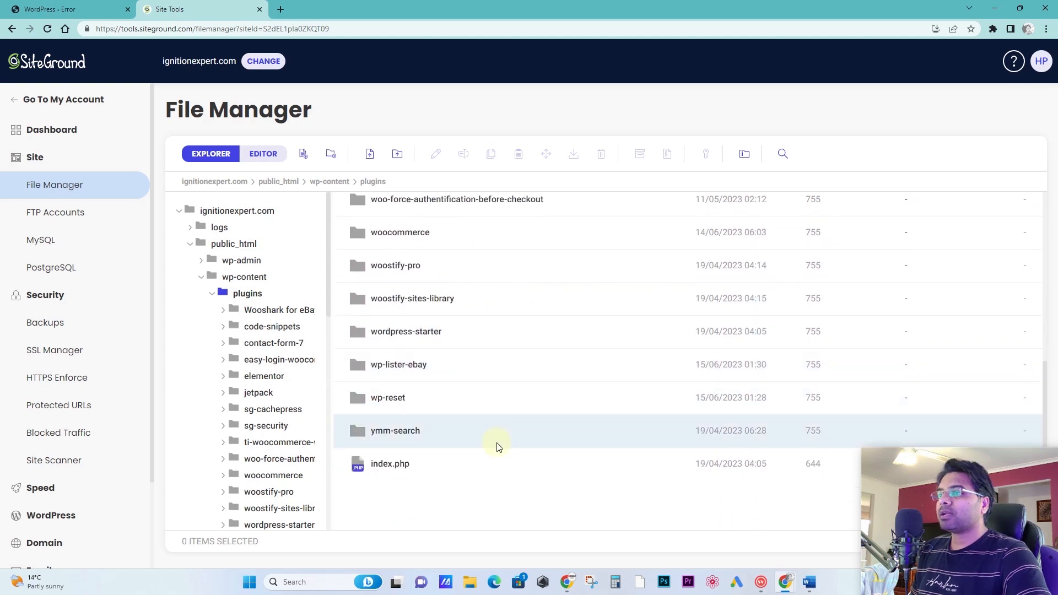
# Step: Recheck the WordPress error page to confirm the code-snippets plugin path
pyautogui.click(64, 9)
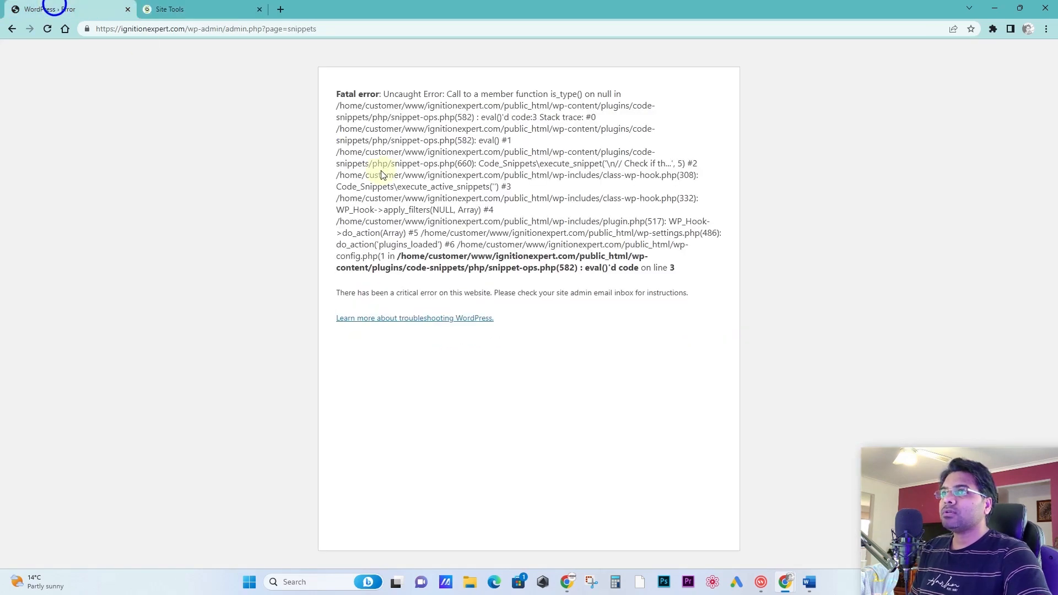
pyautogui.doubleClick(365, 186)
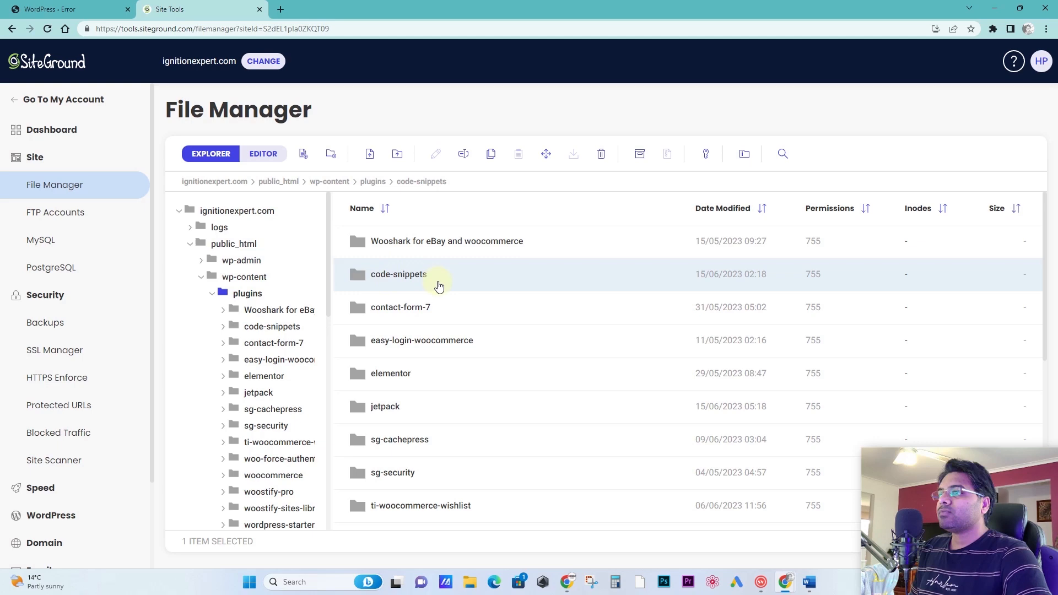
pyautogui.moveTo(451, 282)
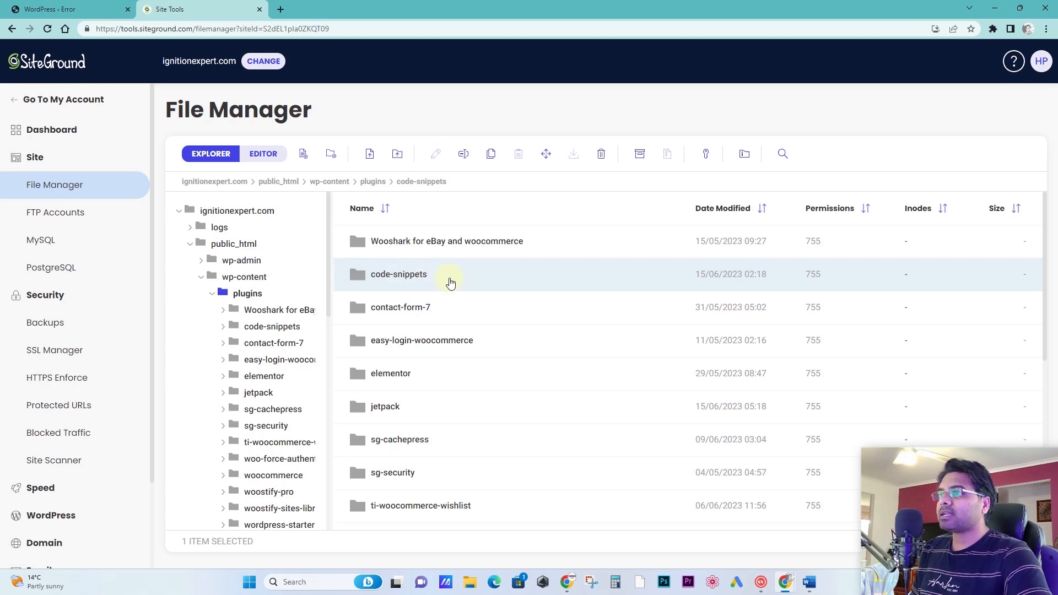
pyautogui.moveTo(463, 154)
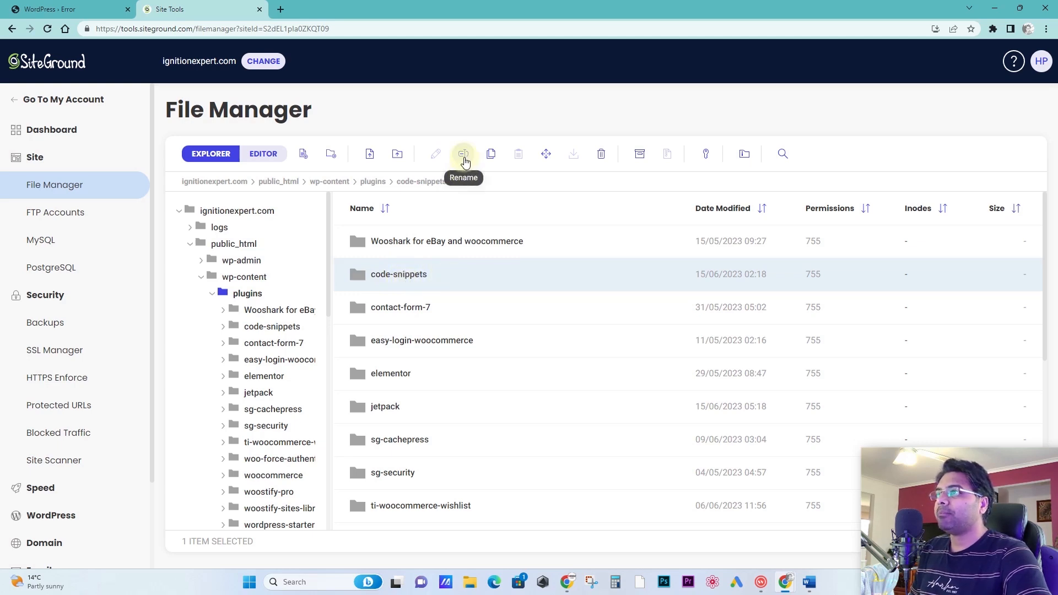
# Step: Rename the code-snippets plugin folder to code-snippets.INACTIVE and confirm
pyautogui.click(463, 154)
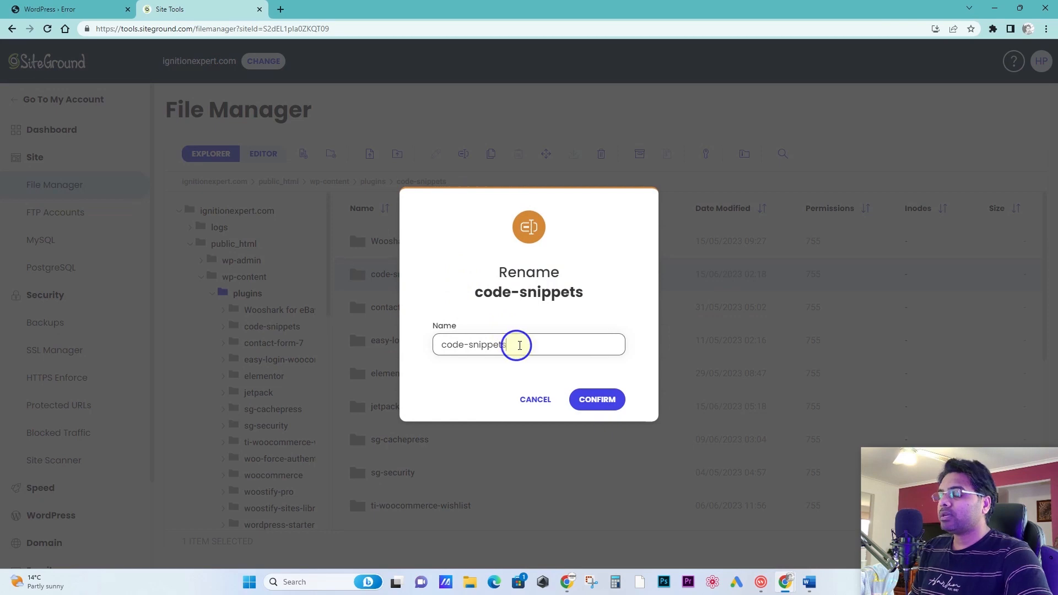
pyautogui.write('.')
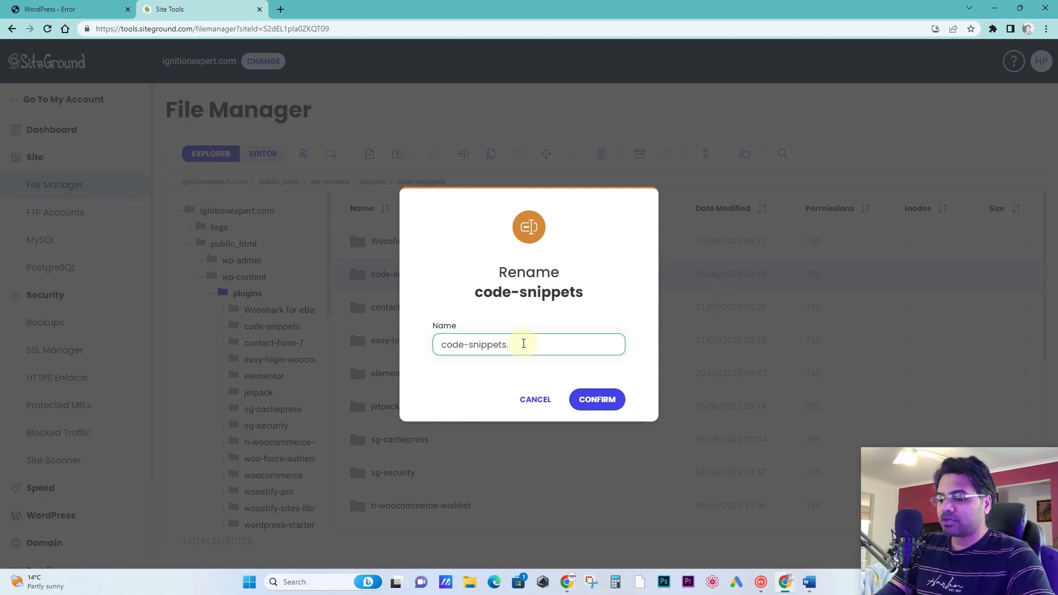
pyautogui.write('TEMP')
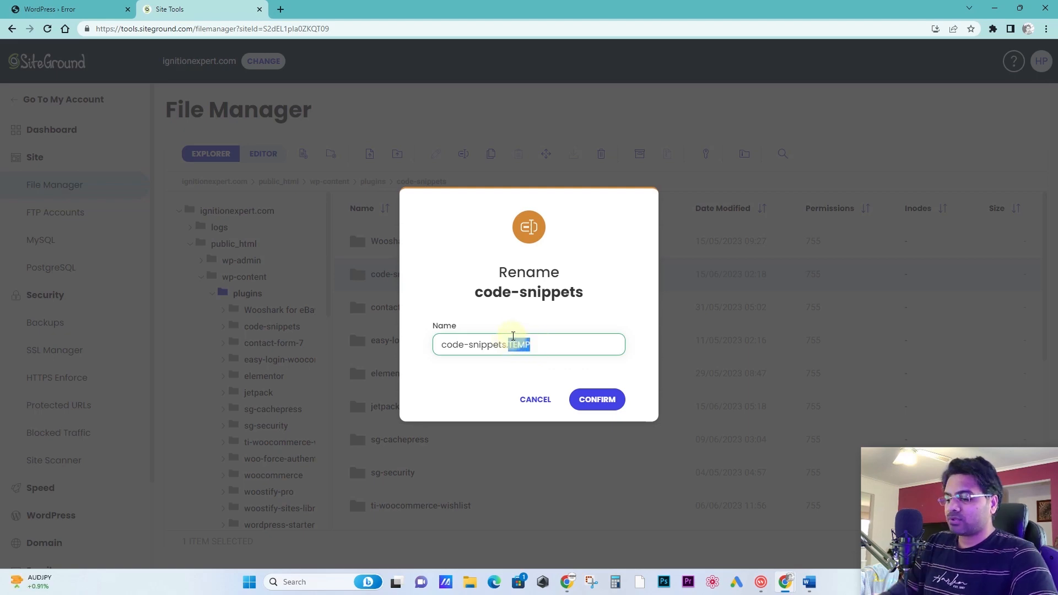
pyautogui.write('INACTI')
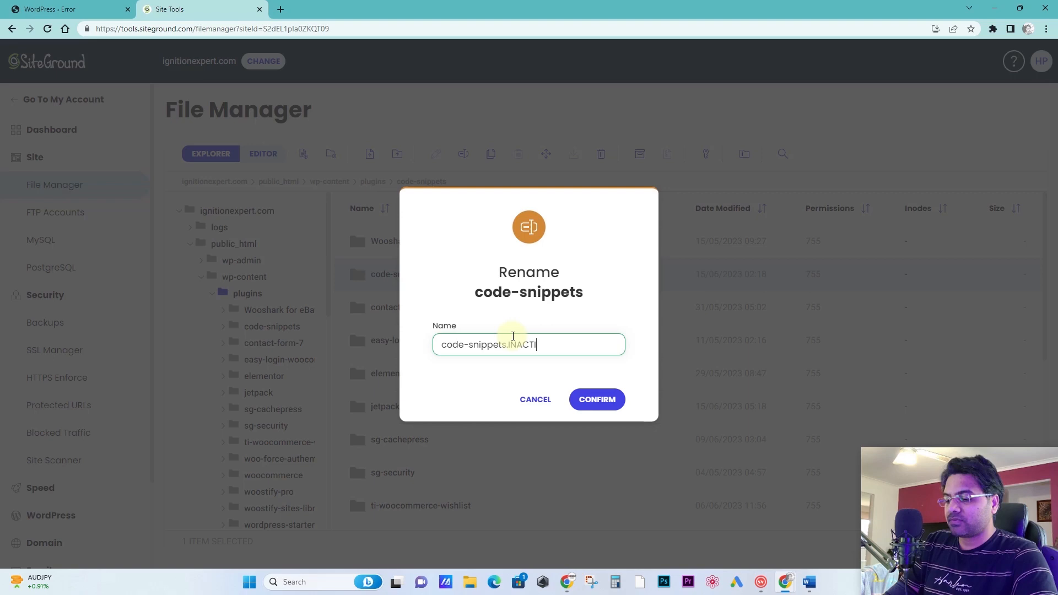
pyautogui.write('VE')
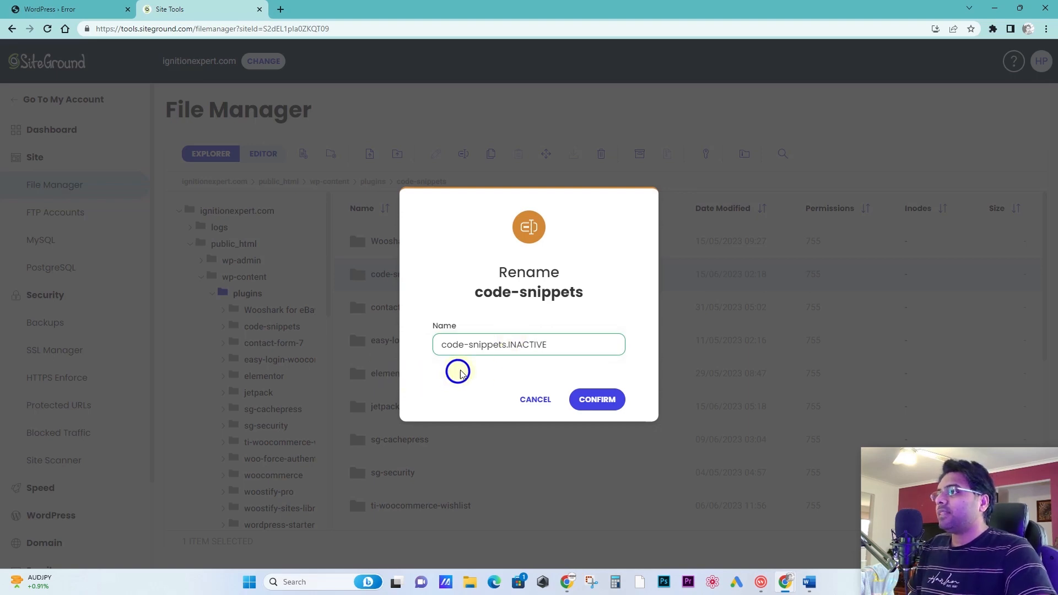
pyautogui.click(596, 399)
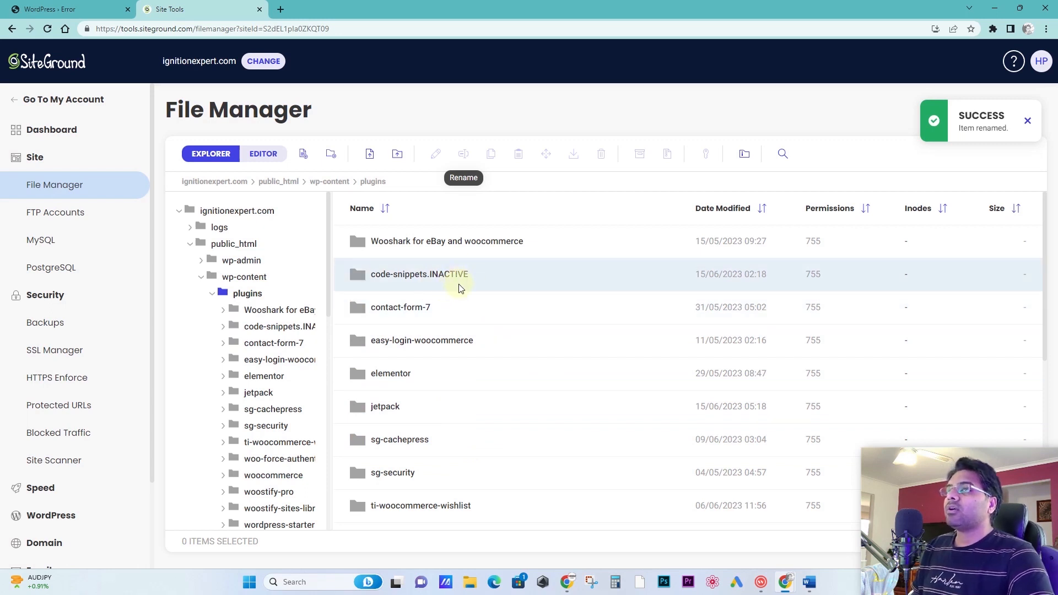
# Step: Load the WordPress admin and view Installed Plugins, where Code Snippets shows as deactivated
pyautogui.click(64, 9)
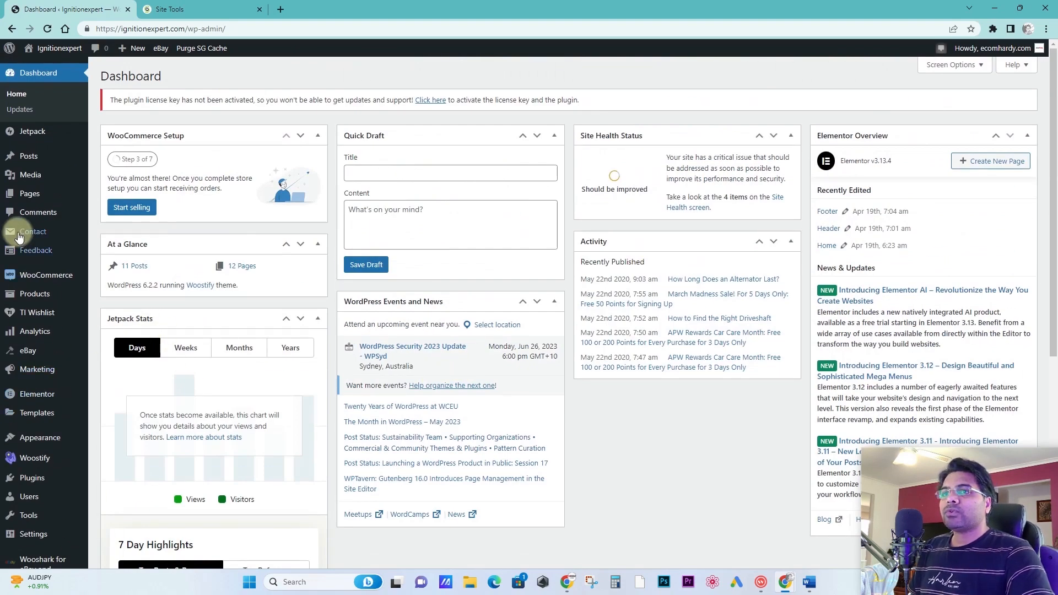
pyautogui.scroll(-3)
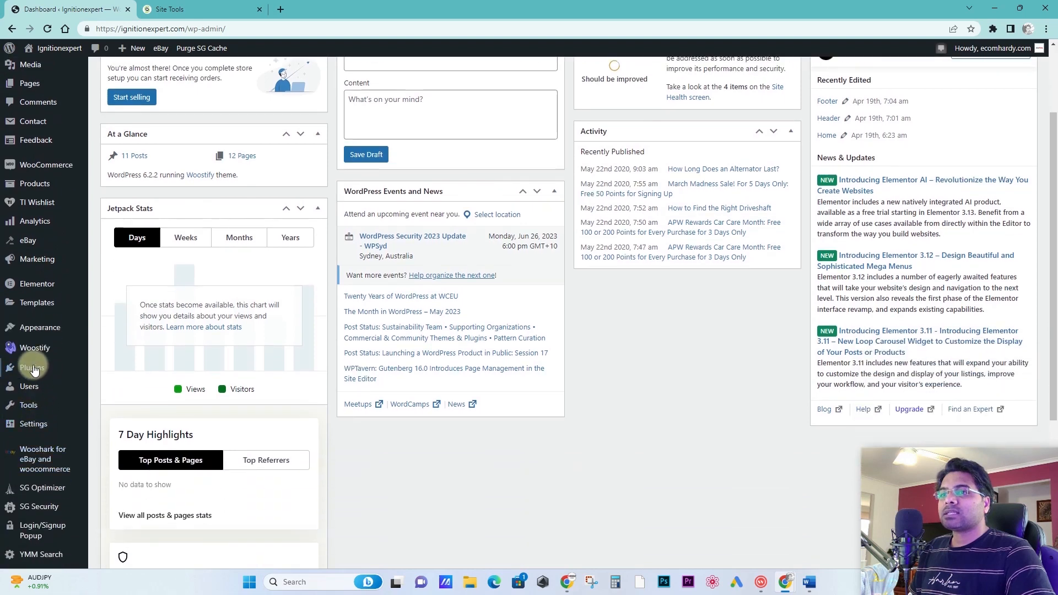
pyautogui.click(32, 367)
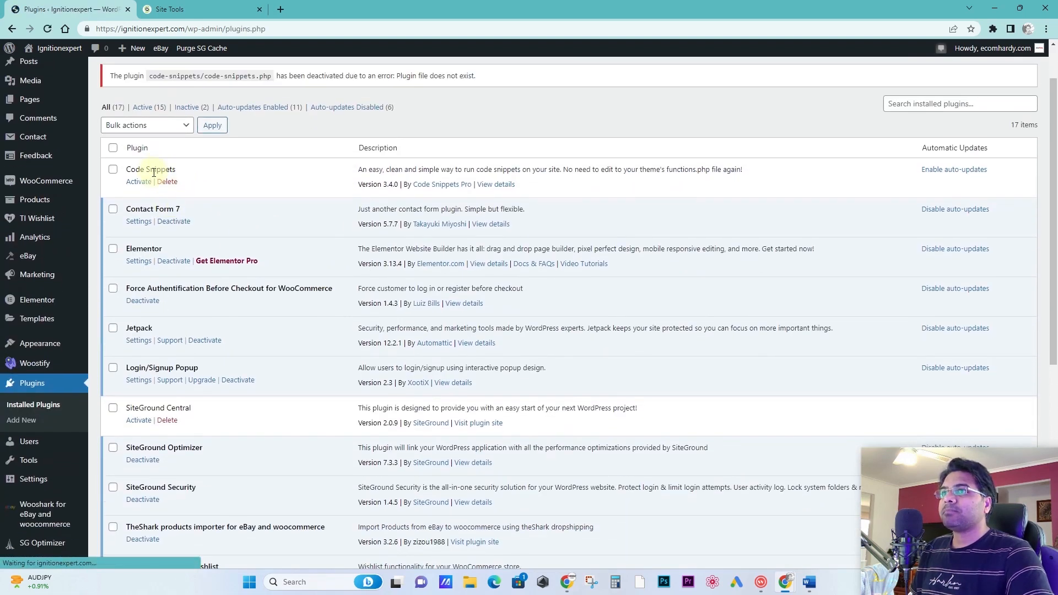
pyautogui.scroll(3)
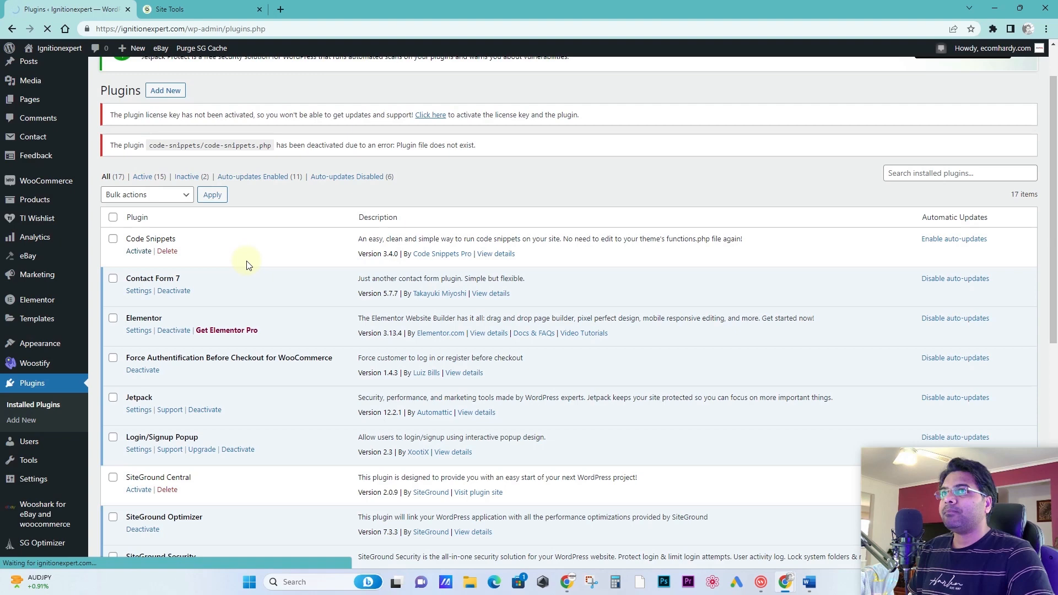
# Step: Activate Code Snippets (fatal error returns), then start renaming code-snippets.INACTIVE in File Manager
pyautogui.click(138, 251)
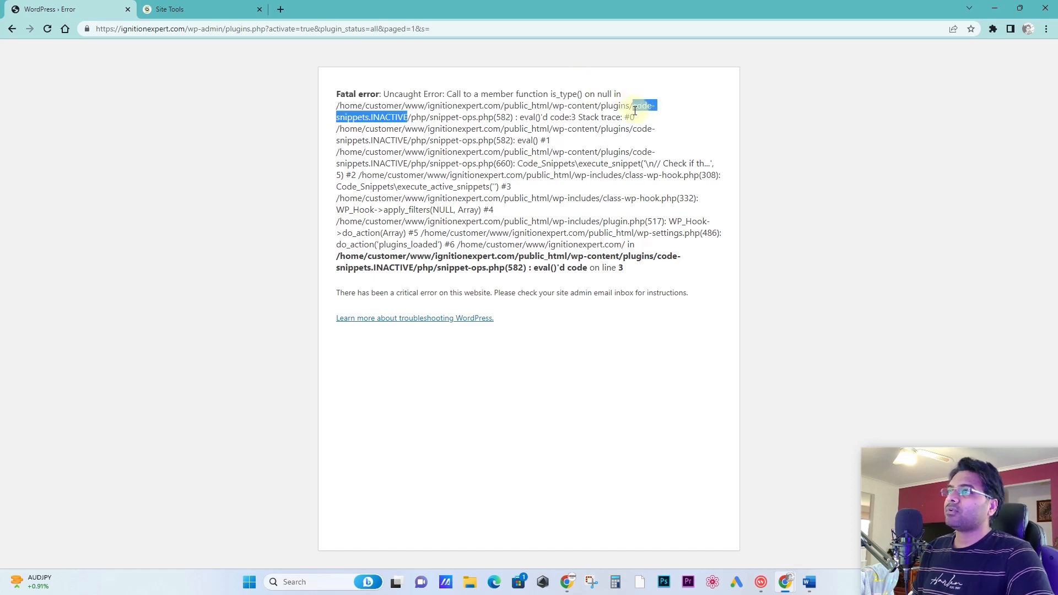
pyautogui.click(199, 9)
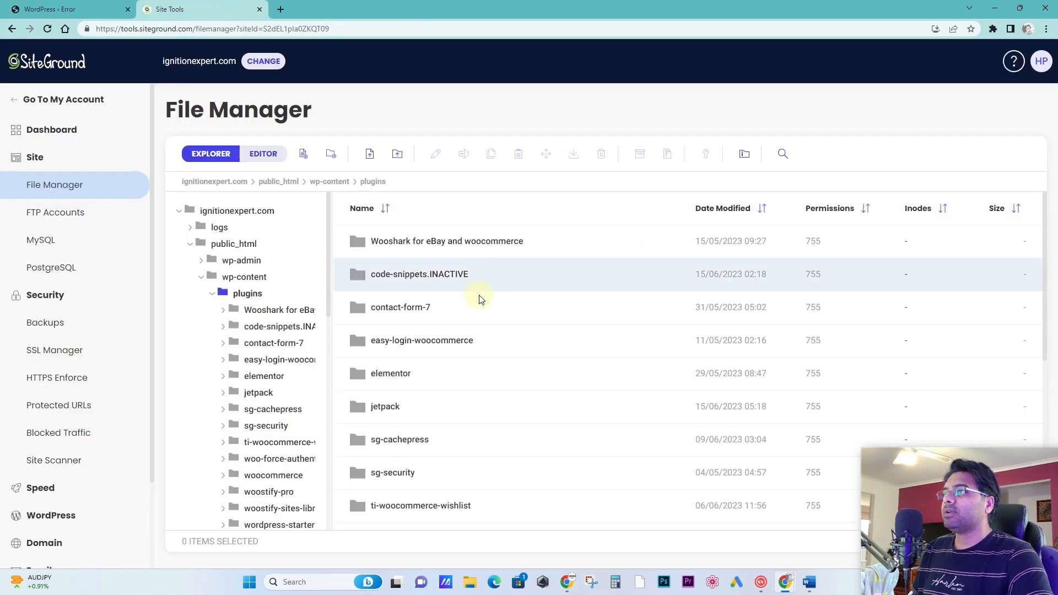
pyautogui.click(419, 274)
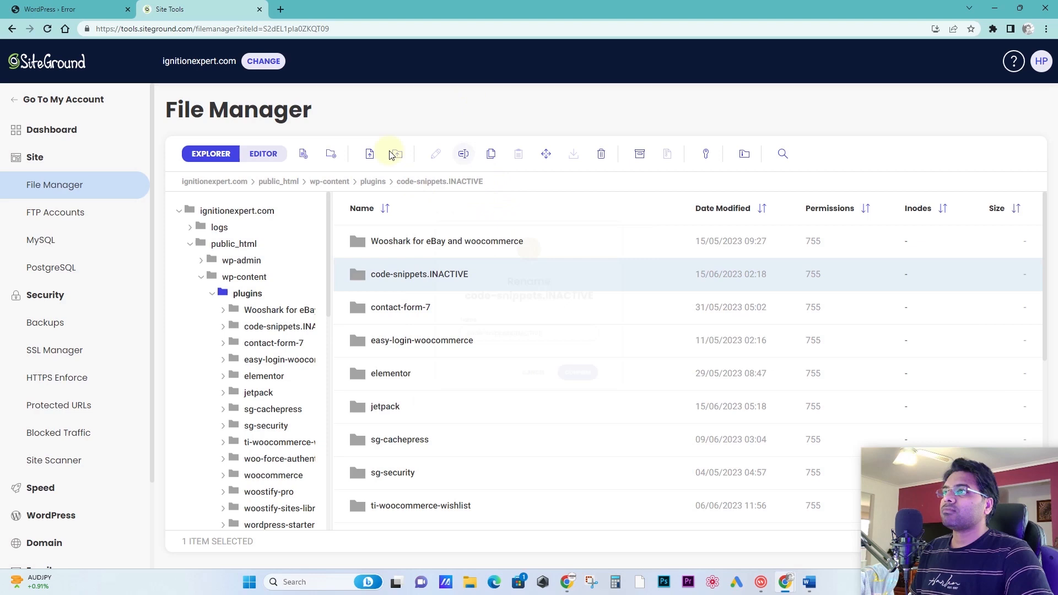
pyautogui.click(463, 153)
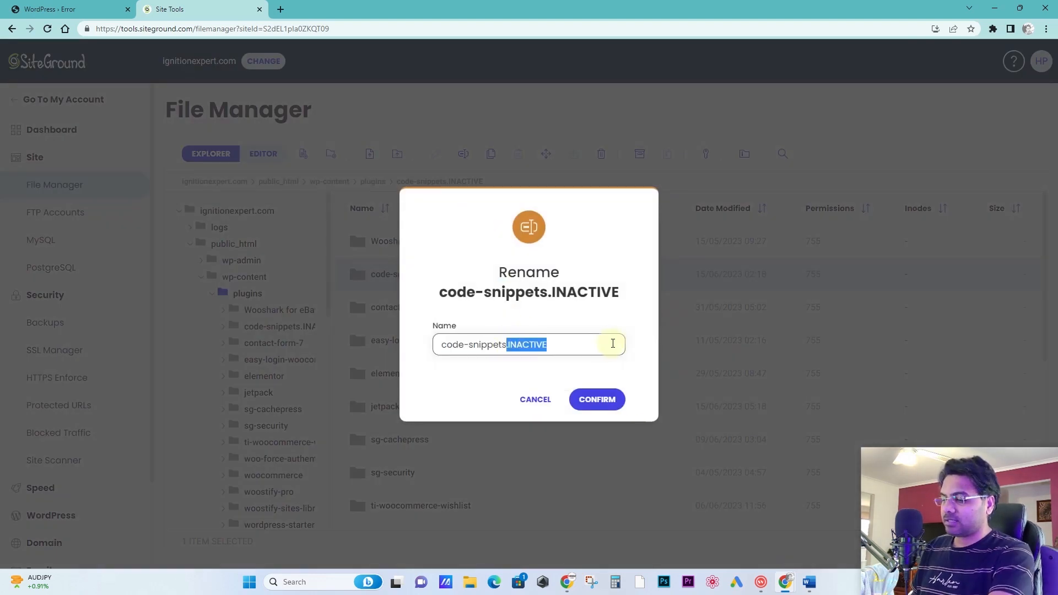
# Step: Confirm renaming the folder back to code-snippets
pyautogui.click(596, 399)
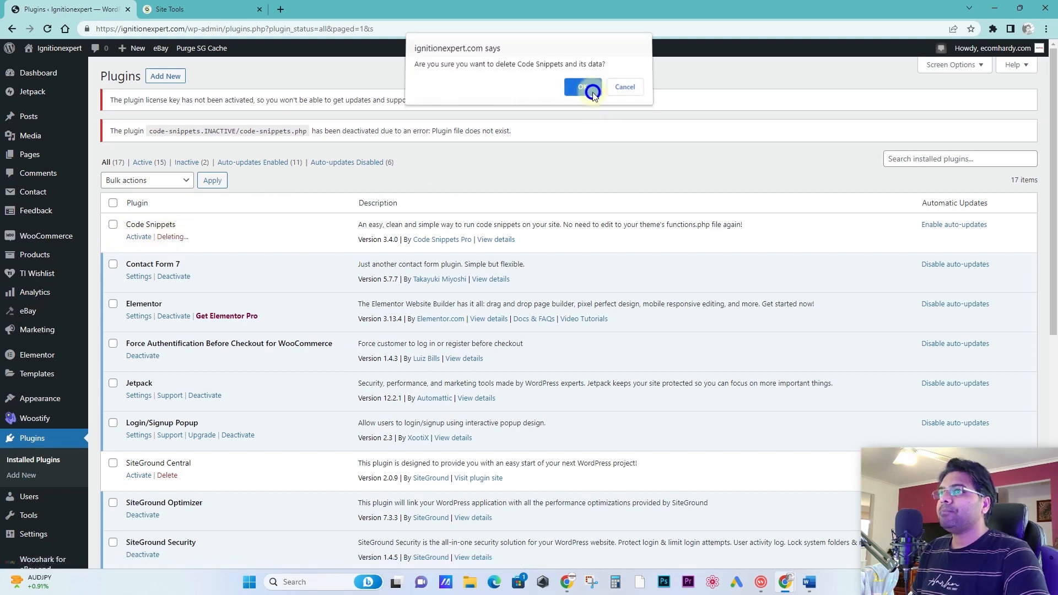
# Step: Confirm deleting Code Snippets and its data, then return to File Manager at public_html
pyautogui.click(582, 87)
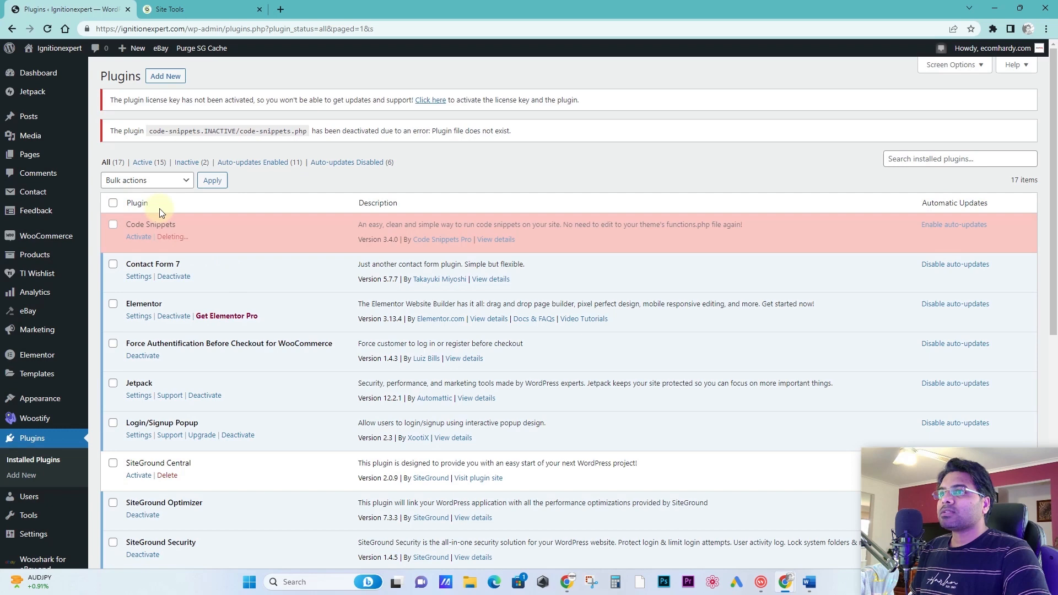
pyautogui.click(172, 236)
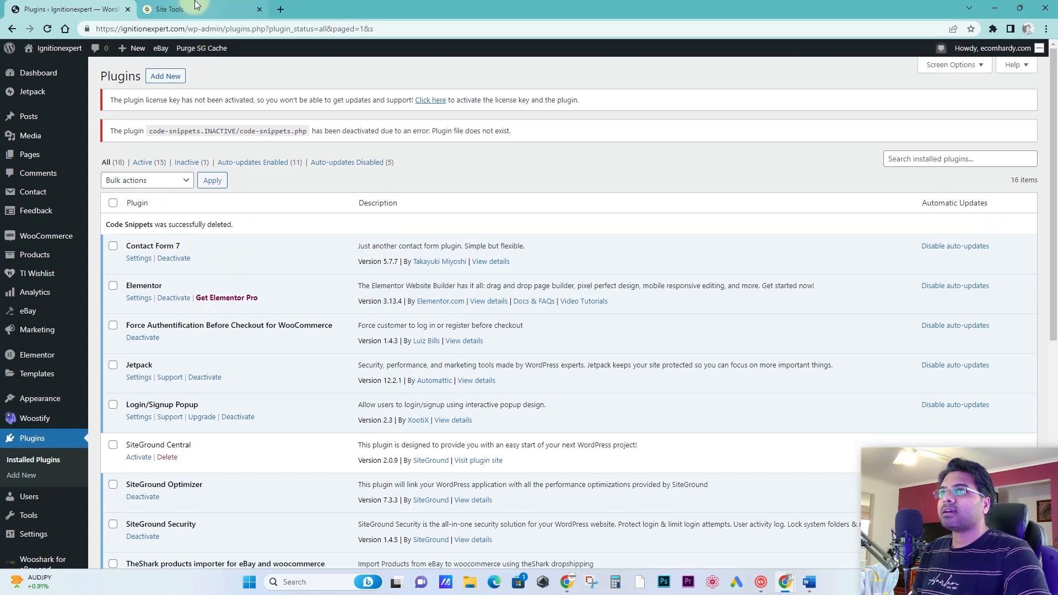
pyautogui.click(172, 9)
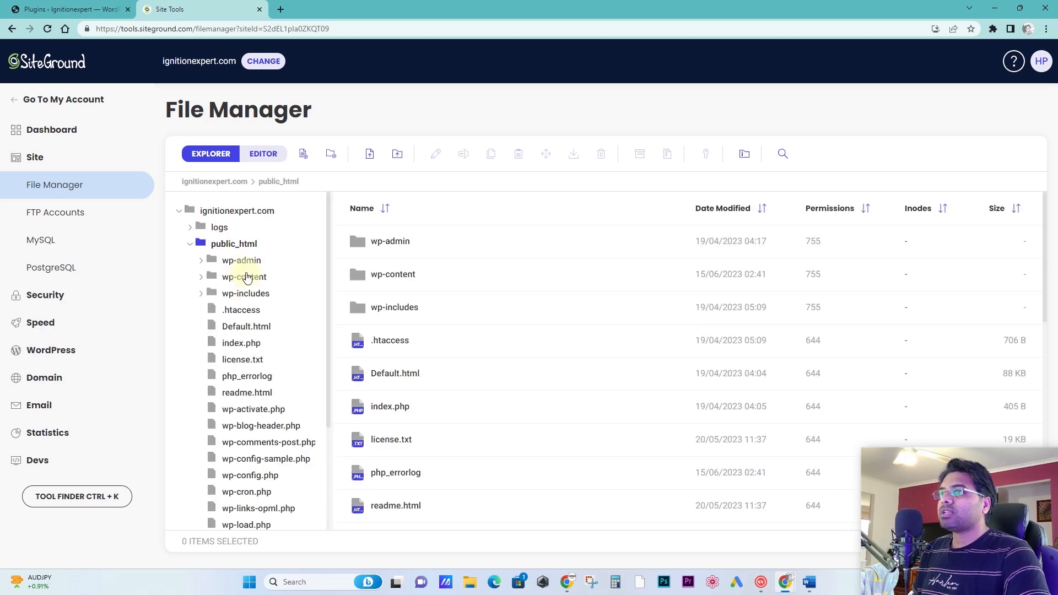
# Step: Expand the wp-content folder in the File Manager tree
pyautogui.click(244, 277)
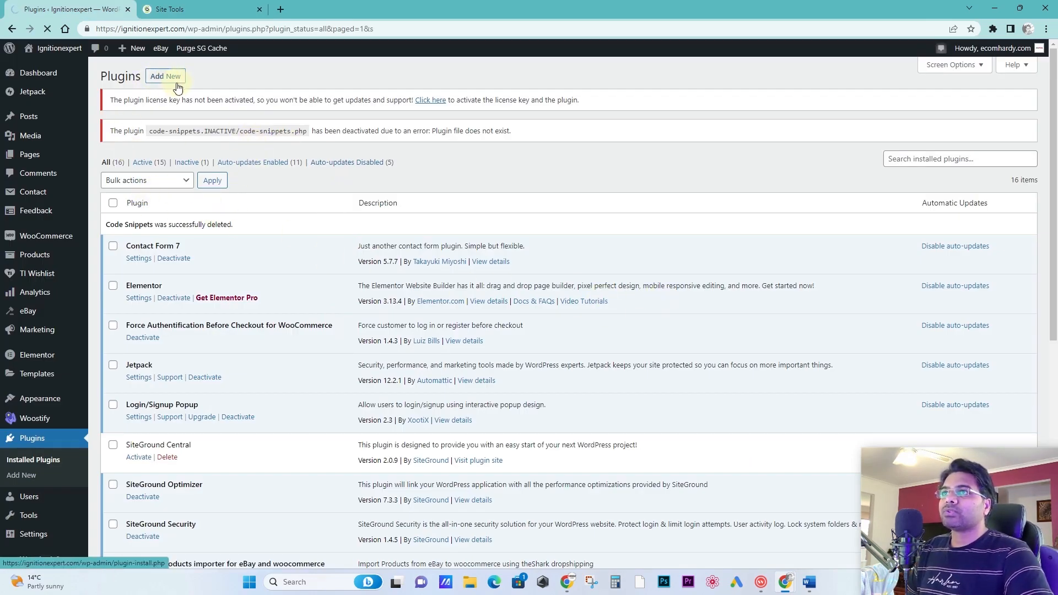
# Step: Search Add Plugins for "code snippet", install Code Snippets fresh and activate it
pyautogui.click(166, 75)
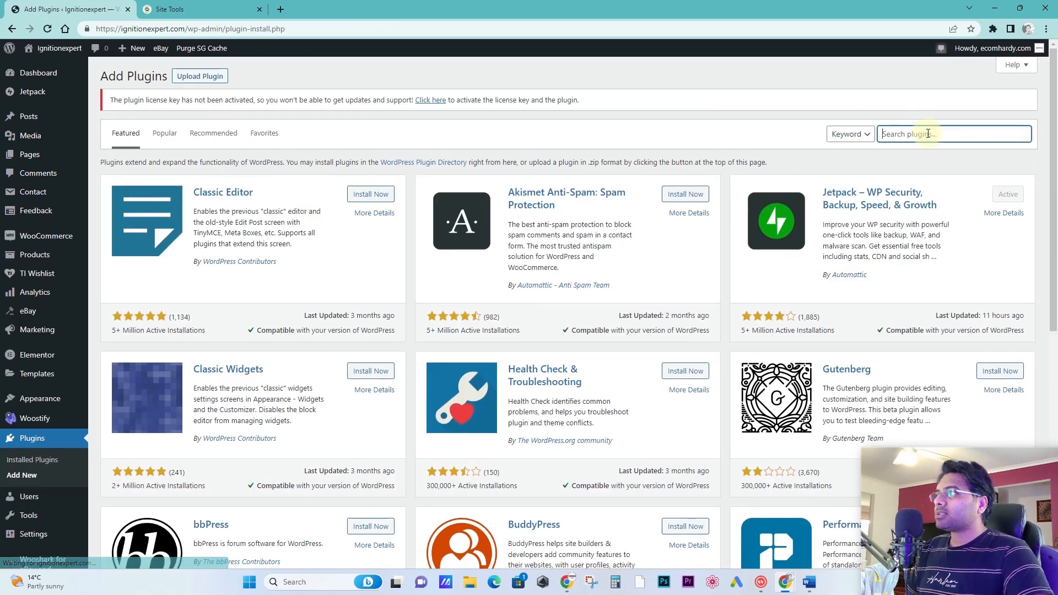
pyautogui.write('code snippet')
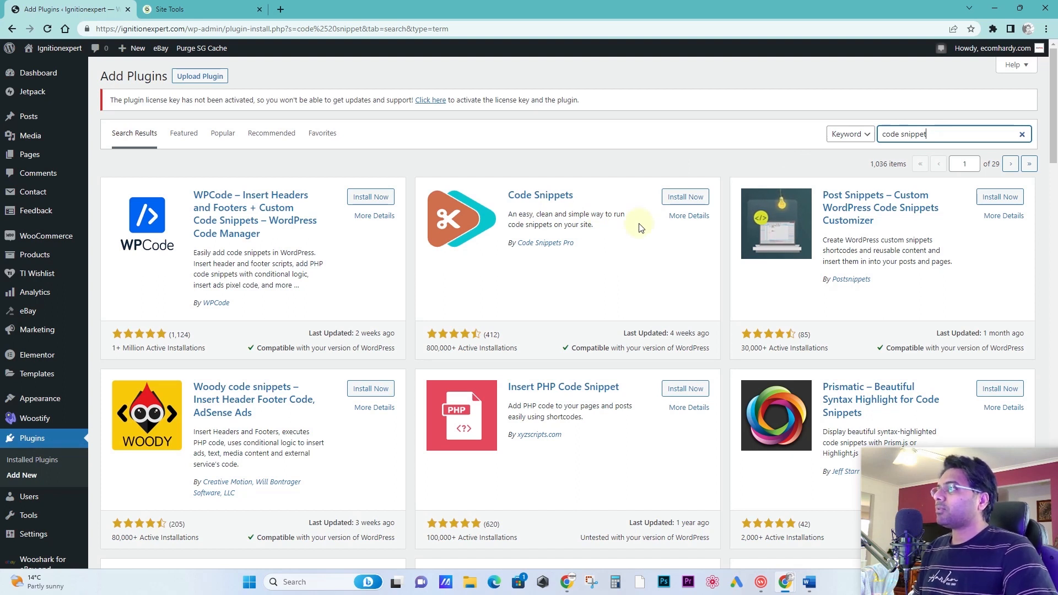
pyautogui.moveTo(782, 198)
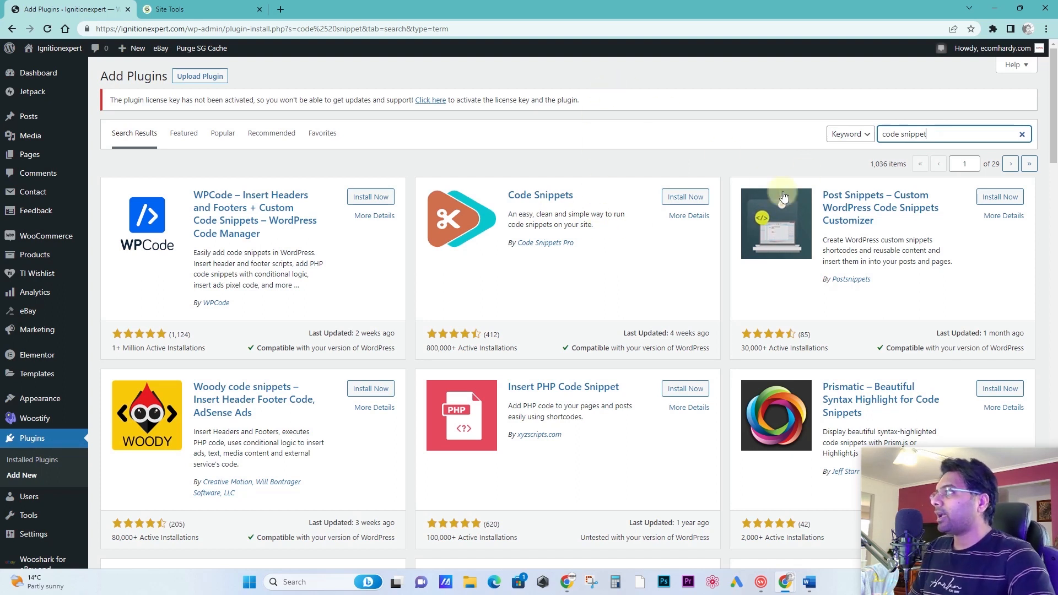
pyautogui.click(686, 196)
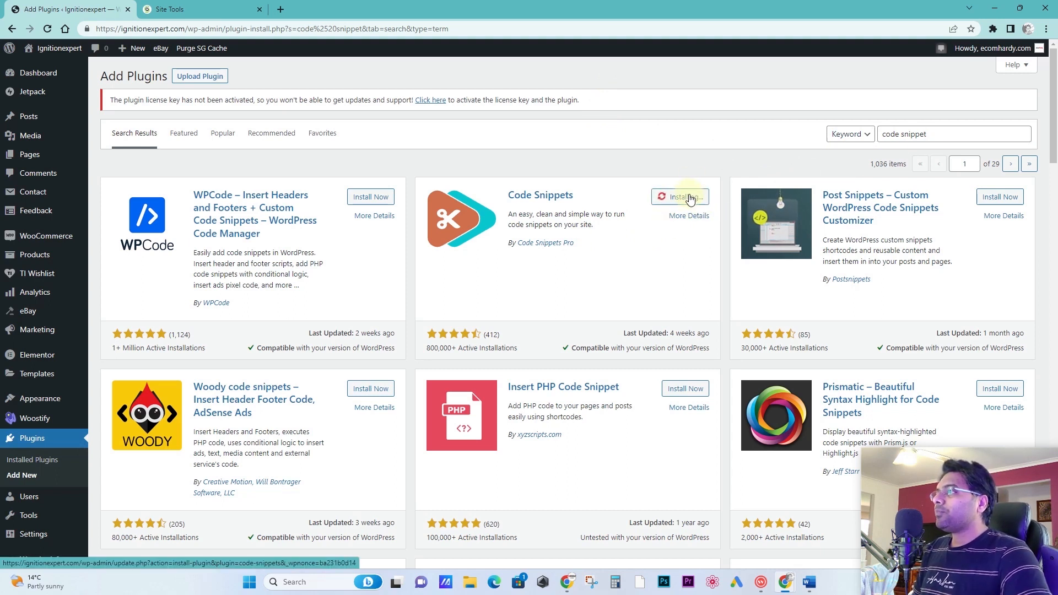
pyautogui.click(679, 196)
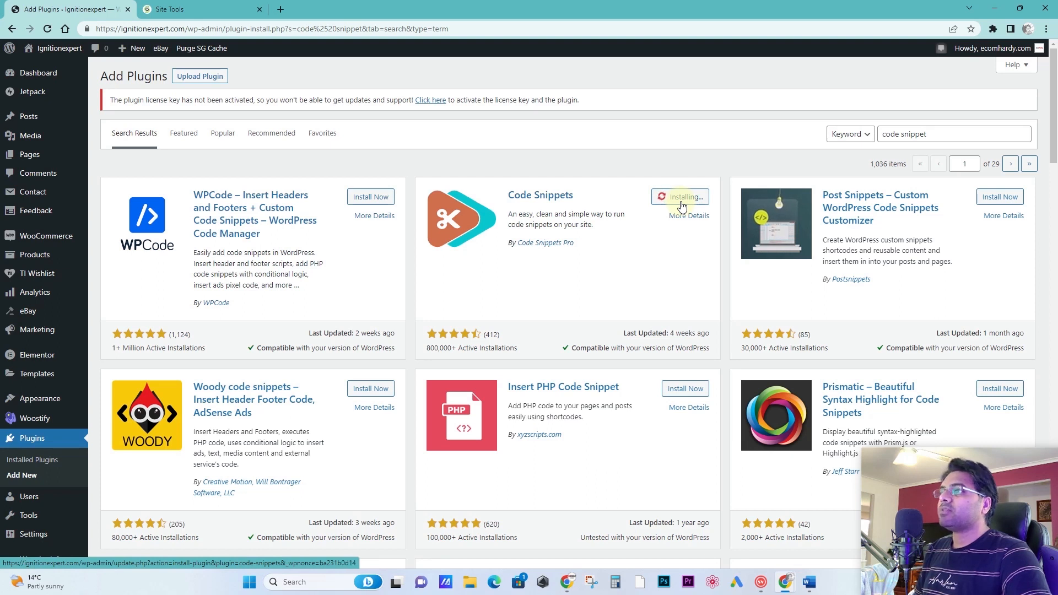
pyautogui.moveTo(685, 263)
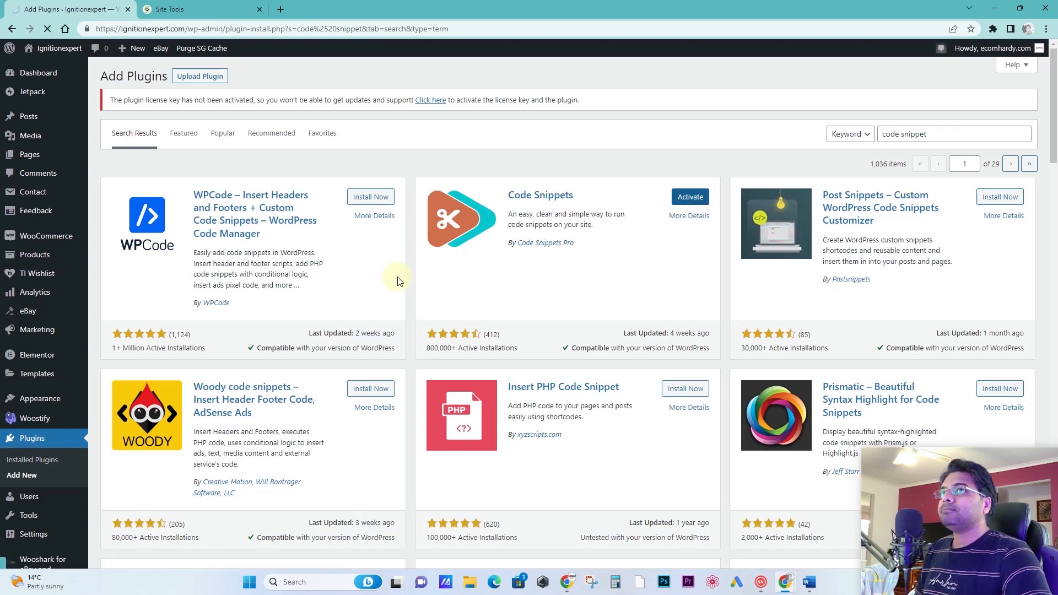
pyautogui.click(689, 196)
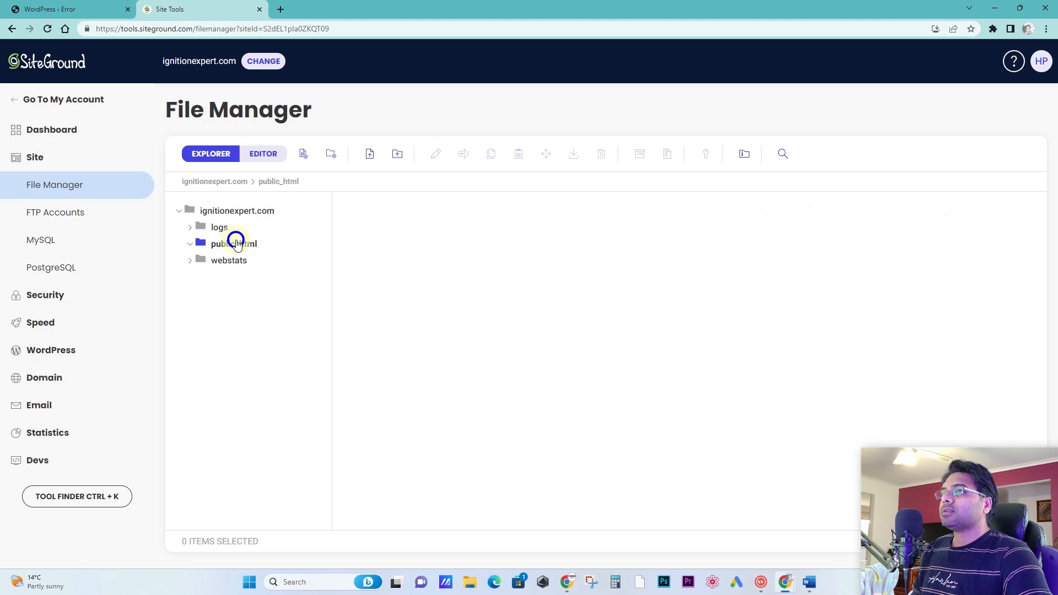
# Step: Rename the reinstalled code-snippets plugin folder to code-snippets.INACTIVE in File Manager
pyautogui.click(234, 244)
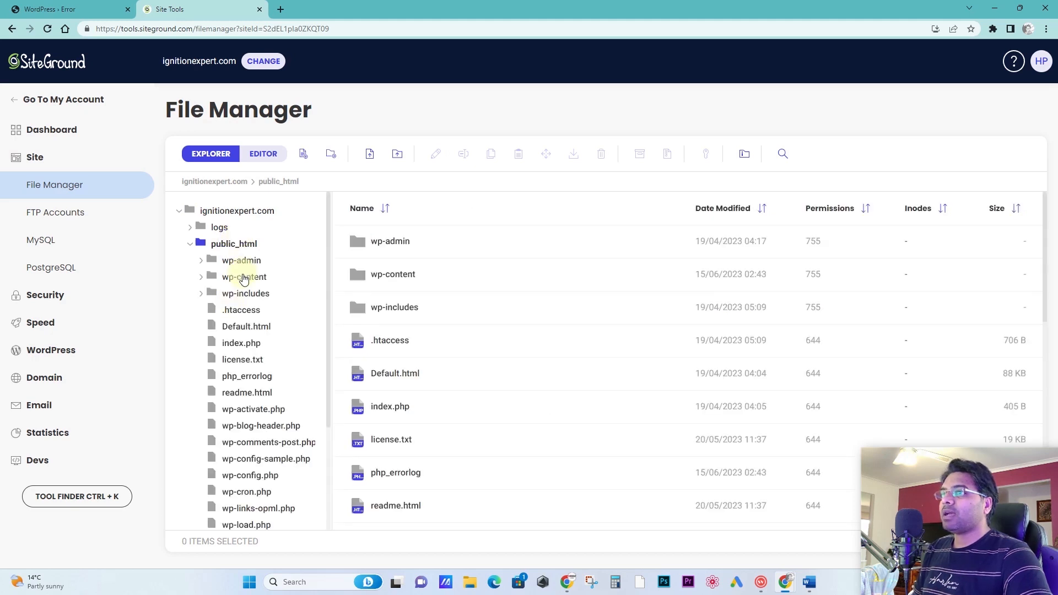
pyautogui.click(244, 277)
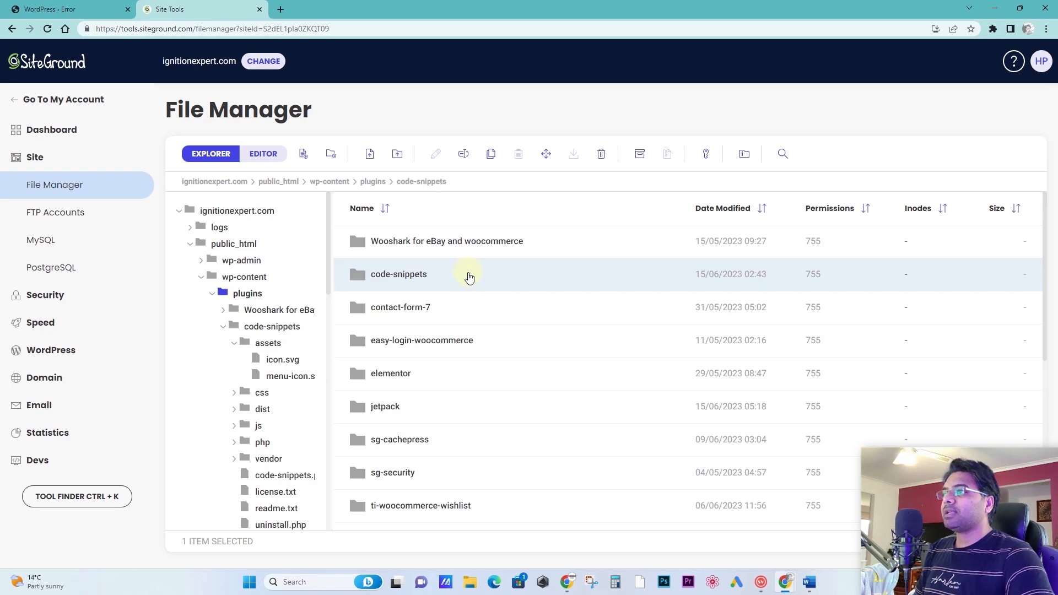
pyautogui.click(462, 153)
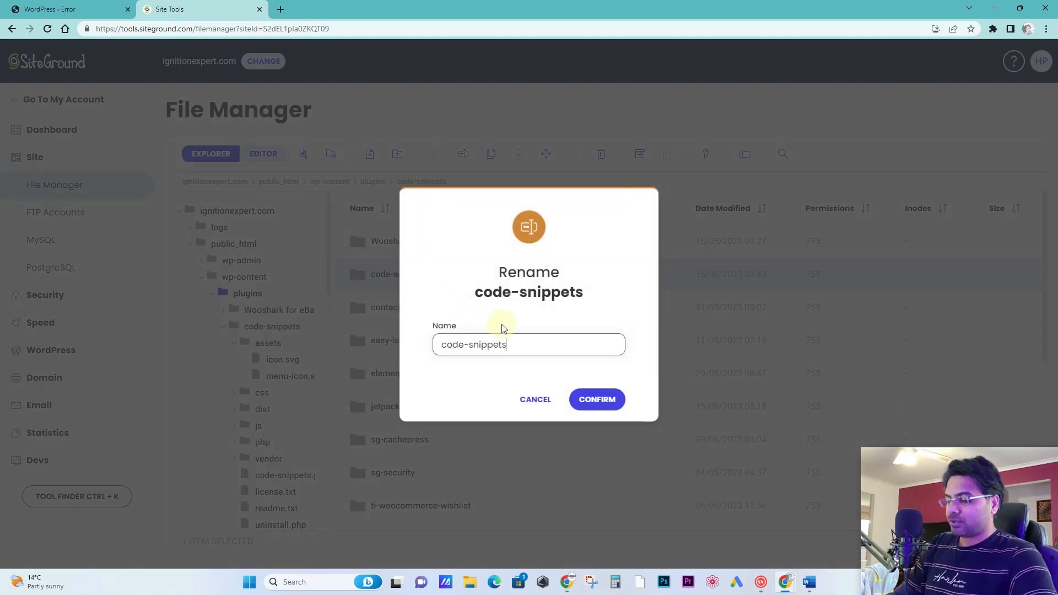
pyautogui.write('.inact')
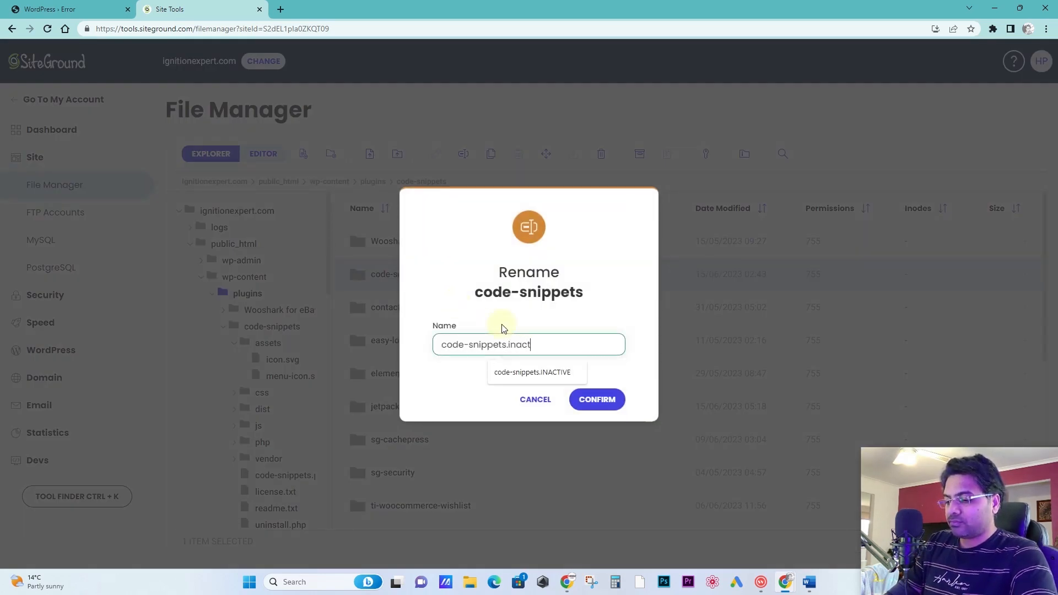
pyautogui.click(595, 399)
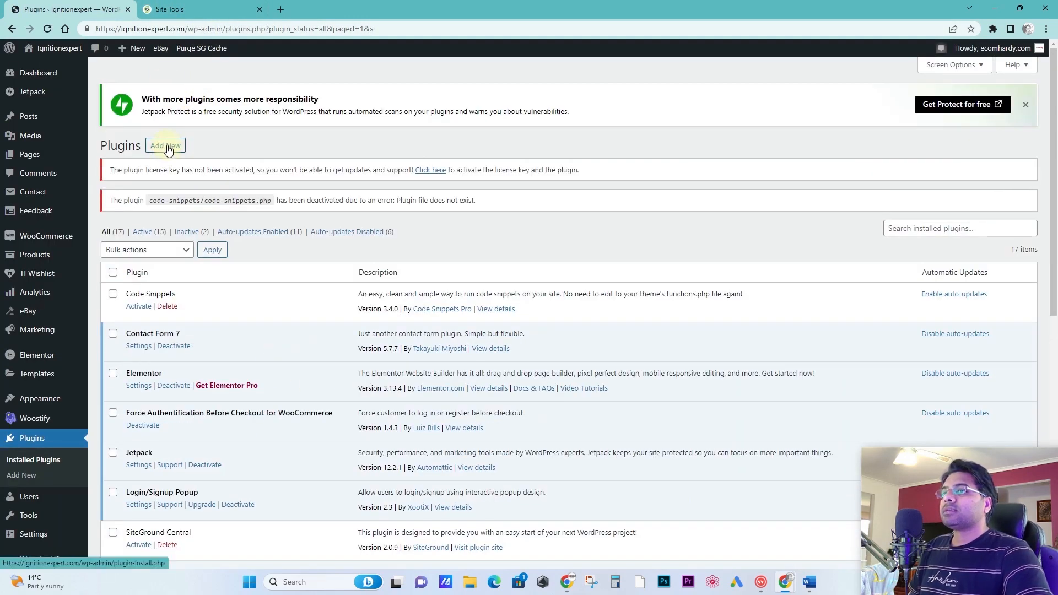
# Step: Search the Add Plugins directory for WP-Optimize
pyautogui.click(166, 145)
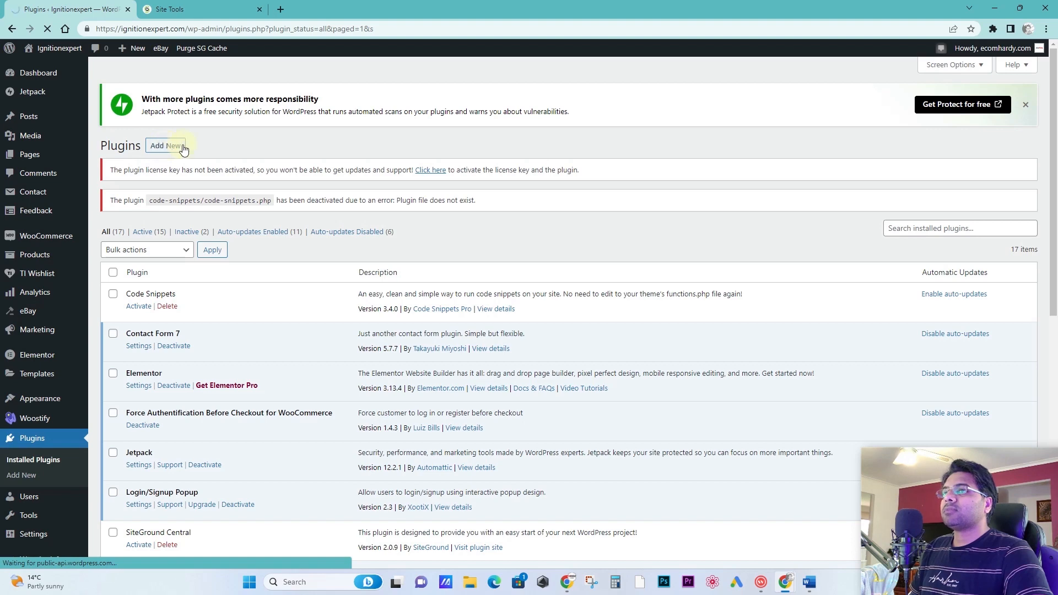
pyautogui.click(165, 145)
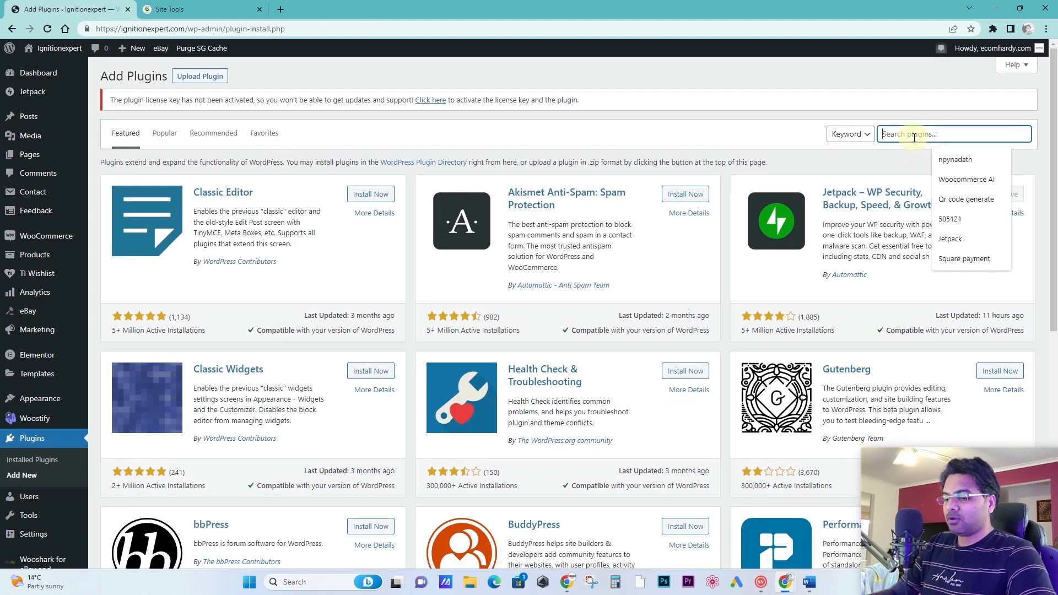
pyautogui.write('wp c')
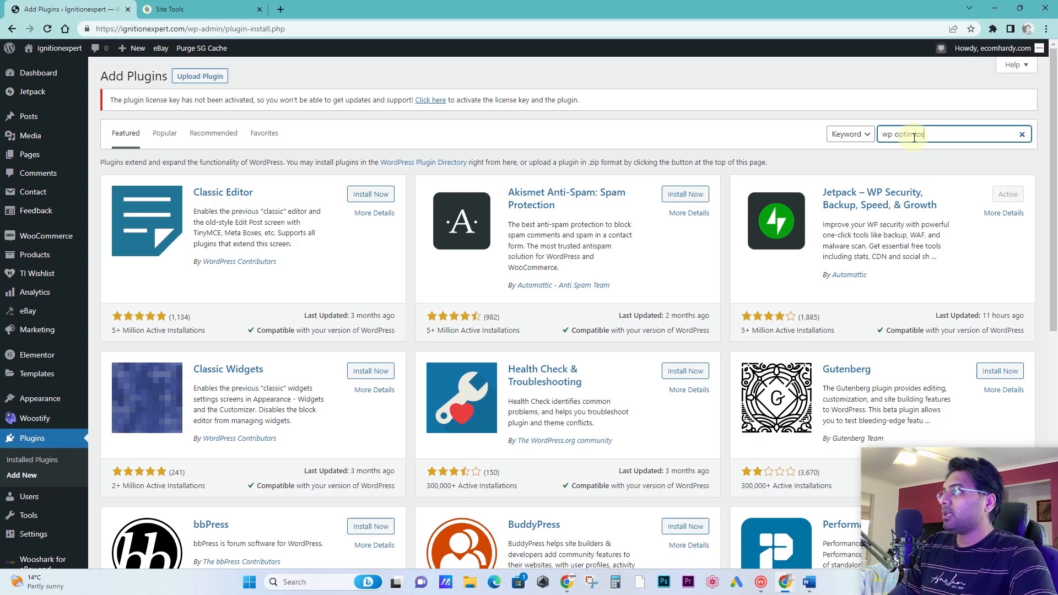
pyautogui.press('Enter')
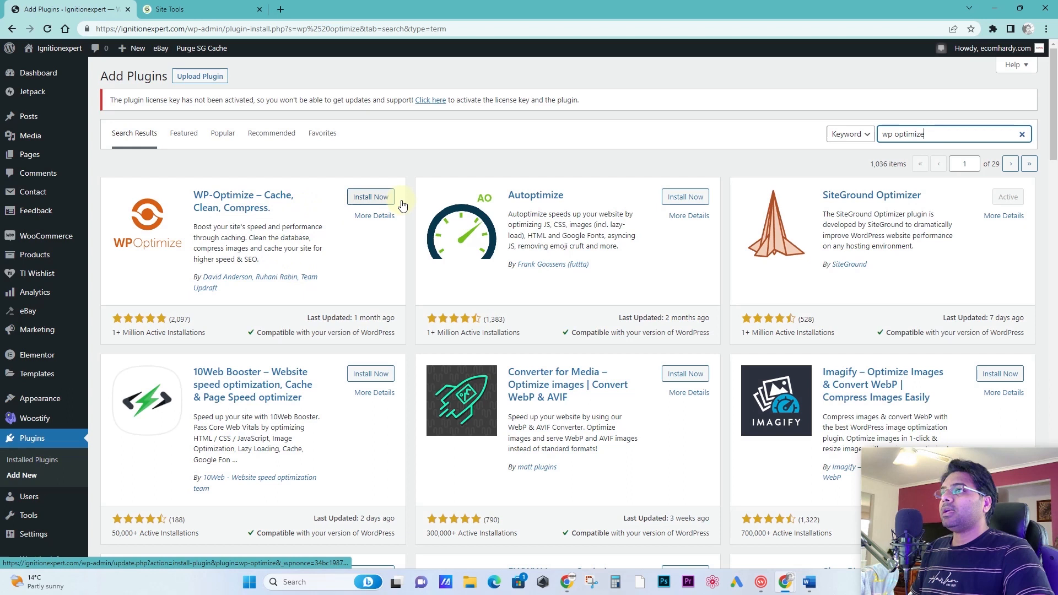
# Step: Install WP-Optimize and activate it once installation finishes
pyautogui.click(370, 196)
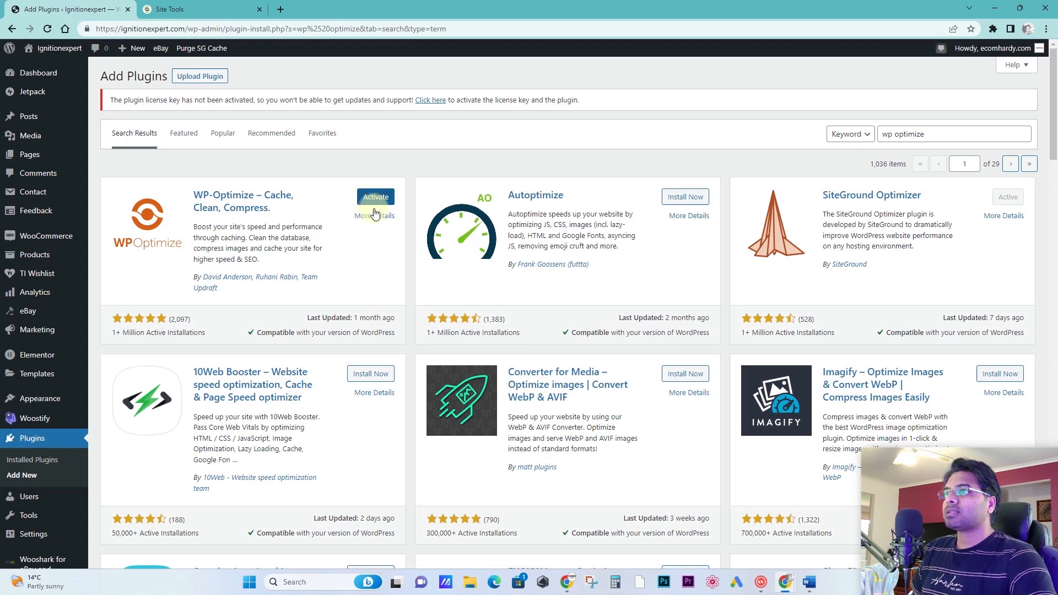
pyautogui.click(376, 196)
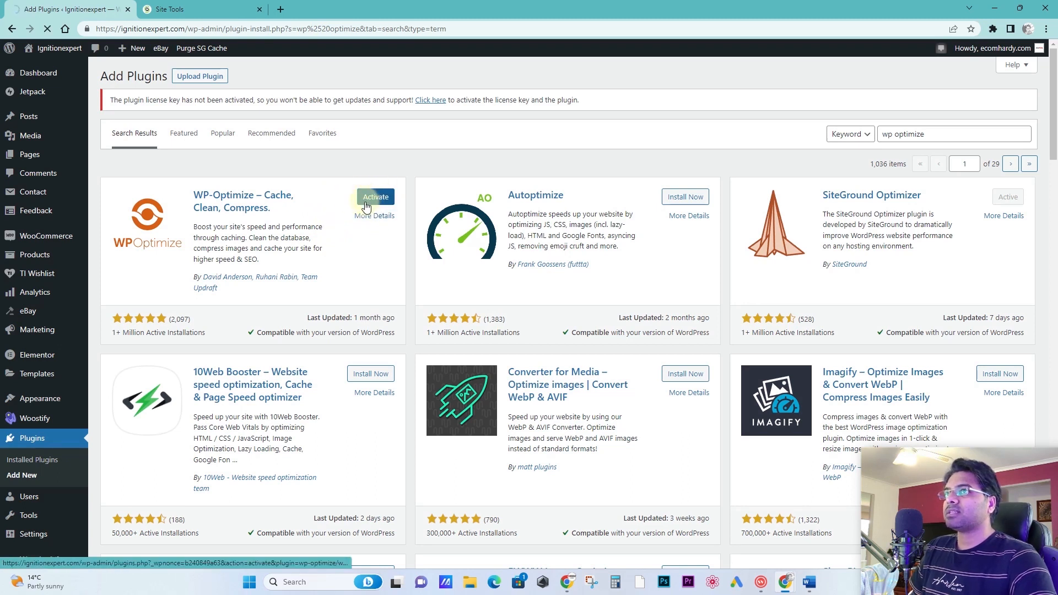
pyautogui.click(376, 197)
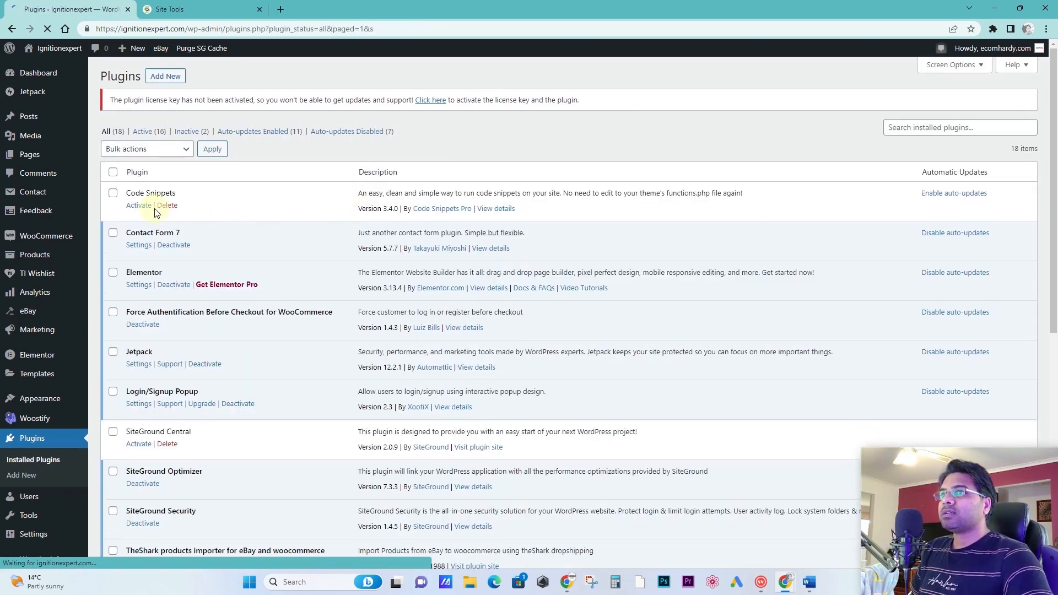
# Step: Delete the inactive Code Snippets plugin together with its data
pyautogui.click(168, 205)
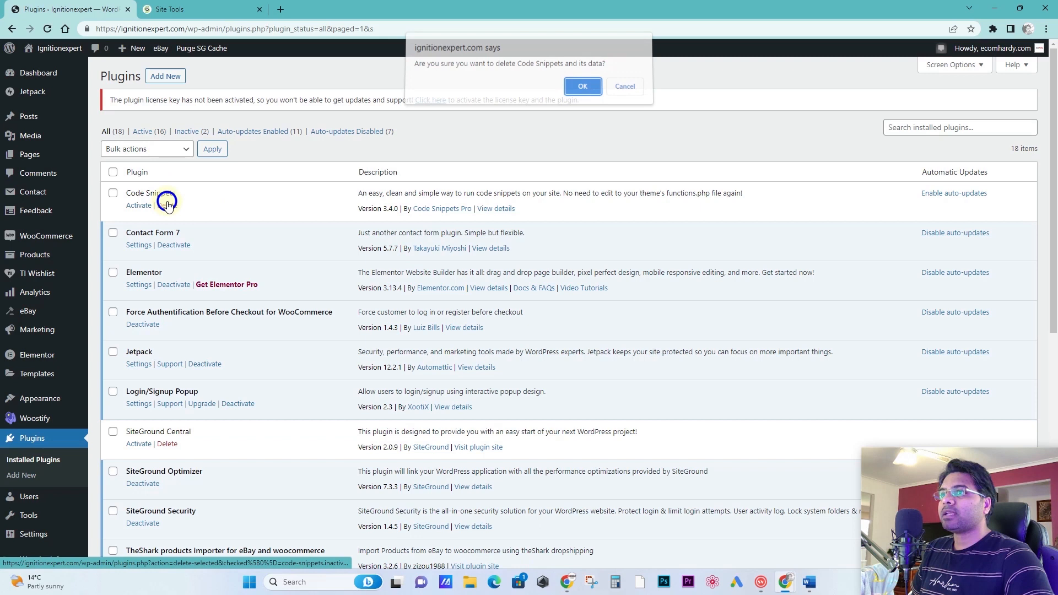
pyautogui.click(582, 86)
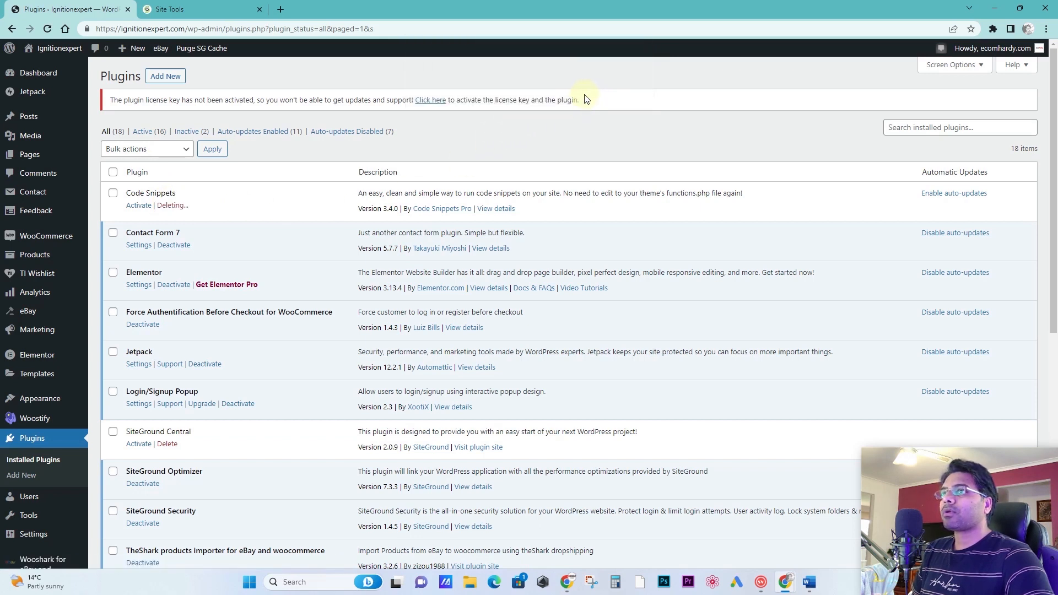
pyautogui.click(172, 205)
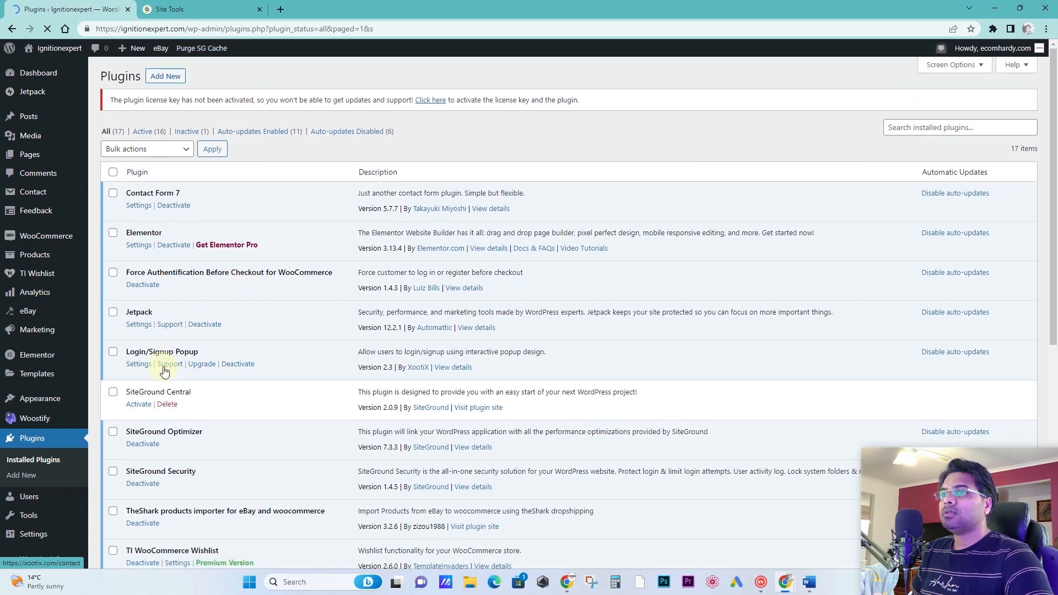
# Step: Go to the WP-Optimize settings page from the plugins list
pyautogui.scroll(-3)
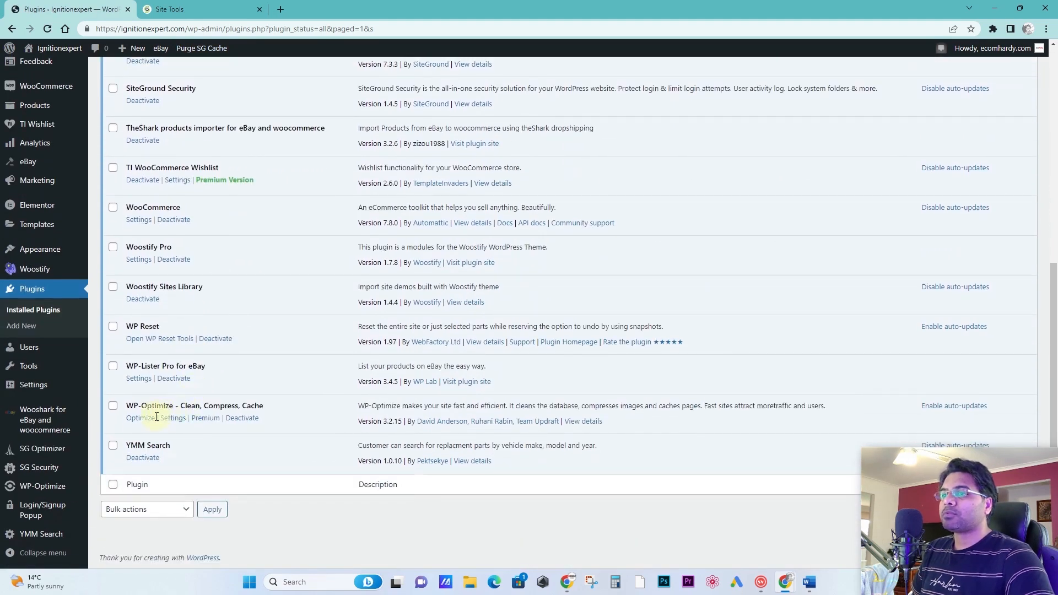
pyautogui.click(172, 417)
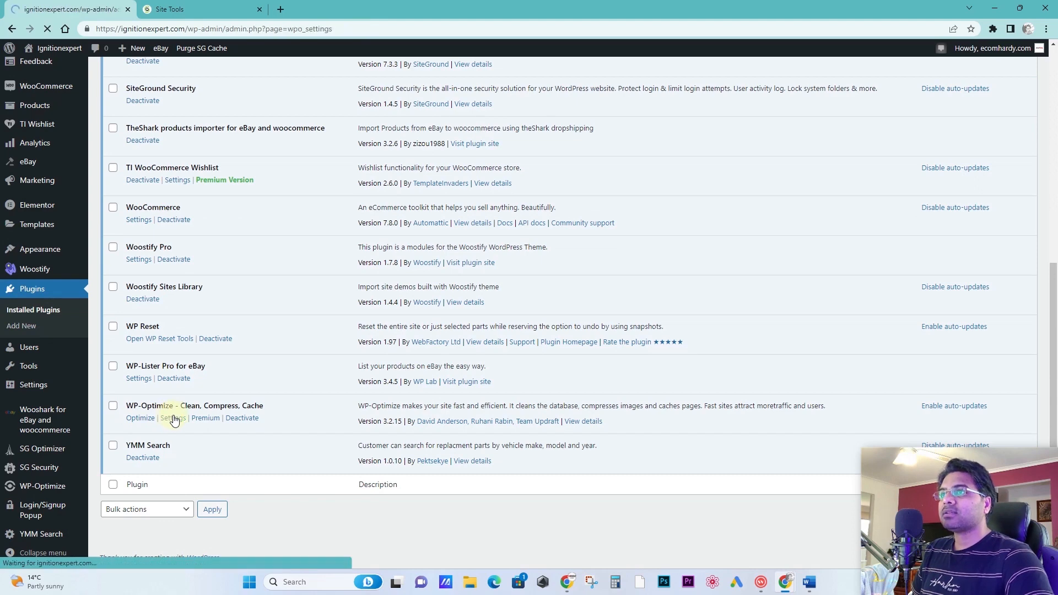
pyautogui.click(172, 418)
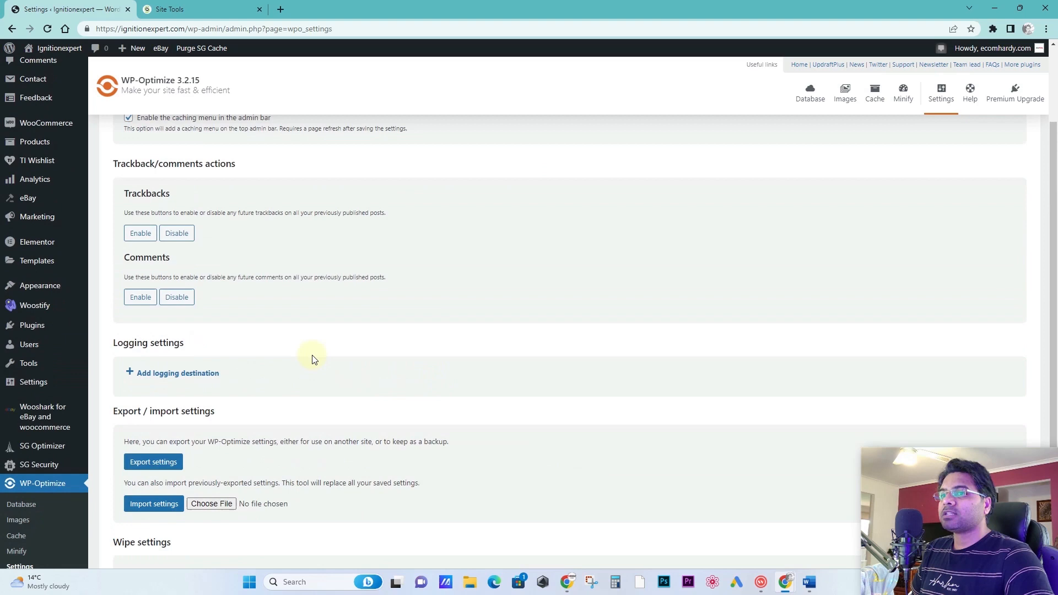
# Step: Run all selected WP-Optimize database optimizations, then return to the Site Tools tab
pyautogui.scroll(-3)
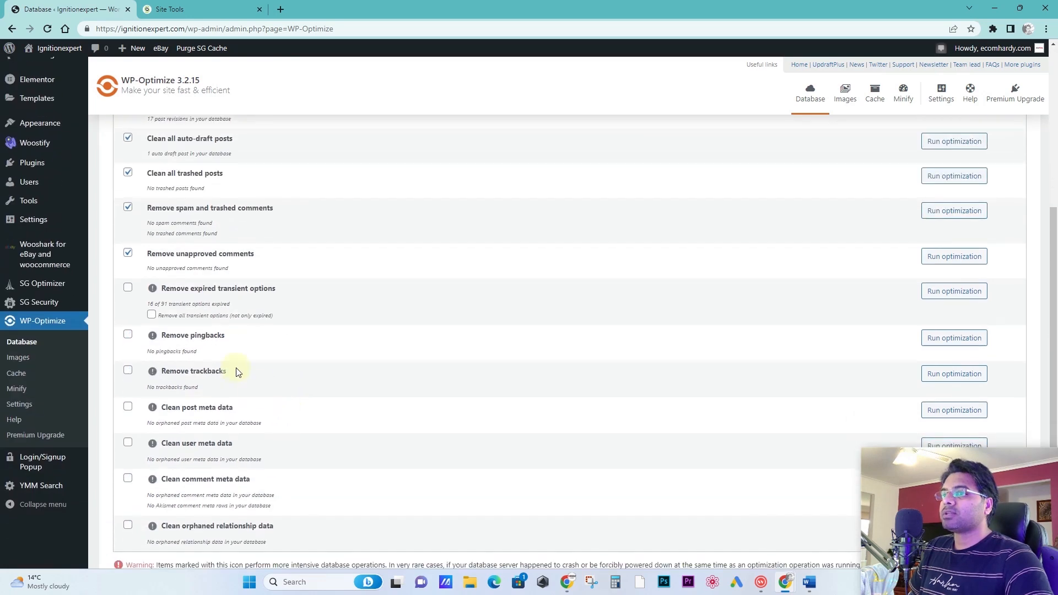
pyautogui.click(166, 241)
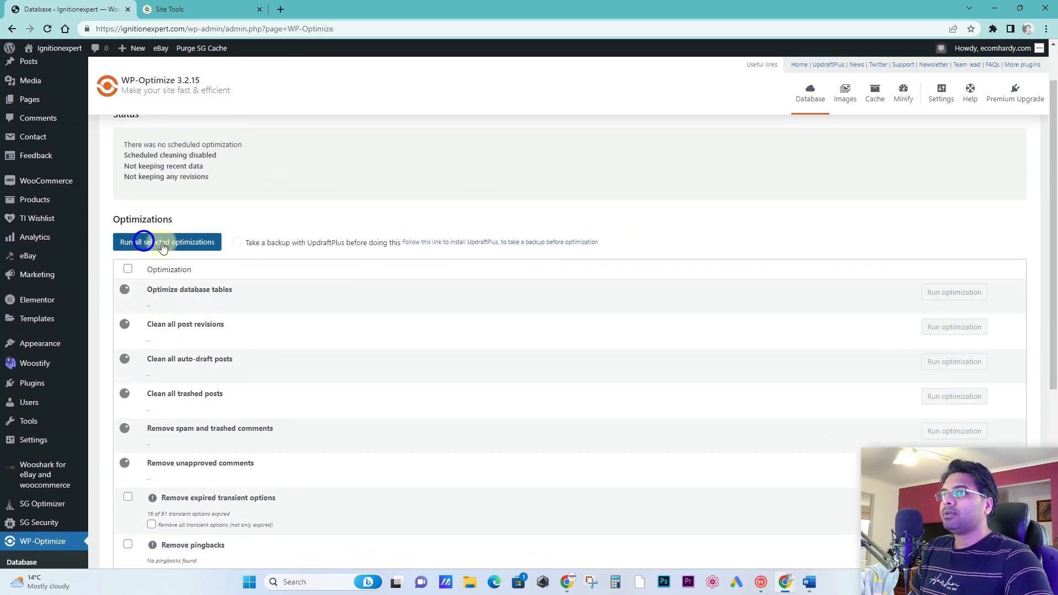
pyautogui.click(166, 242)
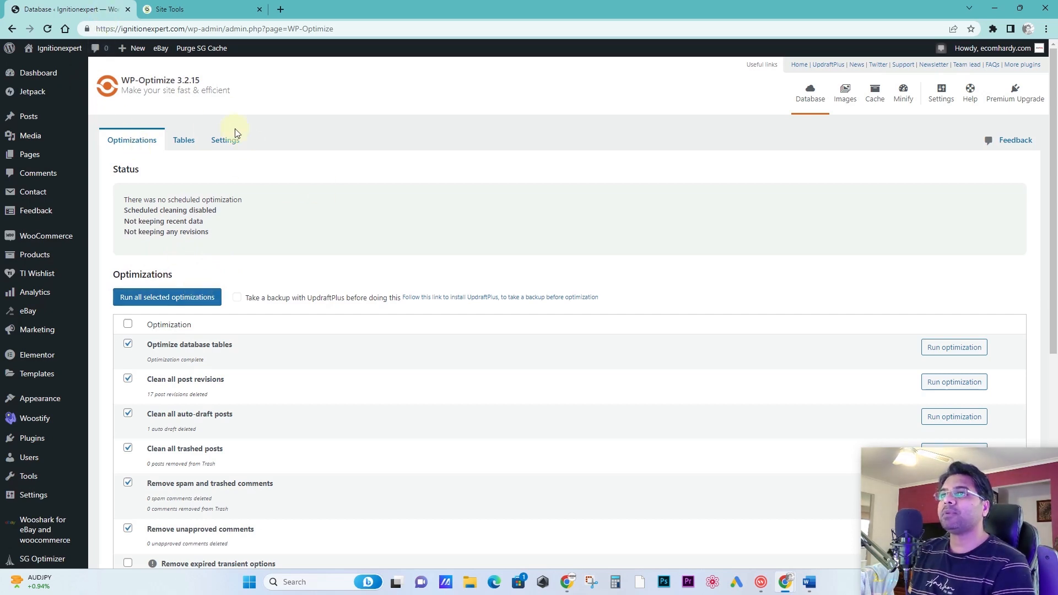
pyautogui.moveTo(205, 279)
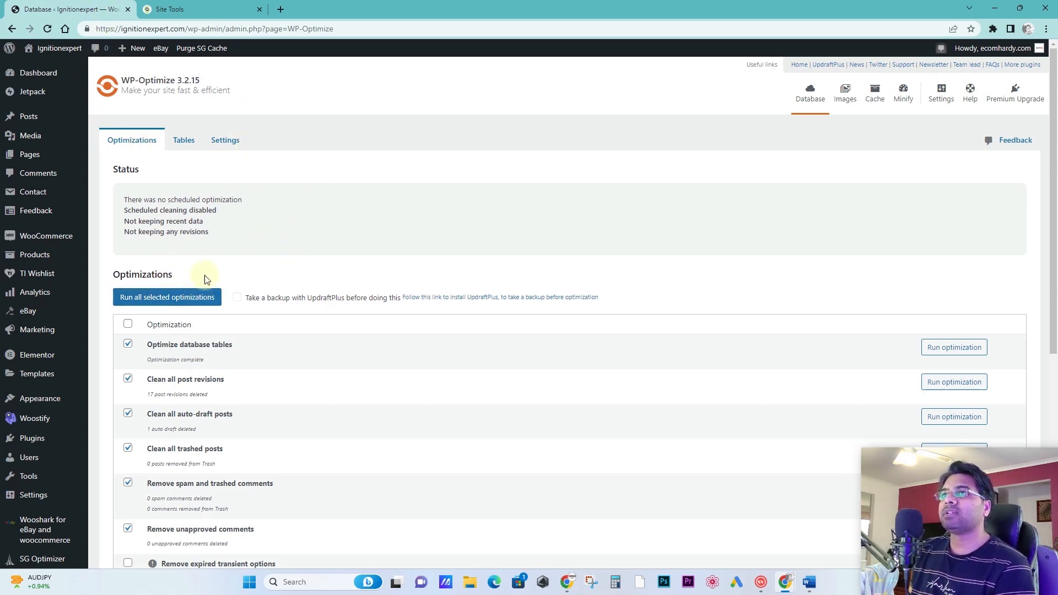
pyautogui.click(182, 9)
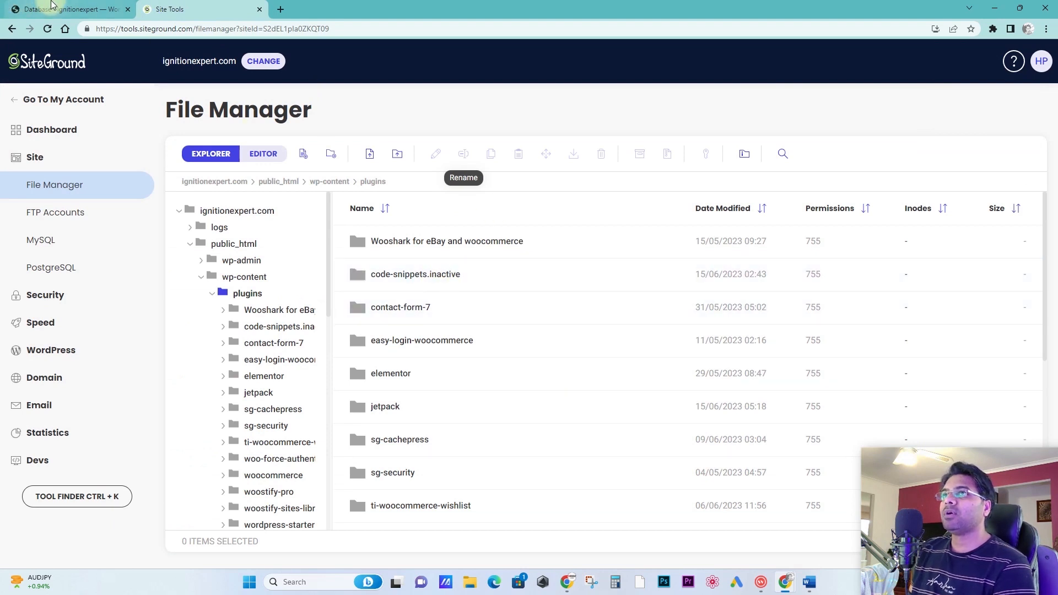
# Step: Reopen public_html > wp-content > plugins in File Manager and return to WordPress
pyautogui.click(400, 308)
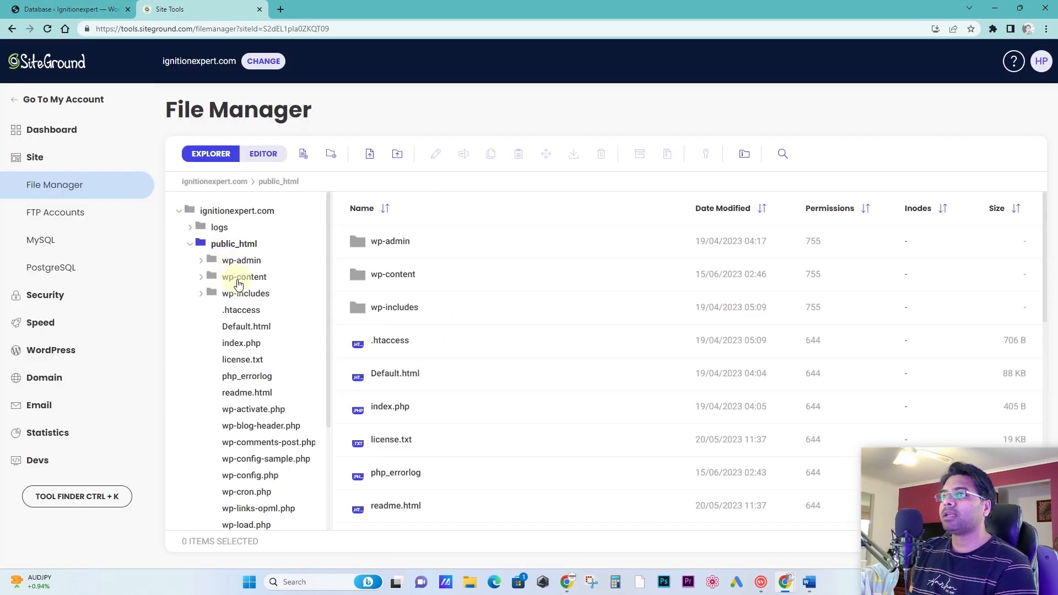
pyautogui.click(244, 277)
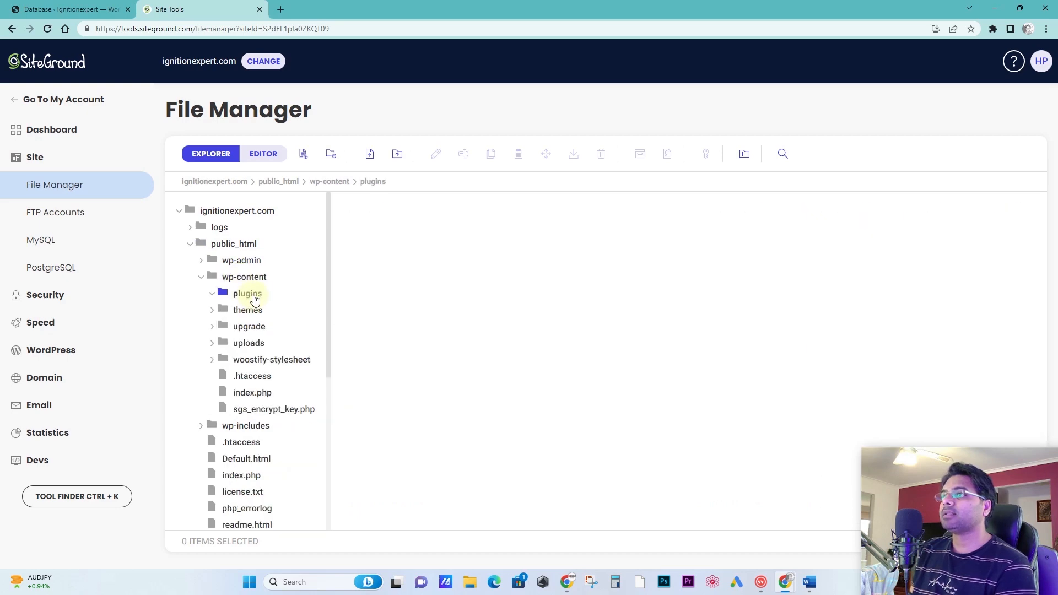
pyautogui.click(67, 8)
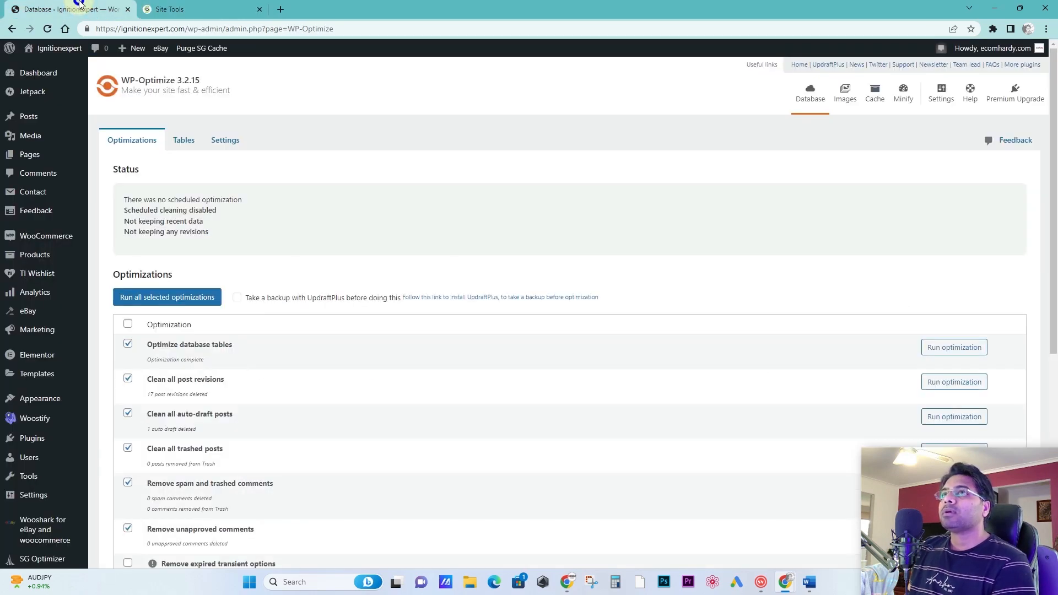
# Step: Filter WP-Optimize's Tables list by 'code' and highlight the leftover ydn_snippets table
pyautogui.scroll(-3)
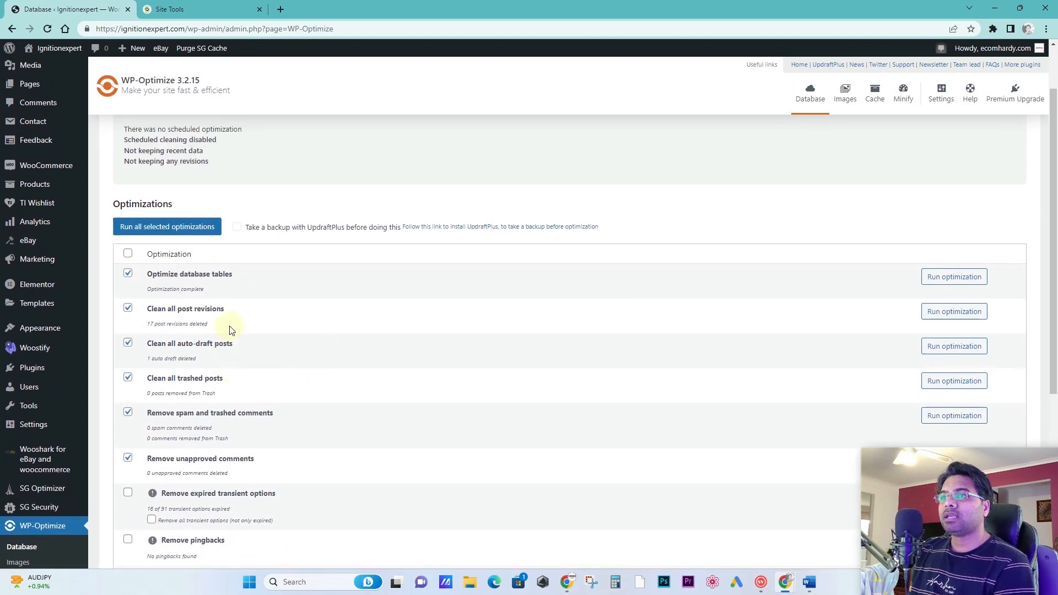
pyautogui.scroll(-3)
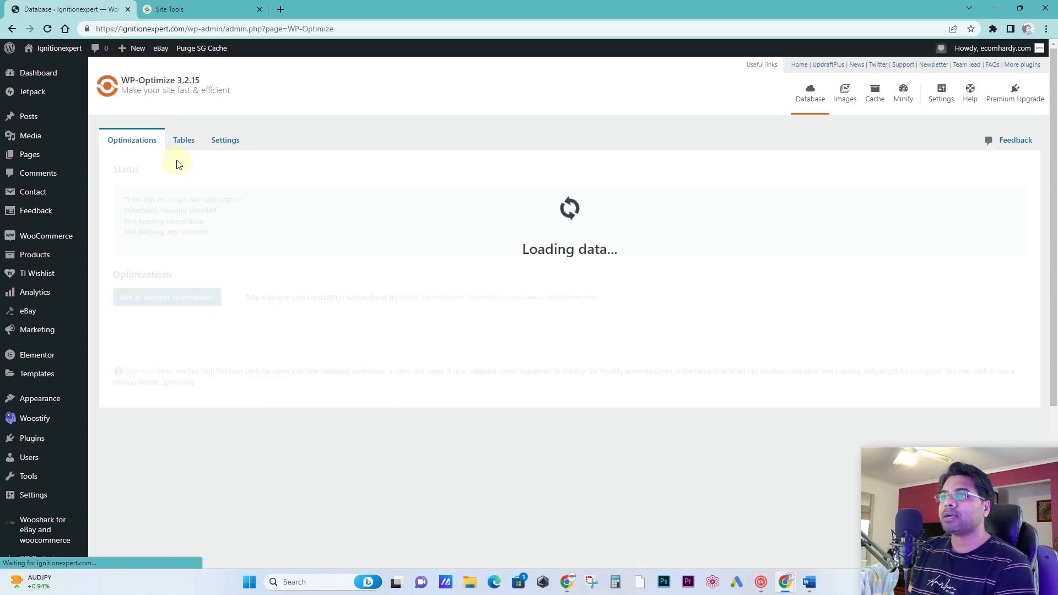
pyautogui.click(183, 139)
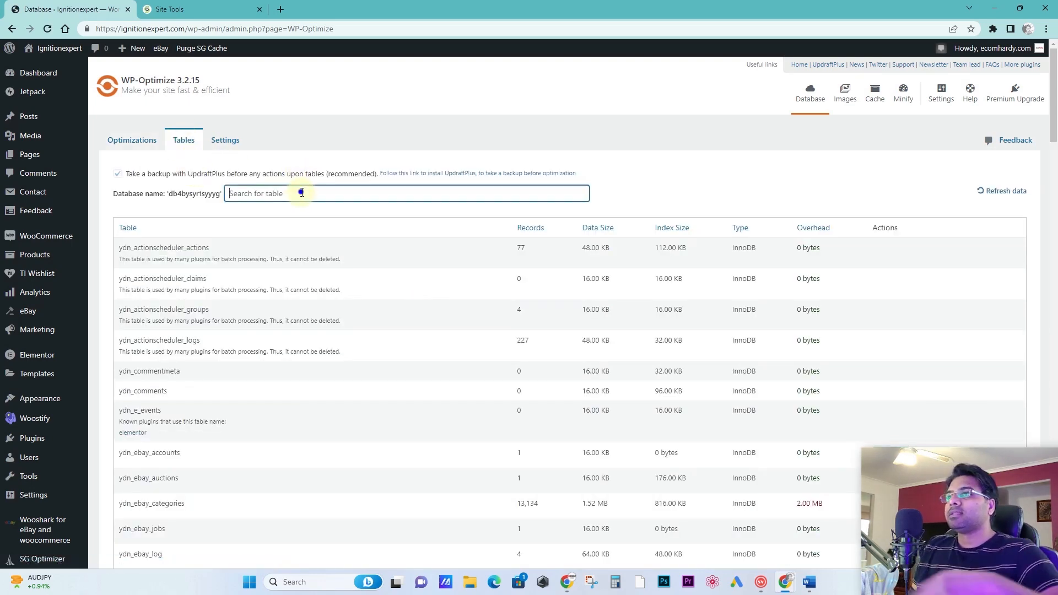
pyautogui.write('code')
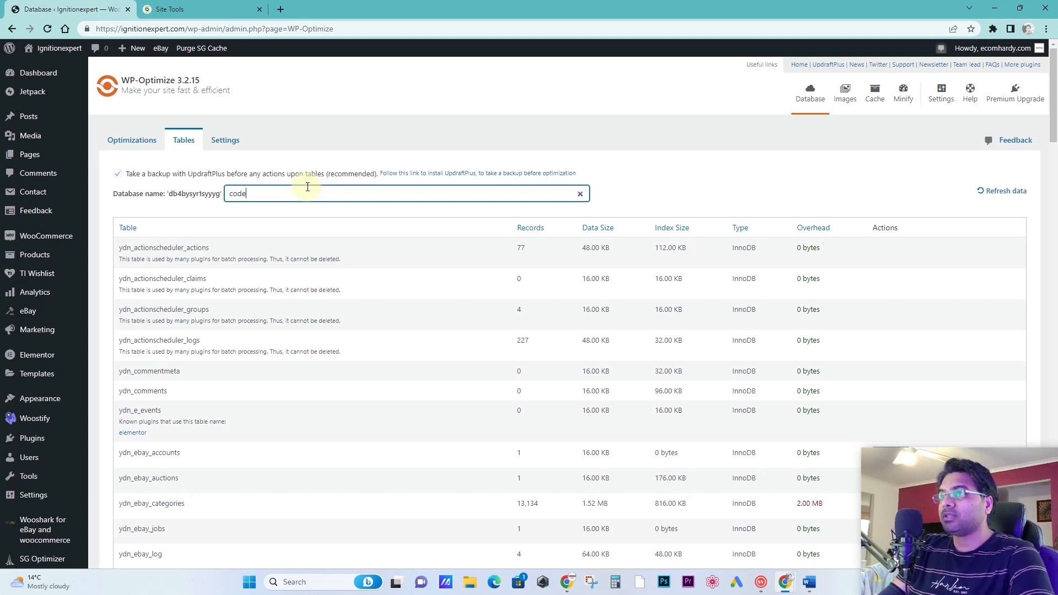
pyautogui.write('code')
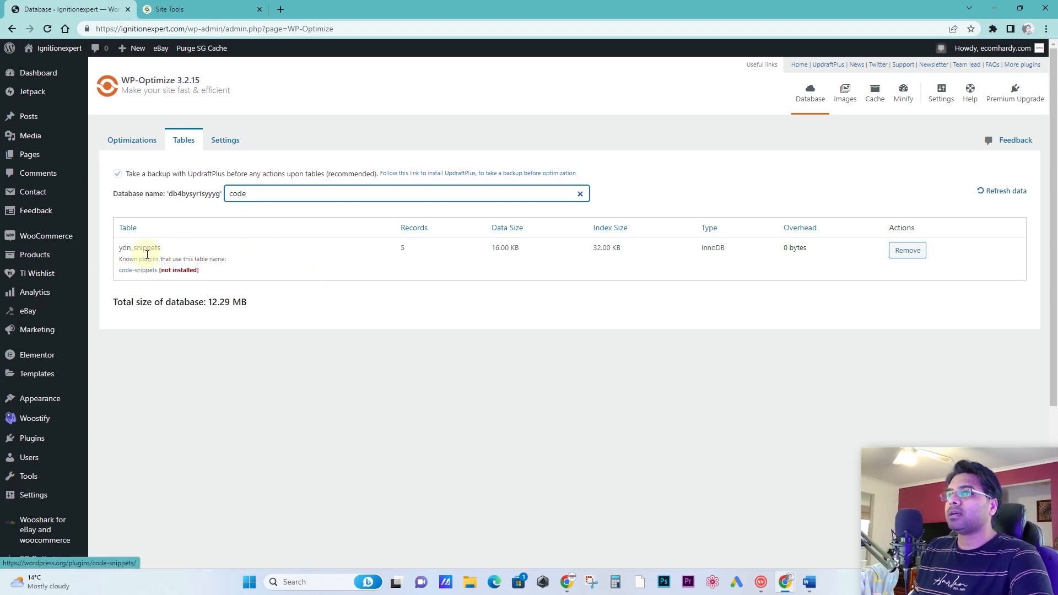
pyautogui.doubleClick(140, 248)
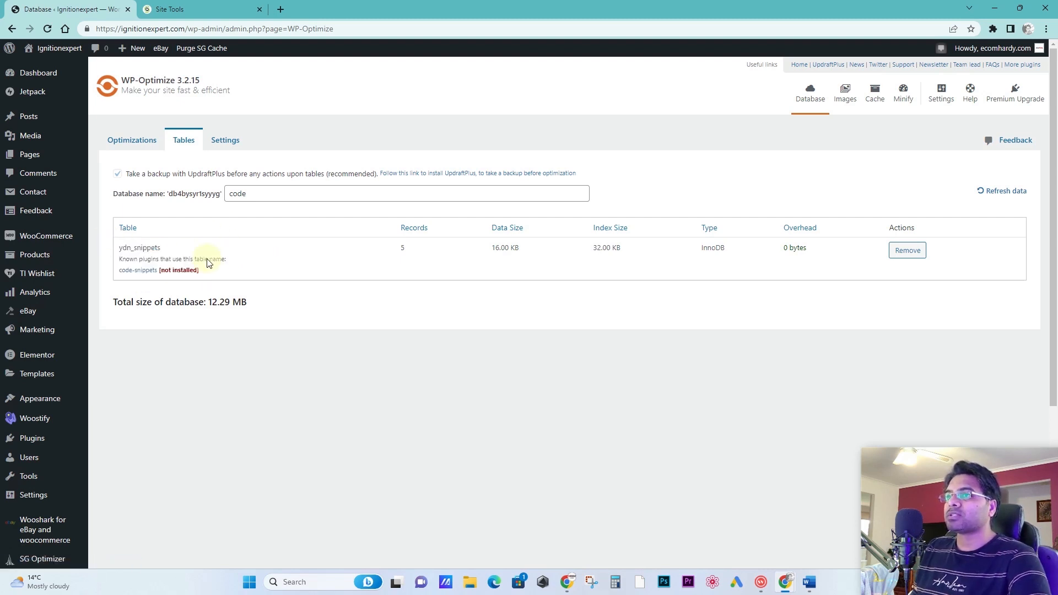
pyautogui.moveTo(237, 242)
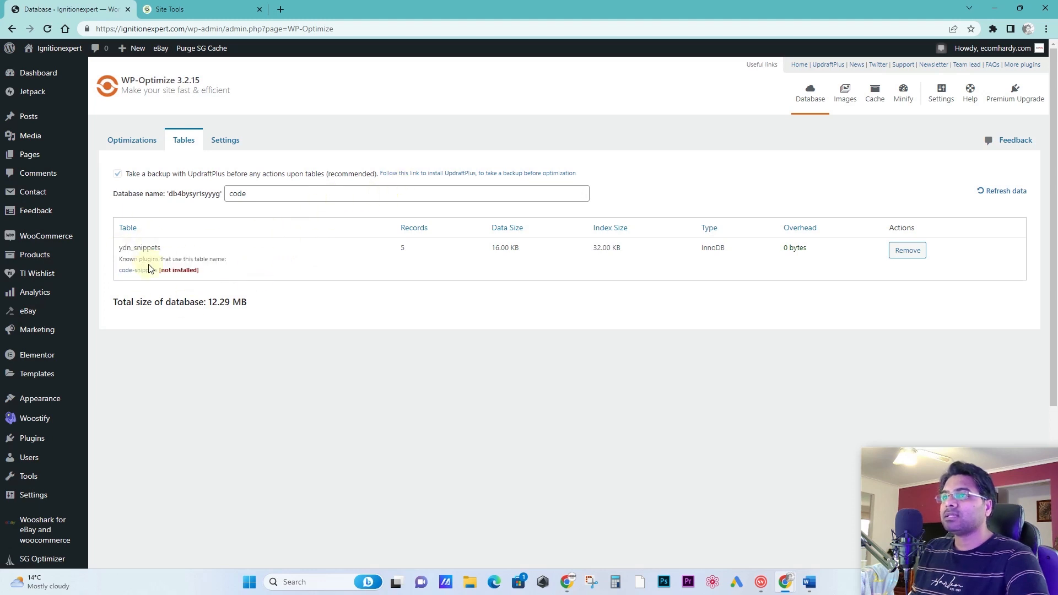
# Step: Remove the ydn_snippets table, acknowledging the risk confirmation
pyautogui.click(907, 250)
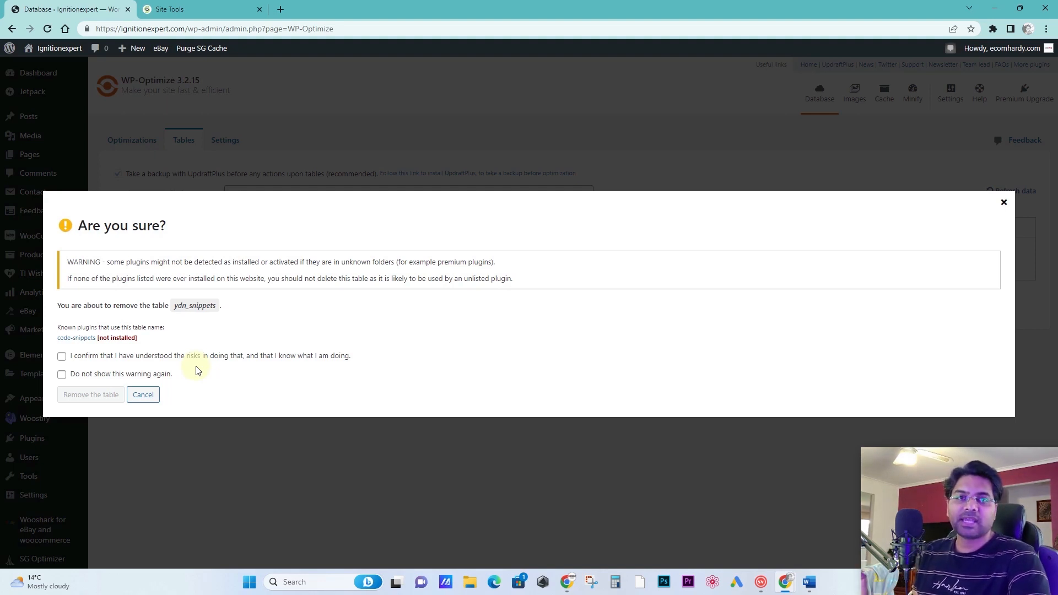
pyautogui.moveTo(251, 397)
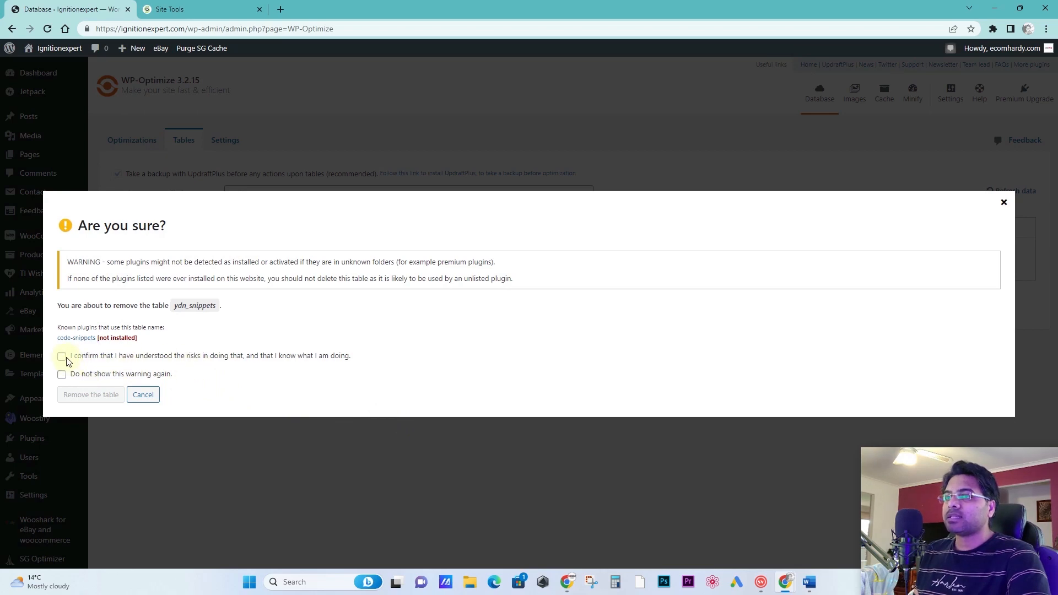
pyautogui.click(61, 356)
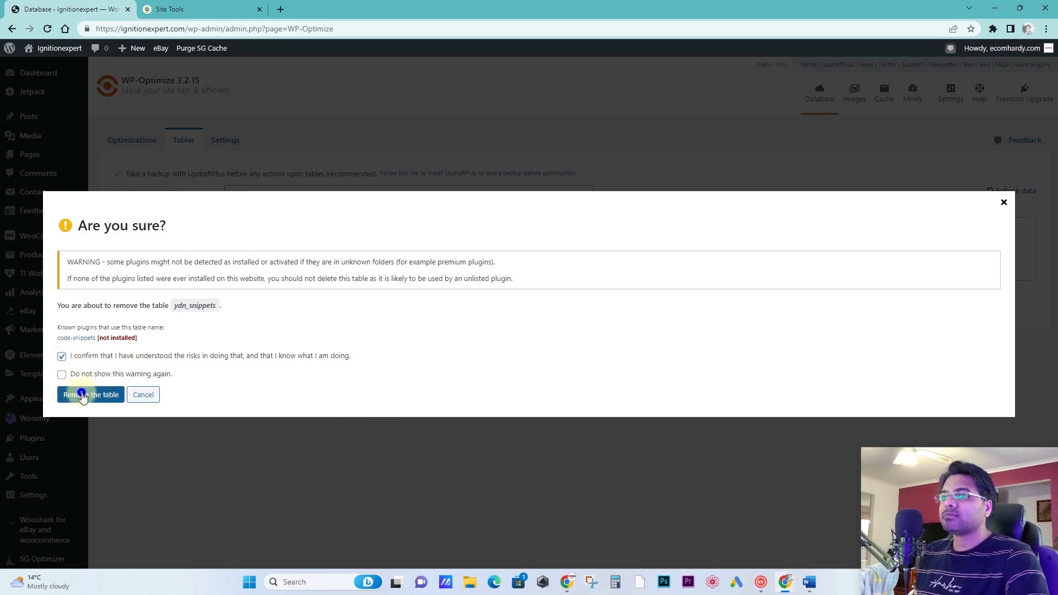
pyautogui.click(91, 395)
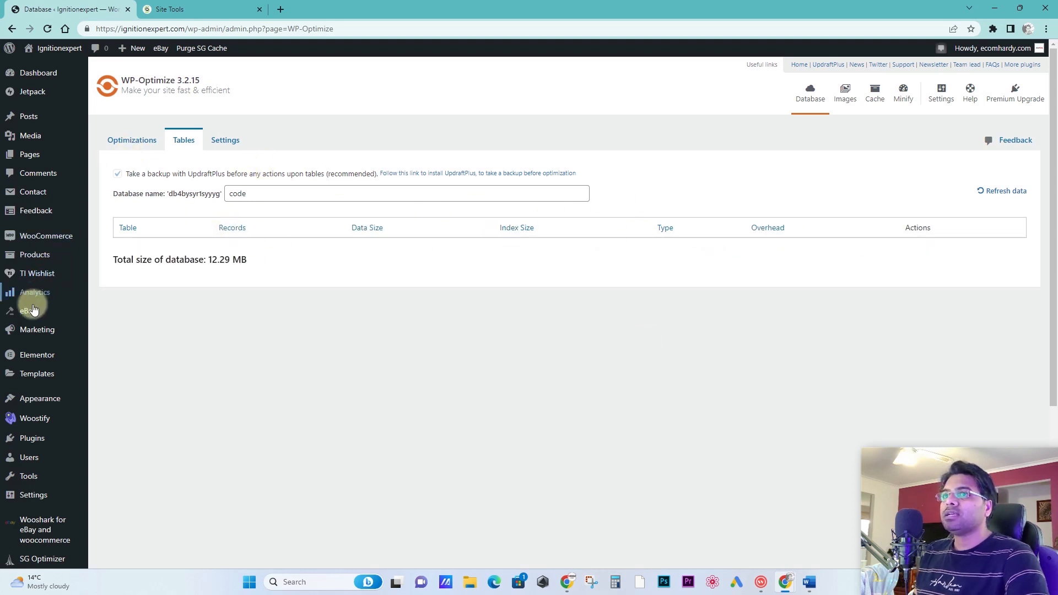
# Step: Reinstall Code Snippets from Add Plugins and confirm it is active in the installed list
pyautogui.click(32, 438)
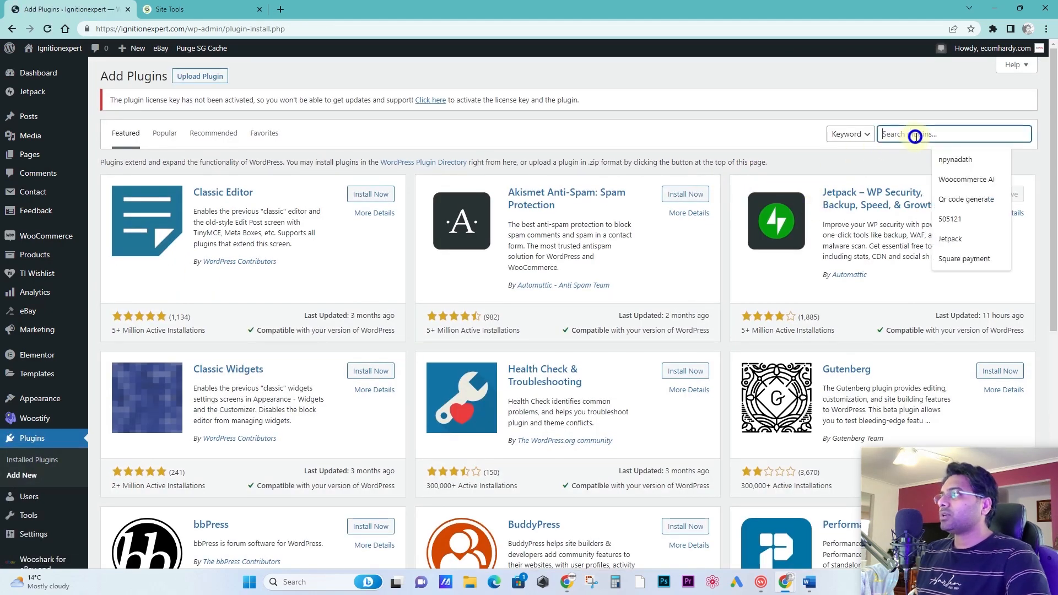
pyautogui.write('code snippet')
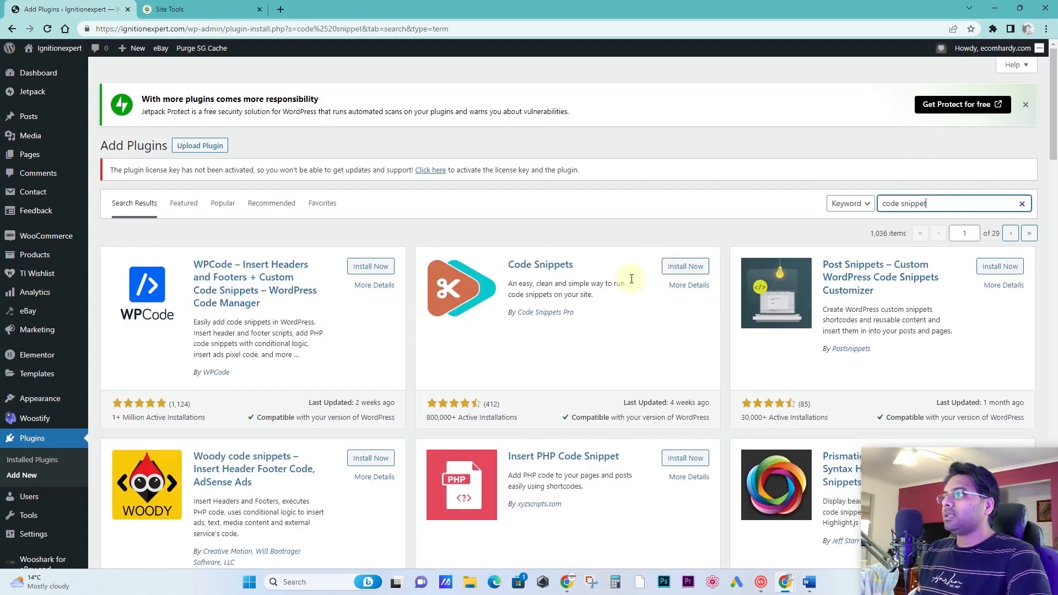
pyautogui.click(684, 266)
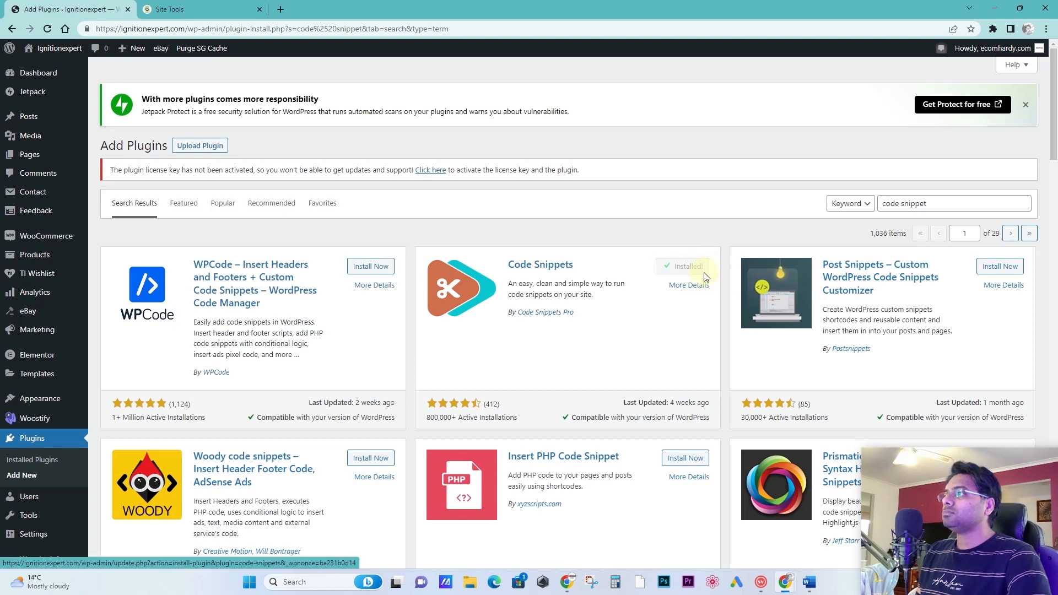
pyautogui.click(683, 265)
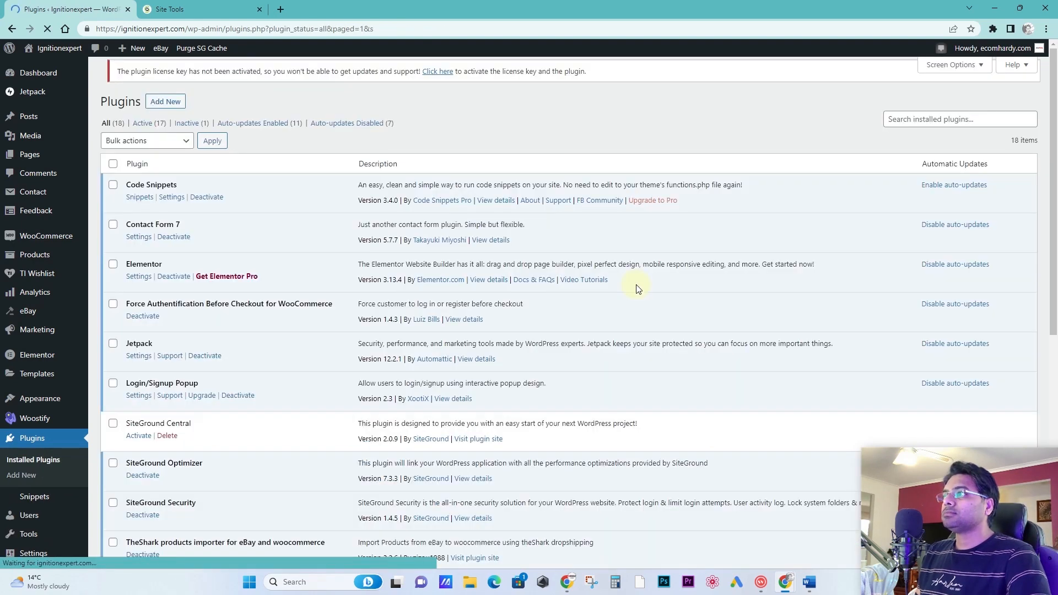
pyautogui.scroll(-3)
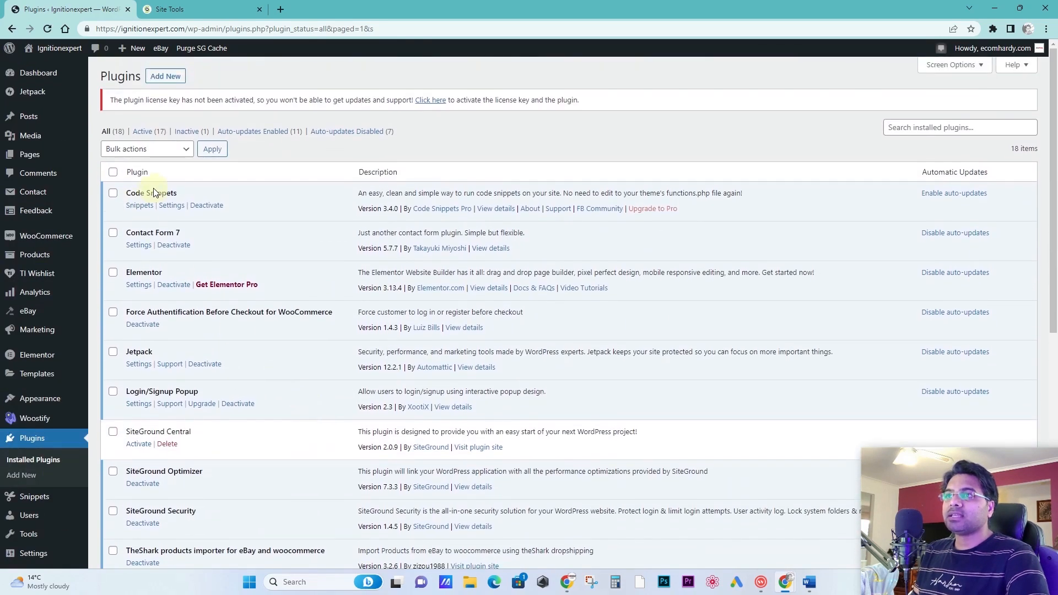
pyautogui.scroll(-3)
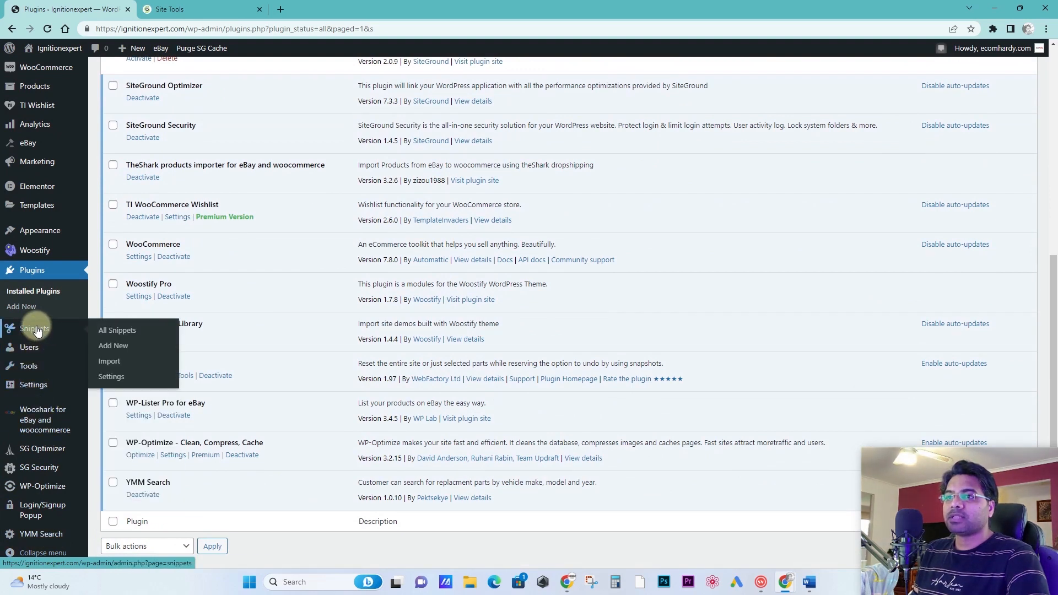
# Step: View the All Snippets page, which now loads and reports no snippets yet
pyautogui.click(116, 330)
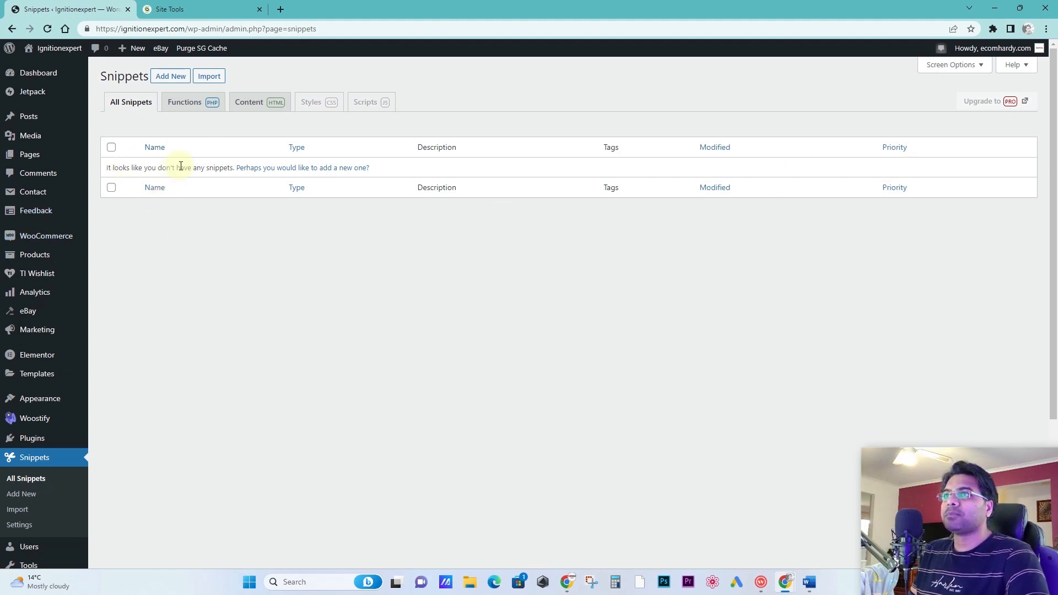
pyautogui.moveTo(311, 102)
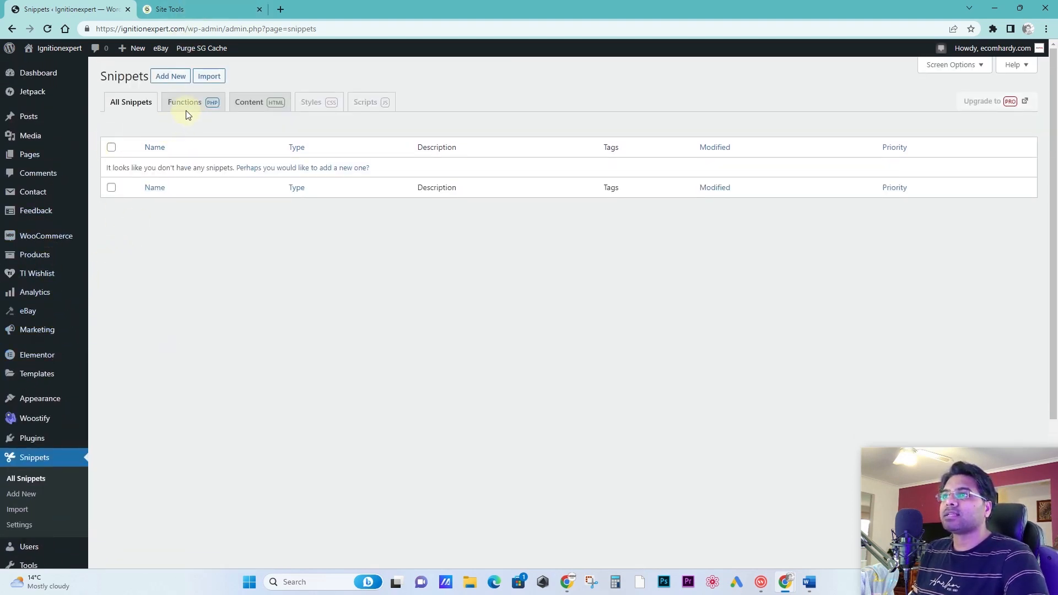
pyautogui.moveTo(171, 166)
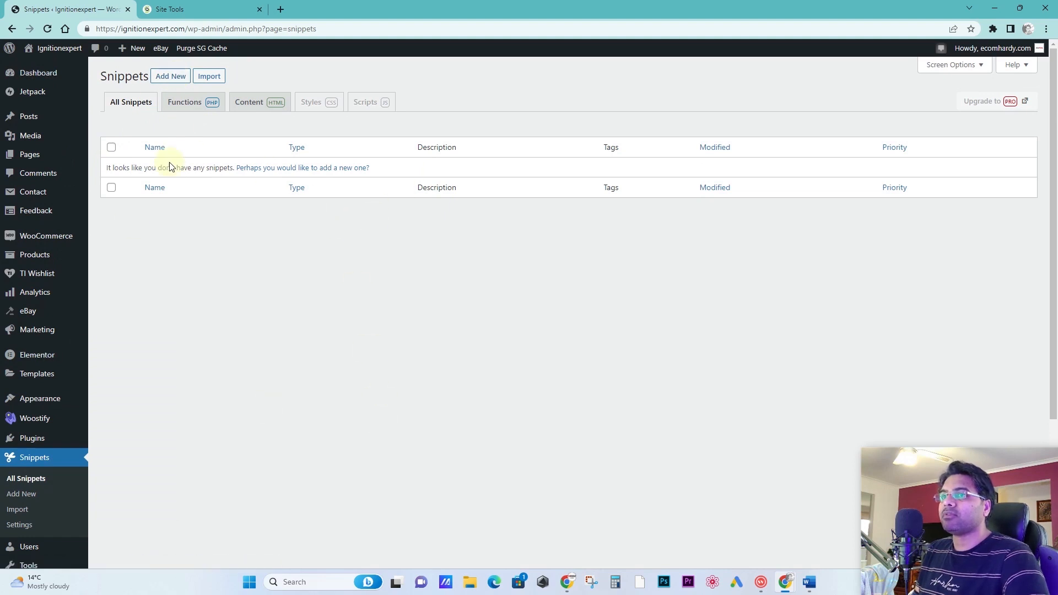
pyautogui.moveTo(268, 177)
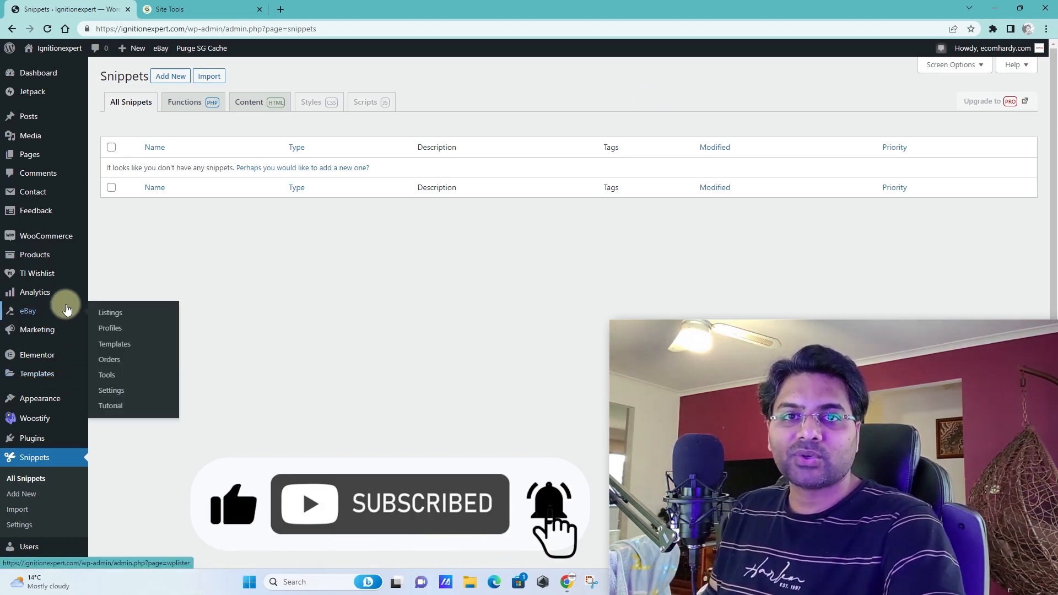
pyautogui.moveTo(93, 331)
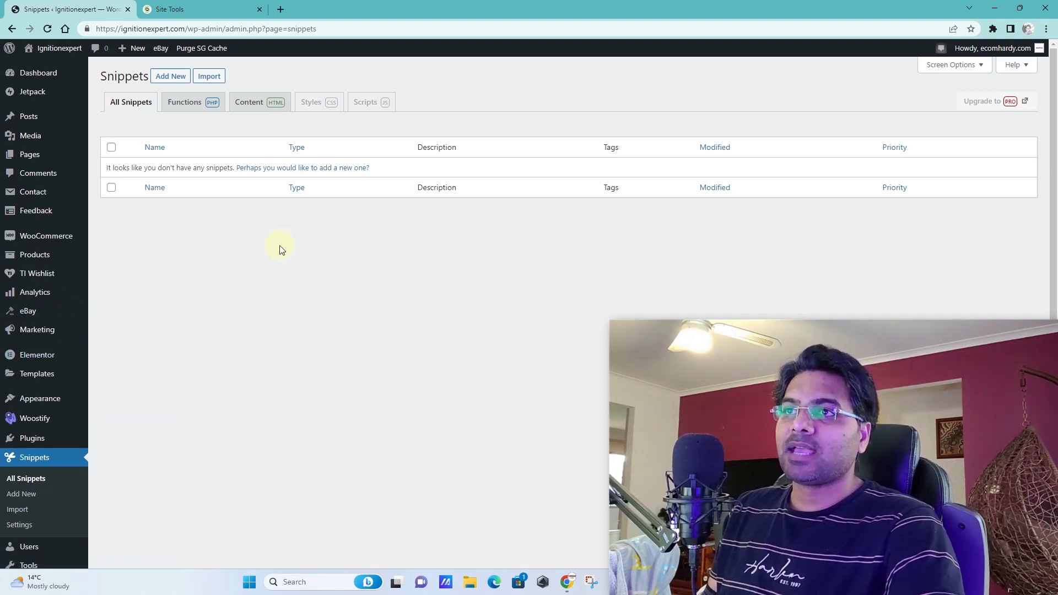
pyautogui.moveTo(333, 261)
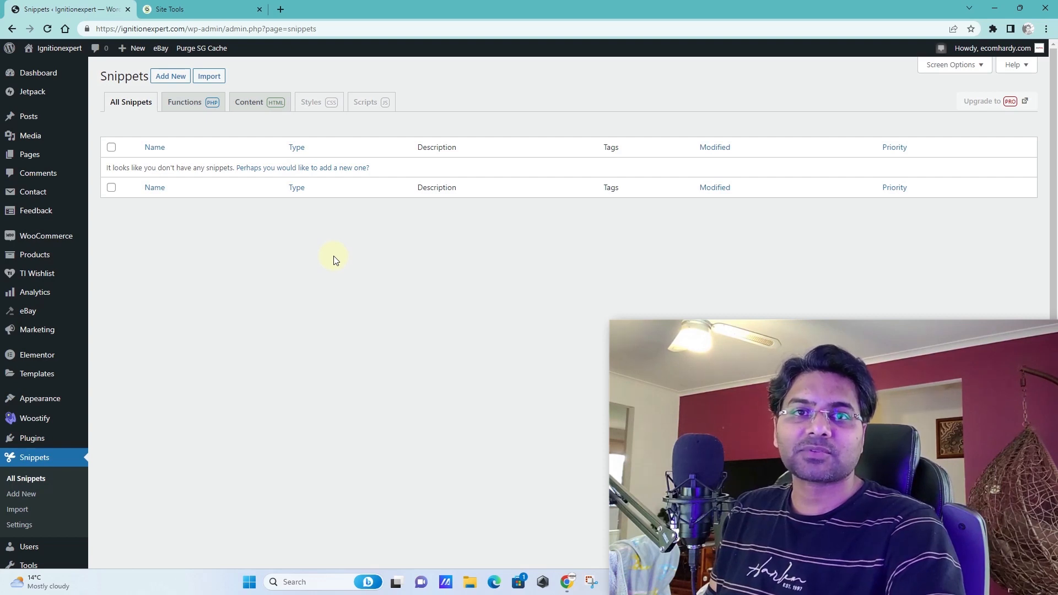
pyautogui.moveTo(373, 247)
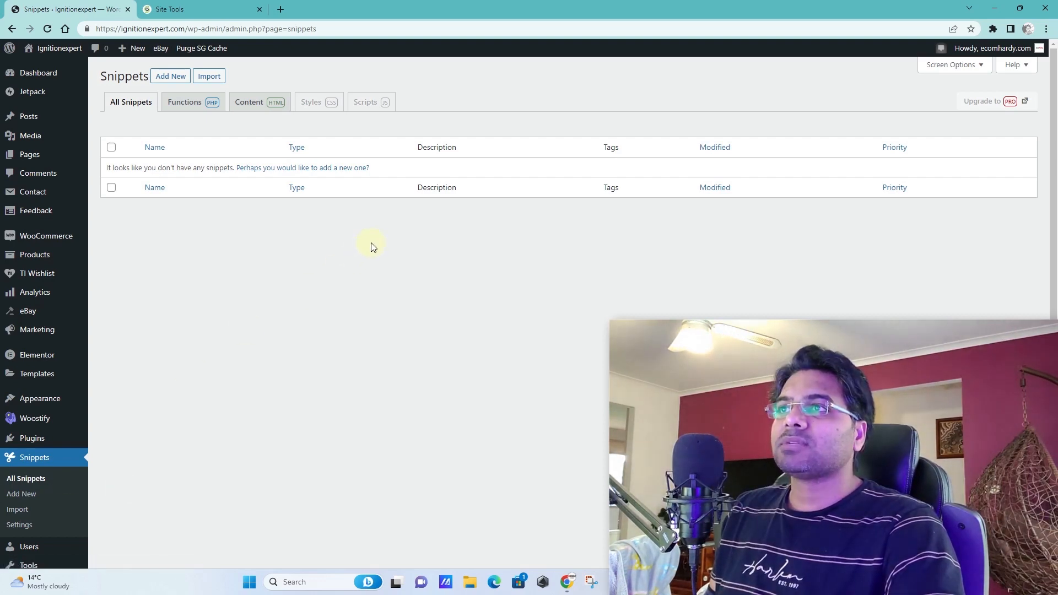
pyautogui.moveTo(61, 364)
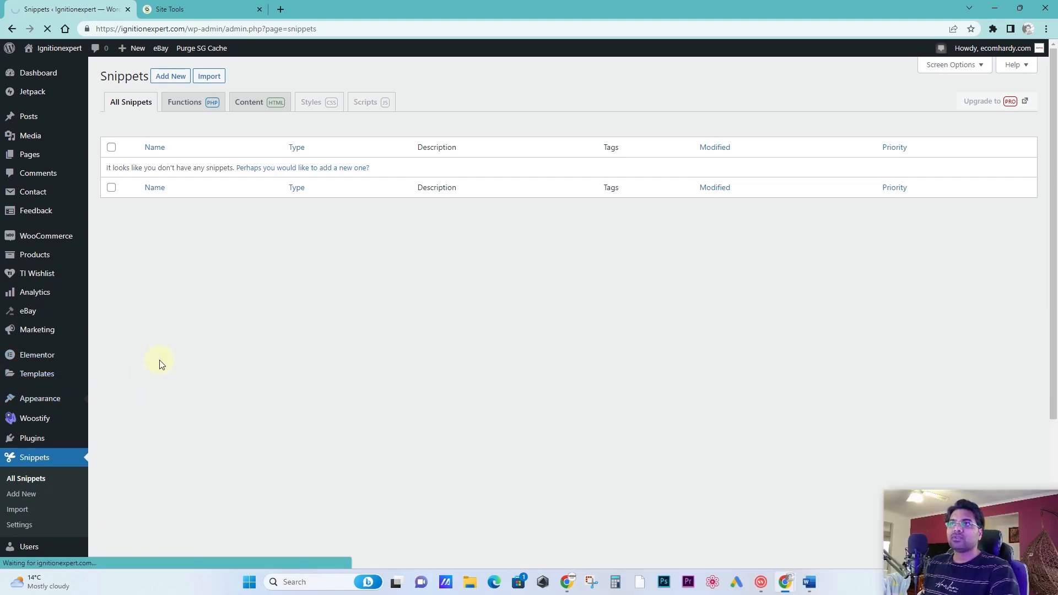
# Step: On Appearance > Themes, trigger activation of the Twenty Twenty-Three theme
pyautogui.click(40, 398)
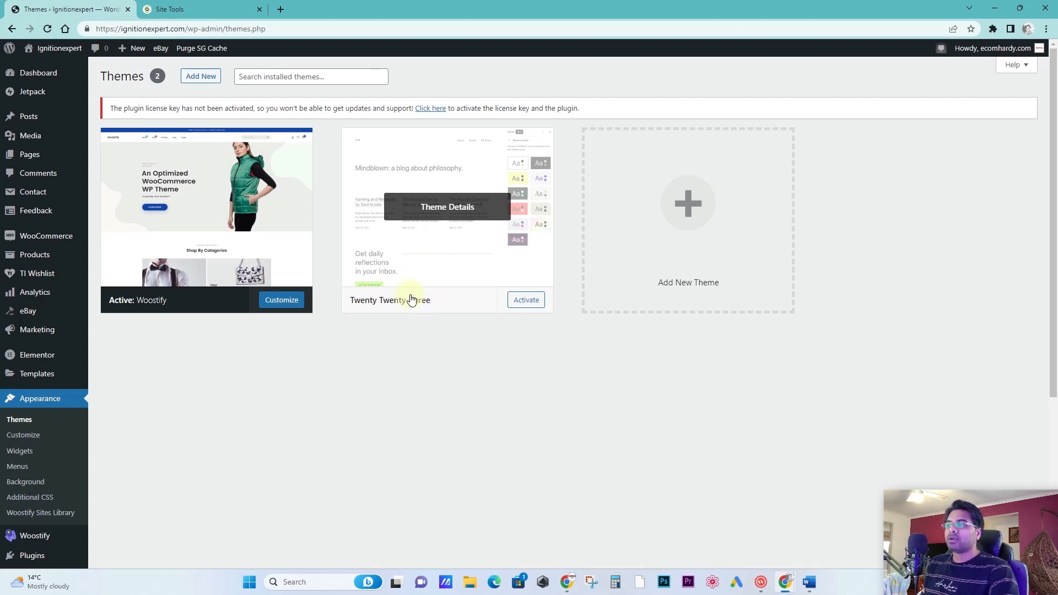
pyautogui.moveTo(485, 162)
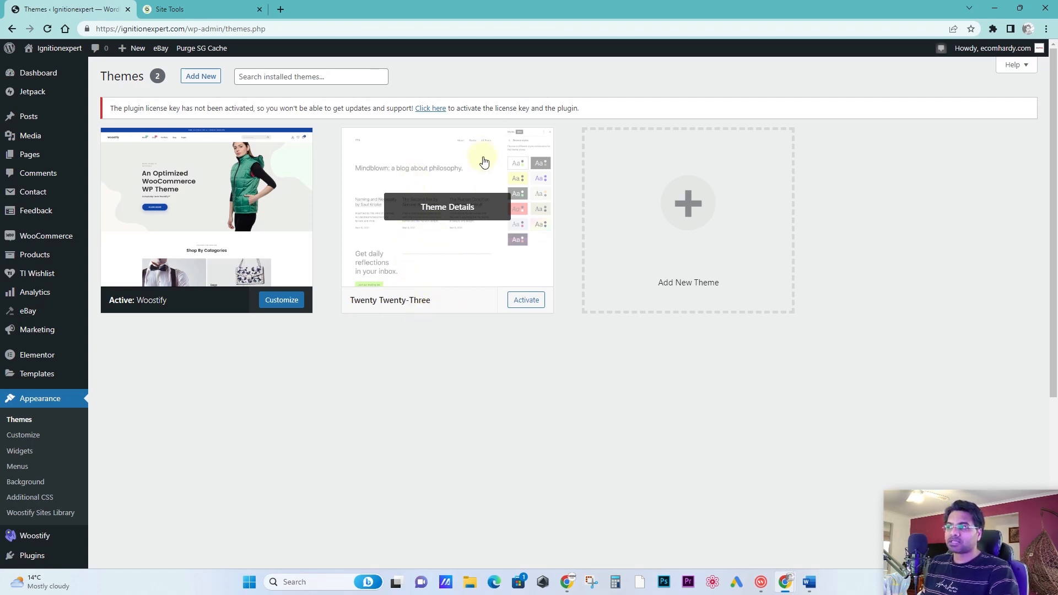
pyautogui.moveTo(489, 258)
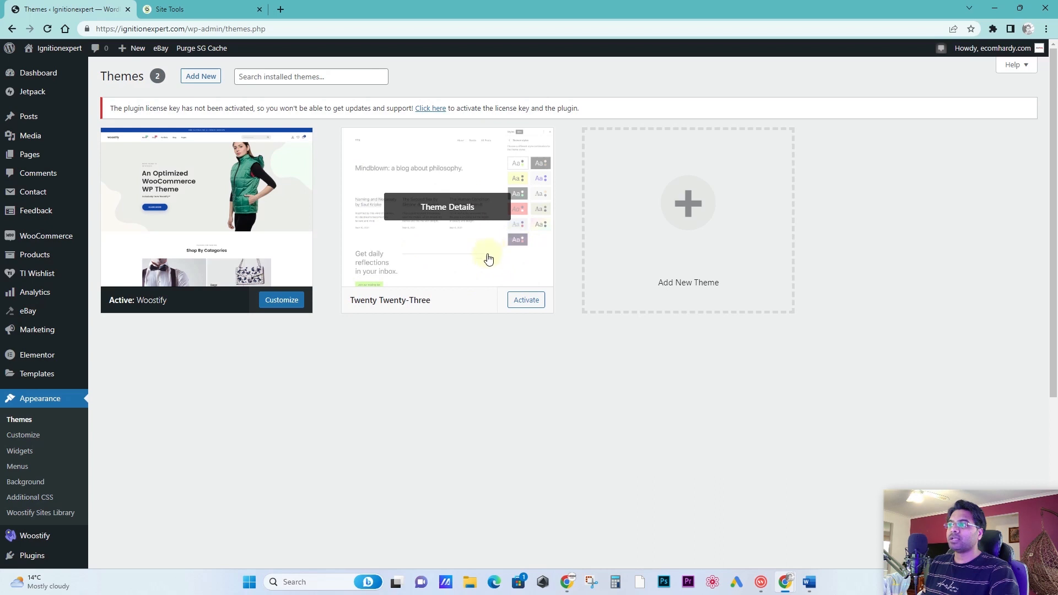
pyautogui.moveTo(526, 300)
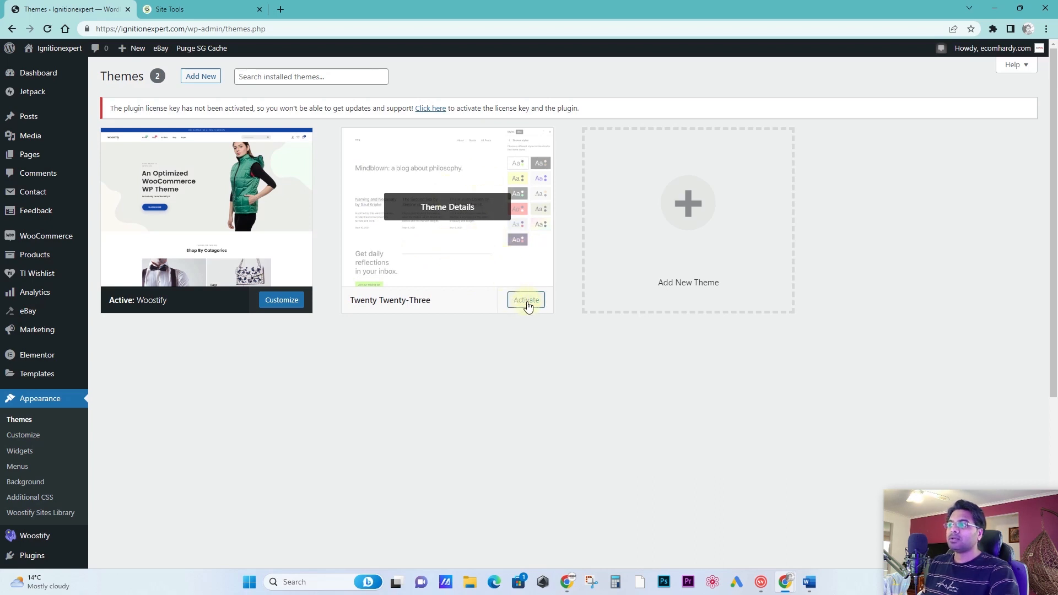
pyautogui.click(526, 300)
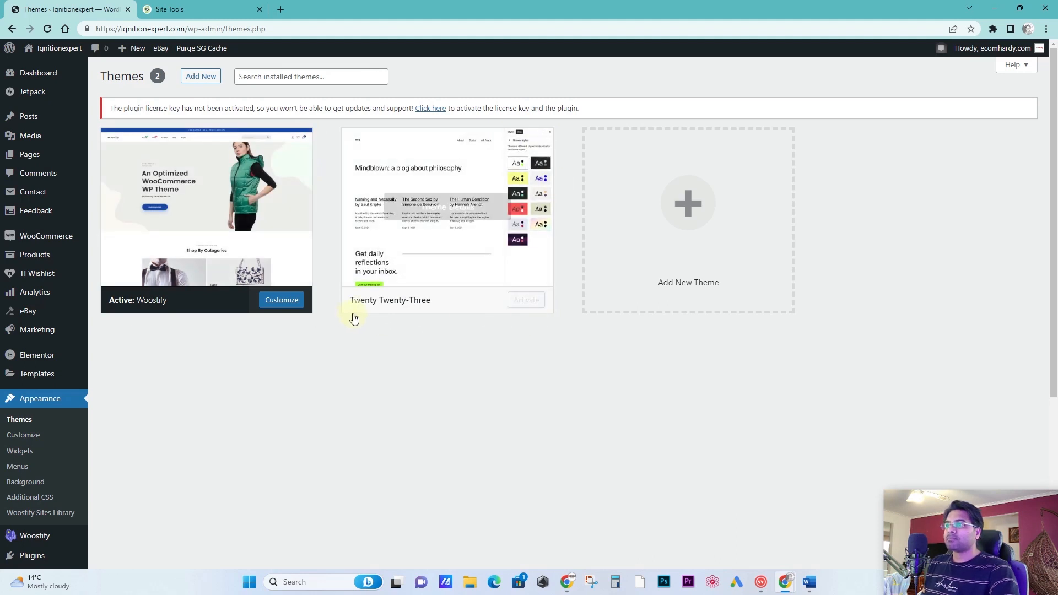
pyautogui.moveTo(178, 321)
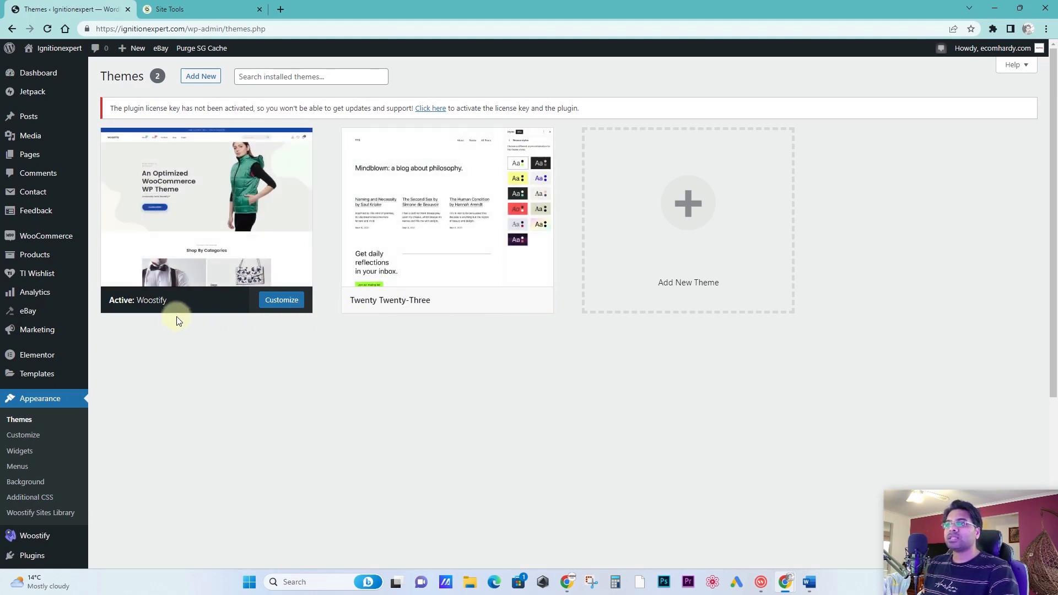
pyautogui.moveTo(216, 229)
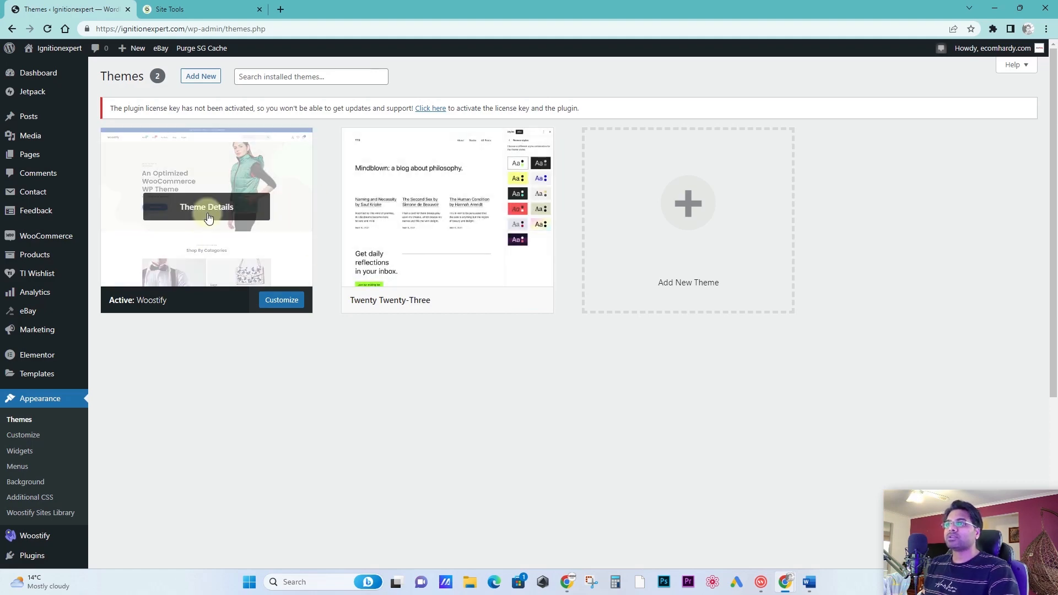
# Step: In SiteGround File Manager, navigate into the wp-content/themes folder
pyautogui.click(198, 9)
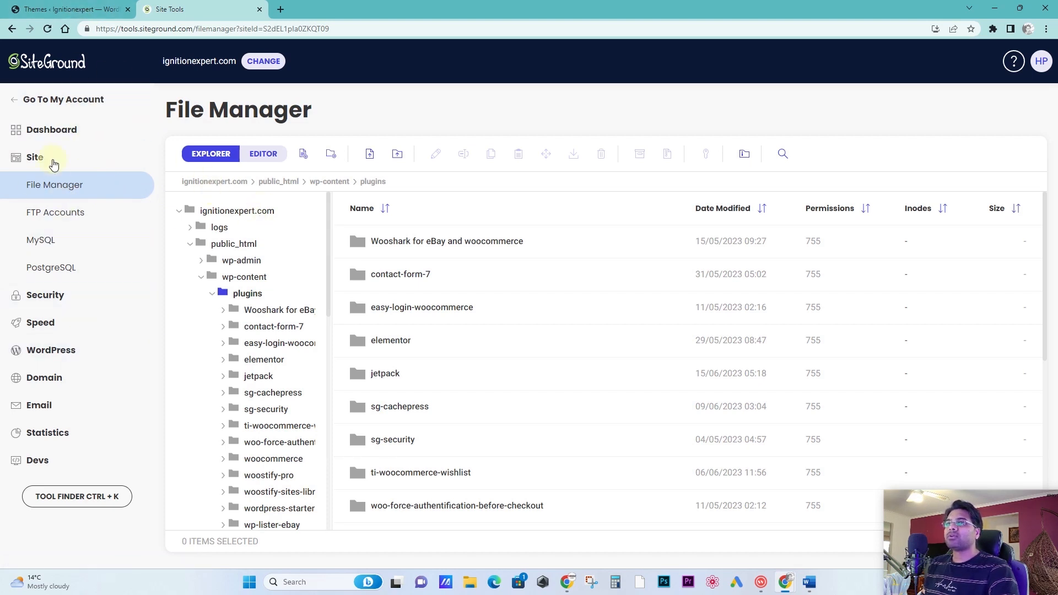
pyautogui.moveTo(298, 282)
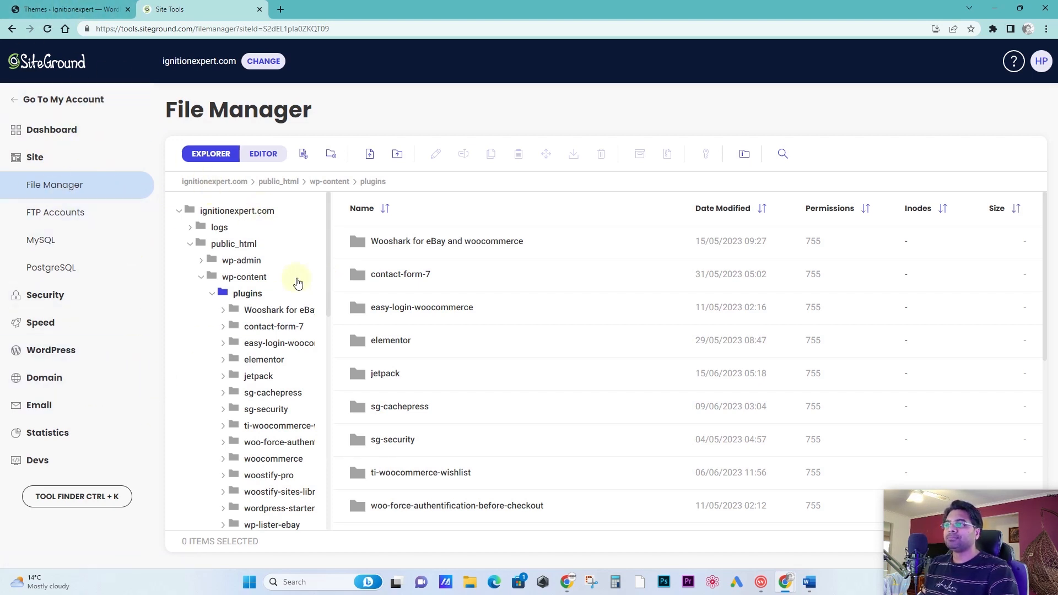
pyautogui.click(248, 292)
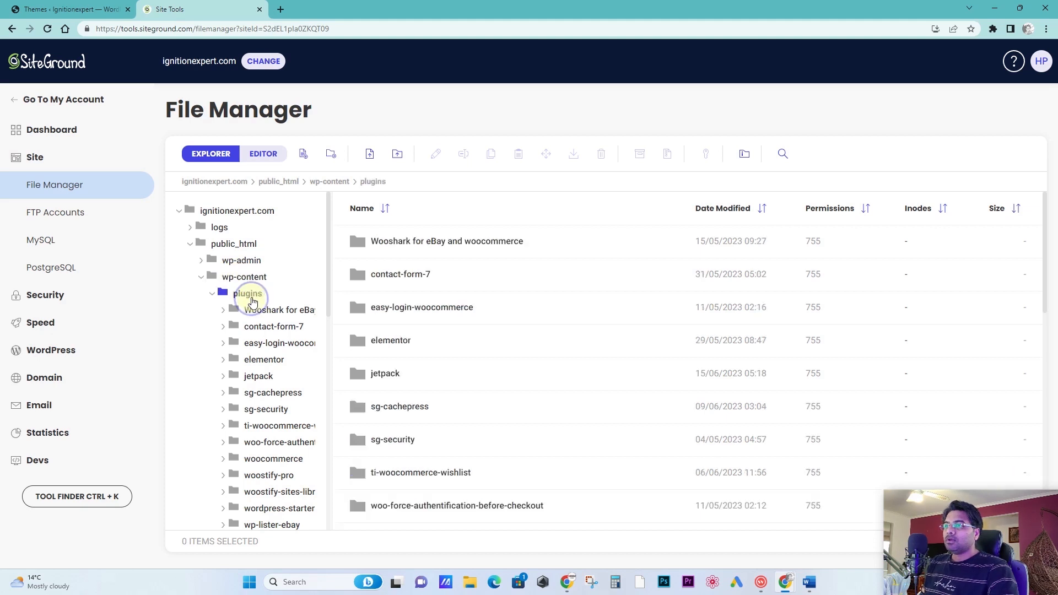
pyautogui.click(212, 293)
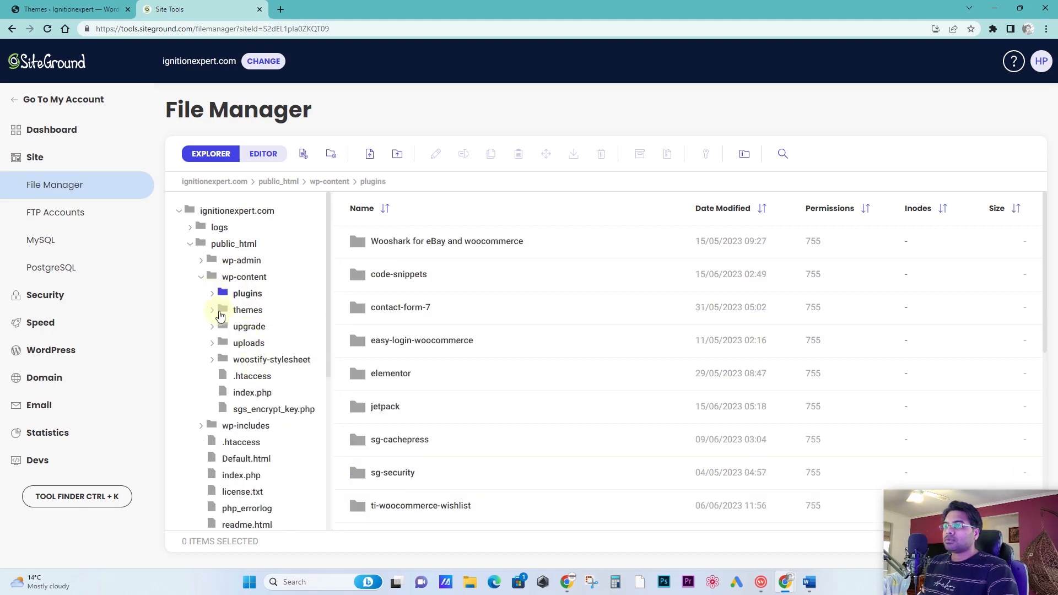
pyautogui.click(213, 310)
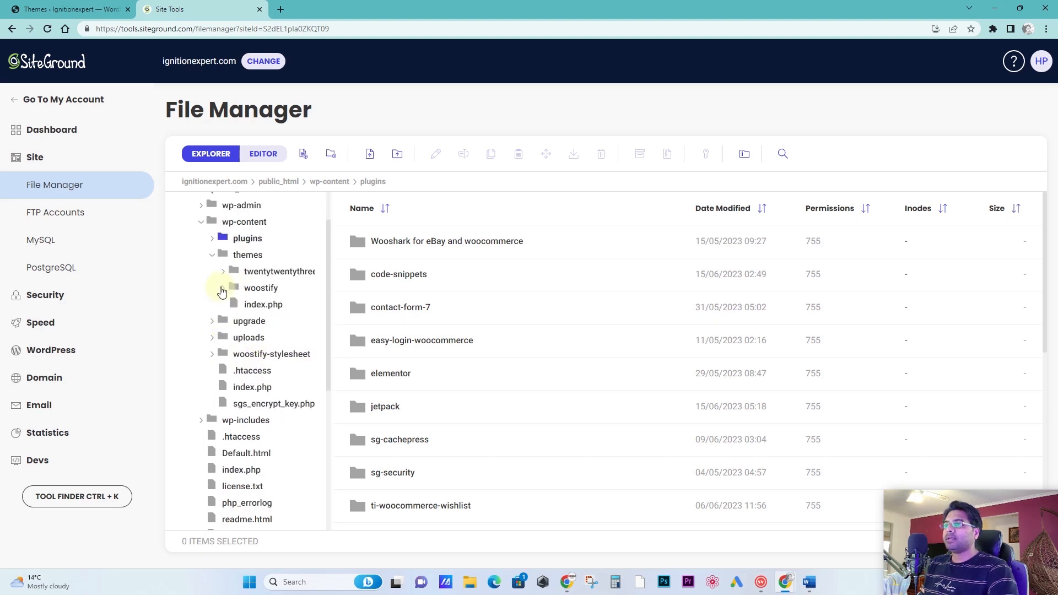
# Step: Rename the woostify theme folder to woostify.inactive and confirm
pyautogui.click(260, 287)
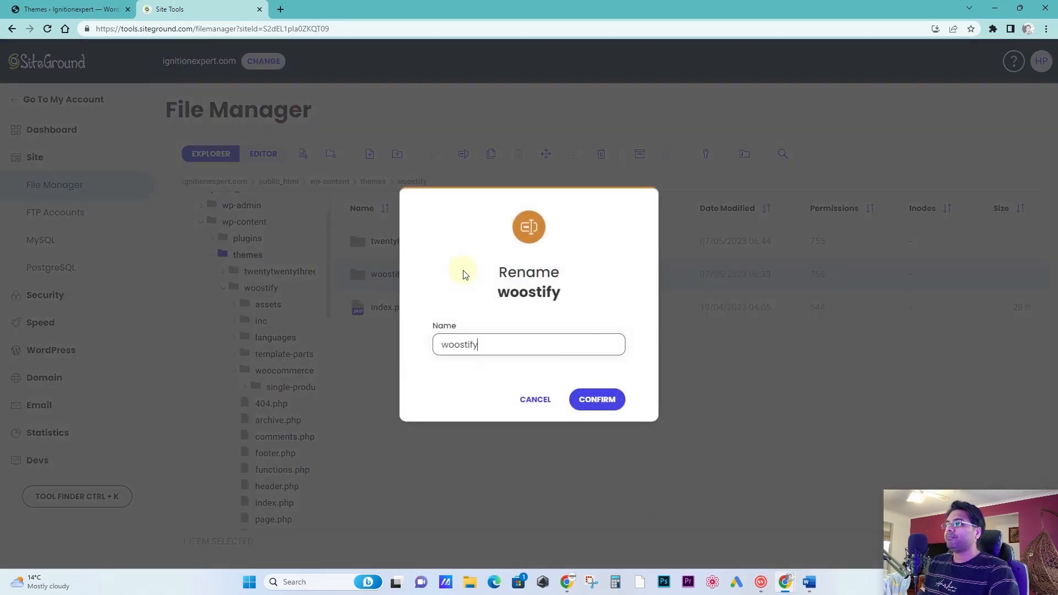
pyautogui.write('.inactive')
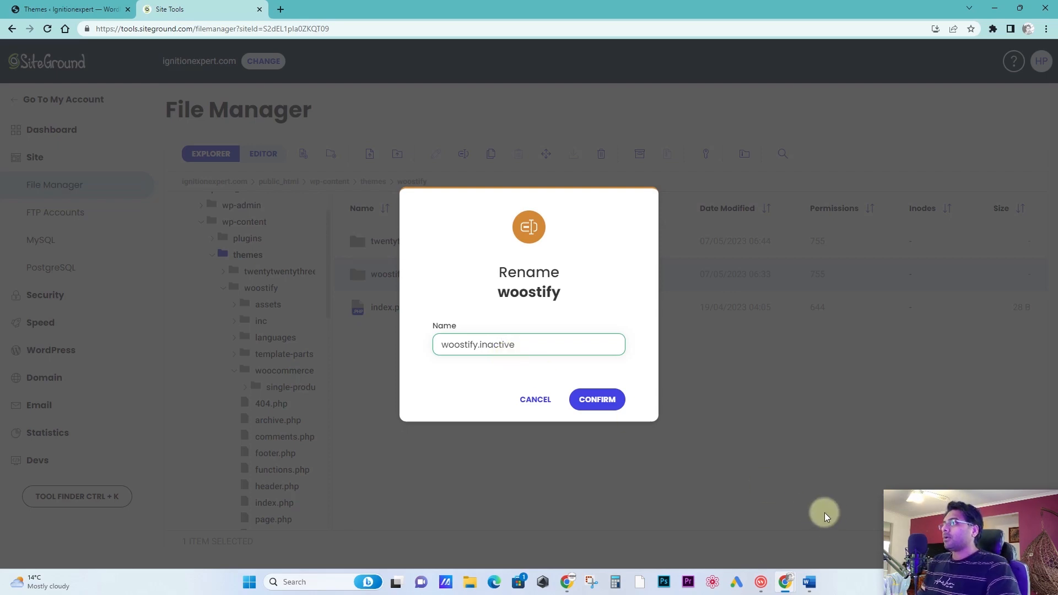
pyautogui.click(596, 399)
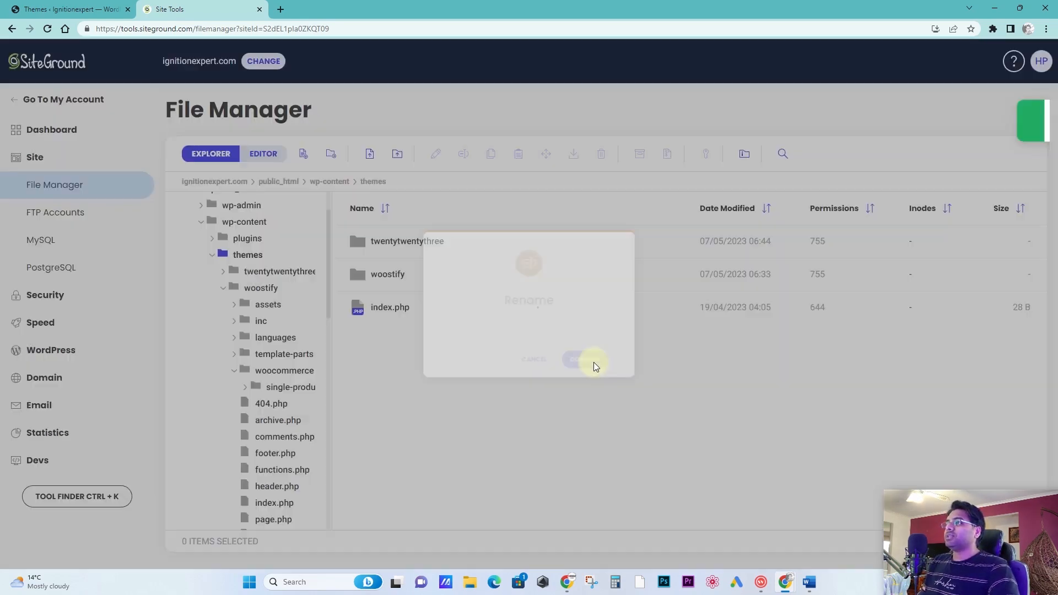
# Step: Return to the WordPress Themes page, which reports the active theme is broken
pyautogui.click(64, 9)
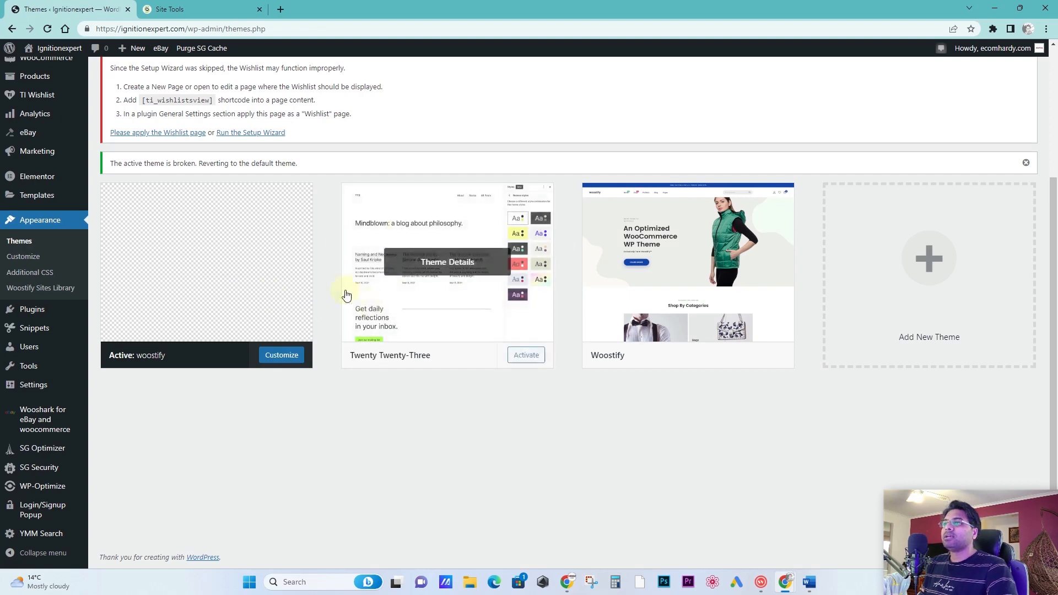
# Step: Rename woostify.inactive back to woostify in File Manager and confirm
pyautogui.click(199, 8)
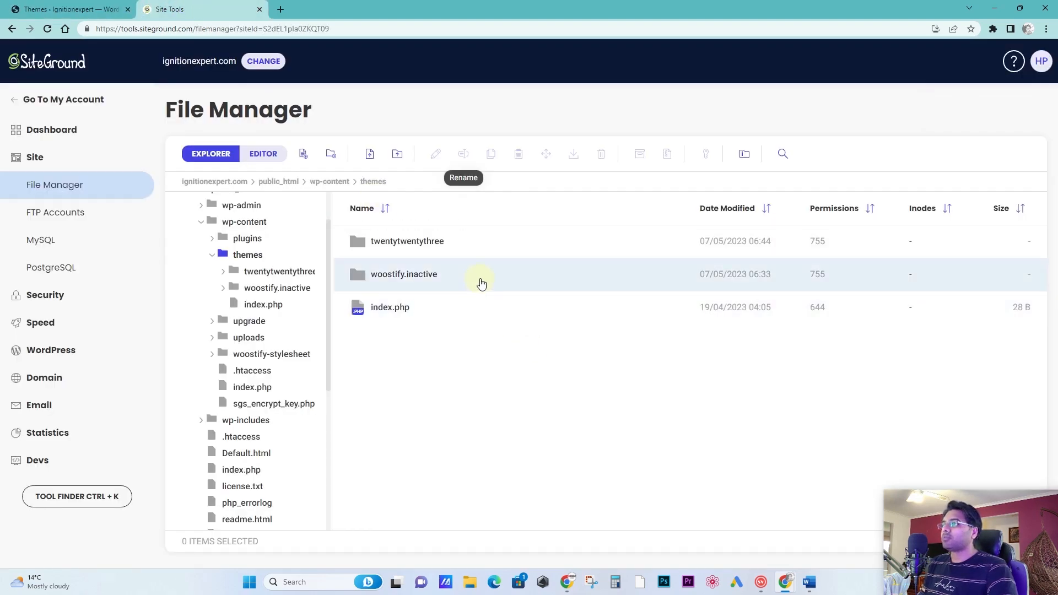
pyautogui.click(436, 154)
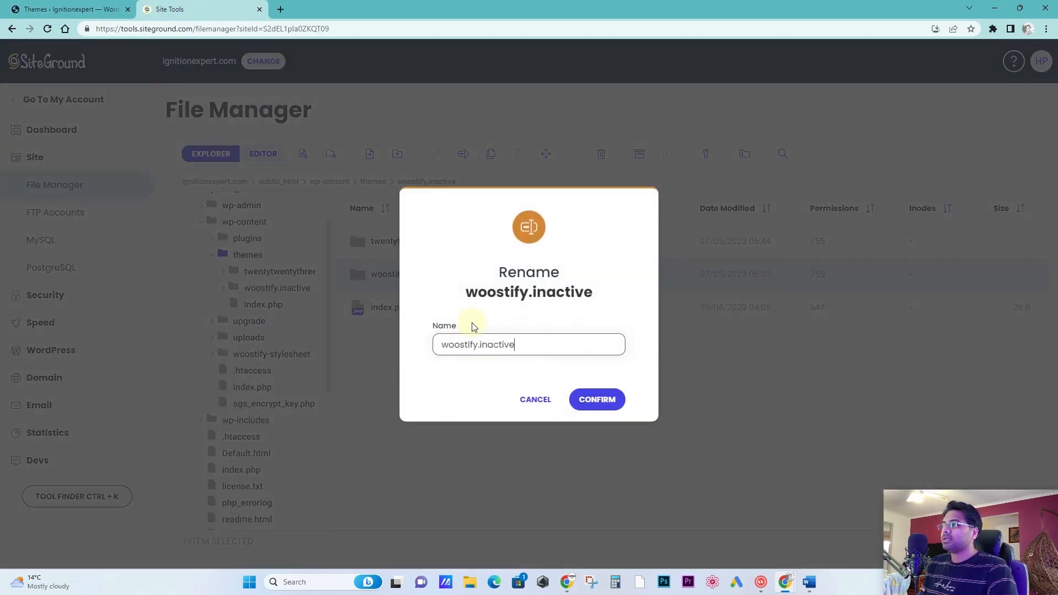
pyautogui.doubleClick(494, 344)
pyautogui.write('woostify')
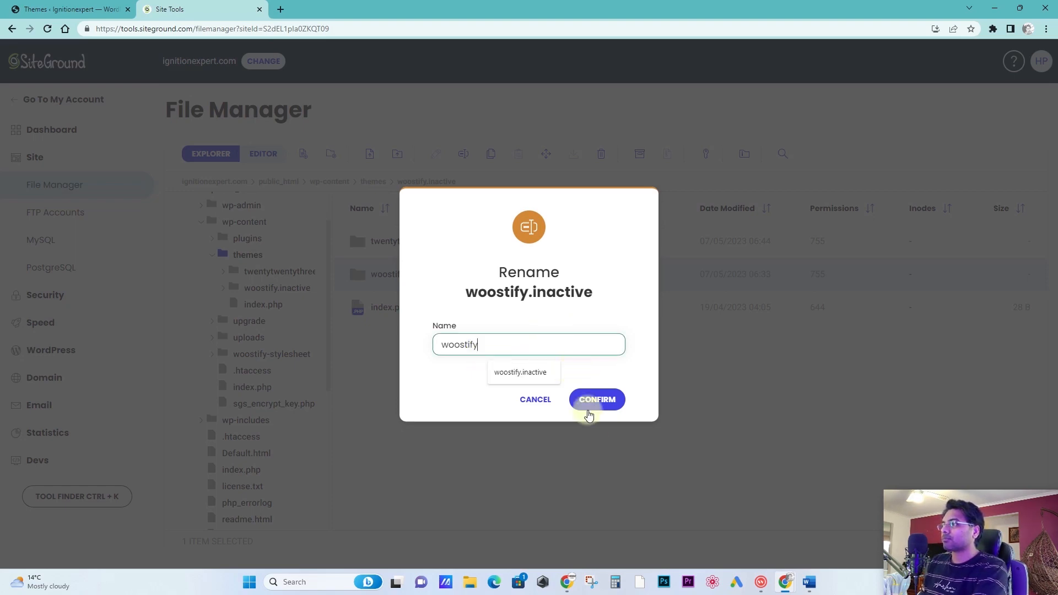
pyautogui.click(595, 400)
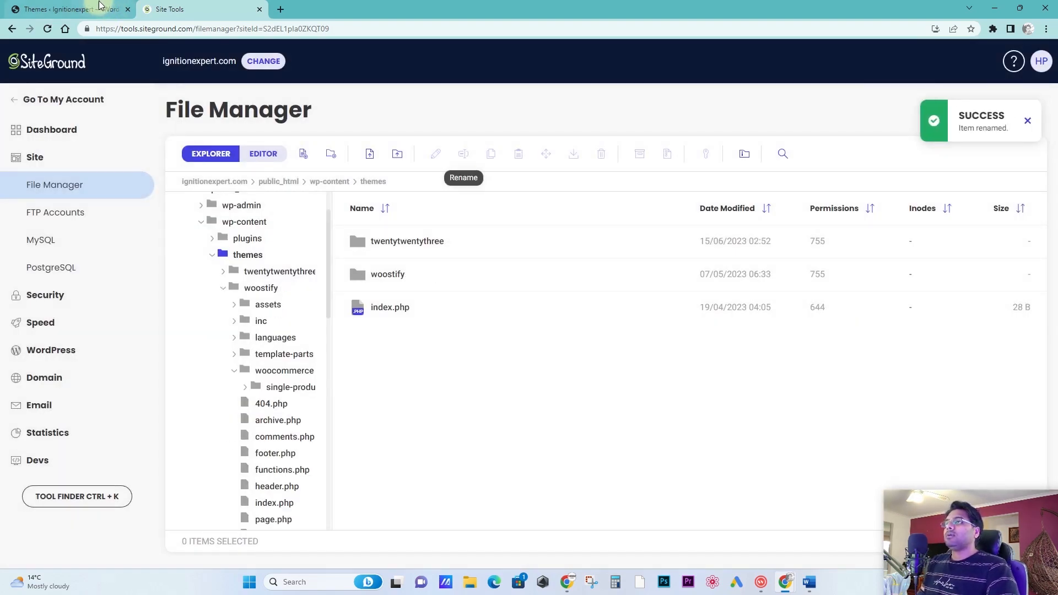